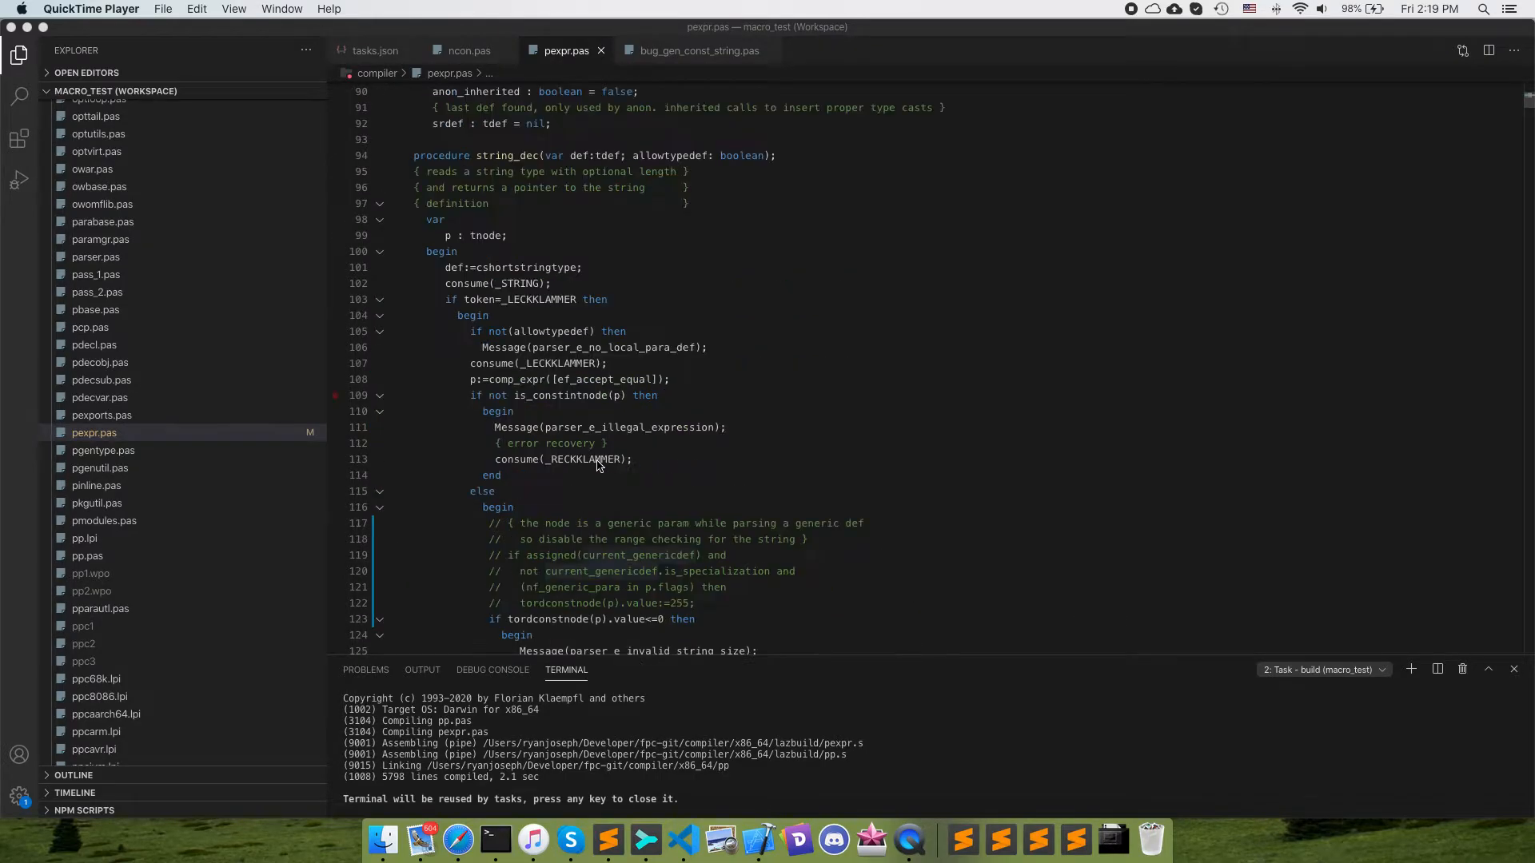
# View the lazbuild build task in tasks.json and highlight the compiler folder path
pyautogui.scroll(-3)
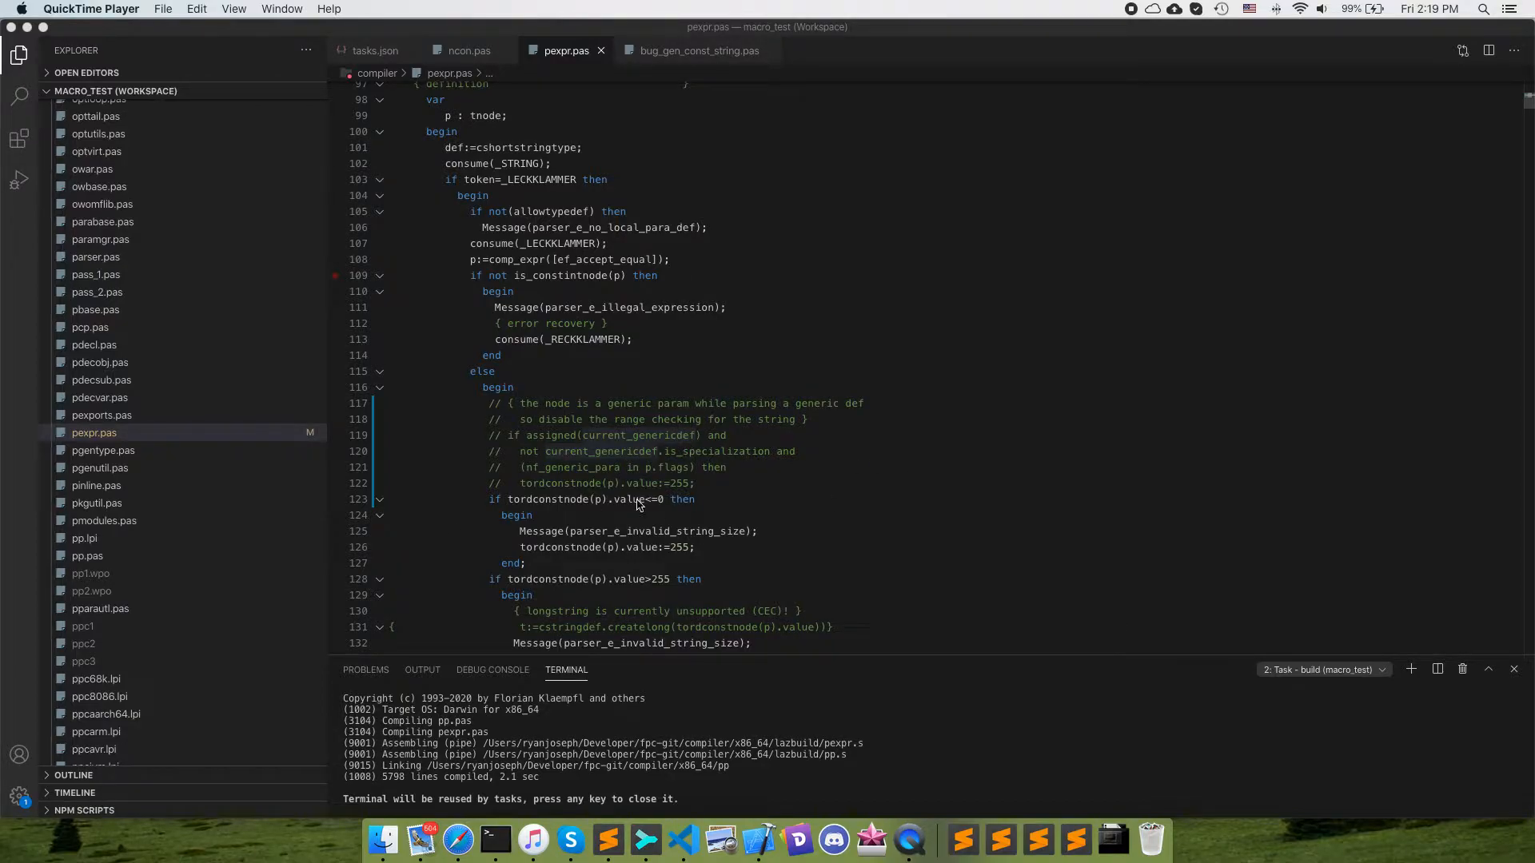
pyautogui.moveTo(573, 390)
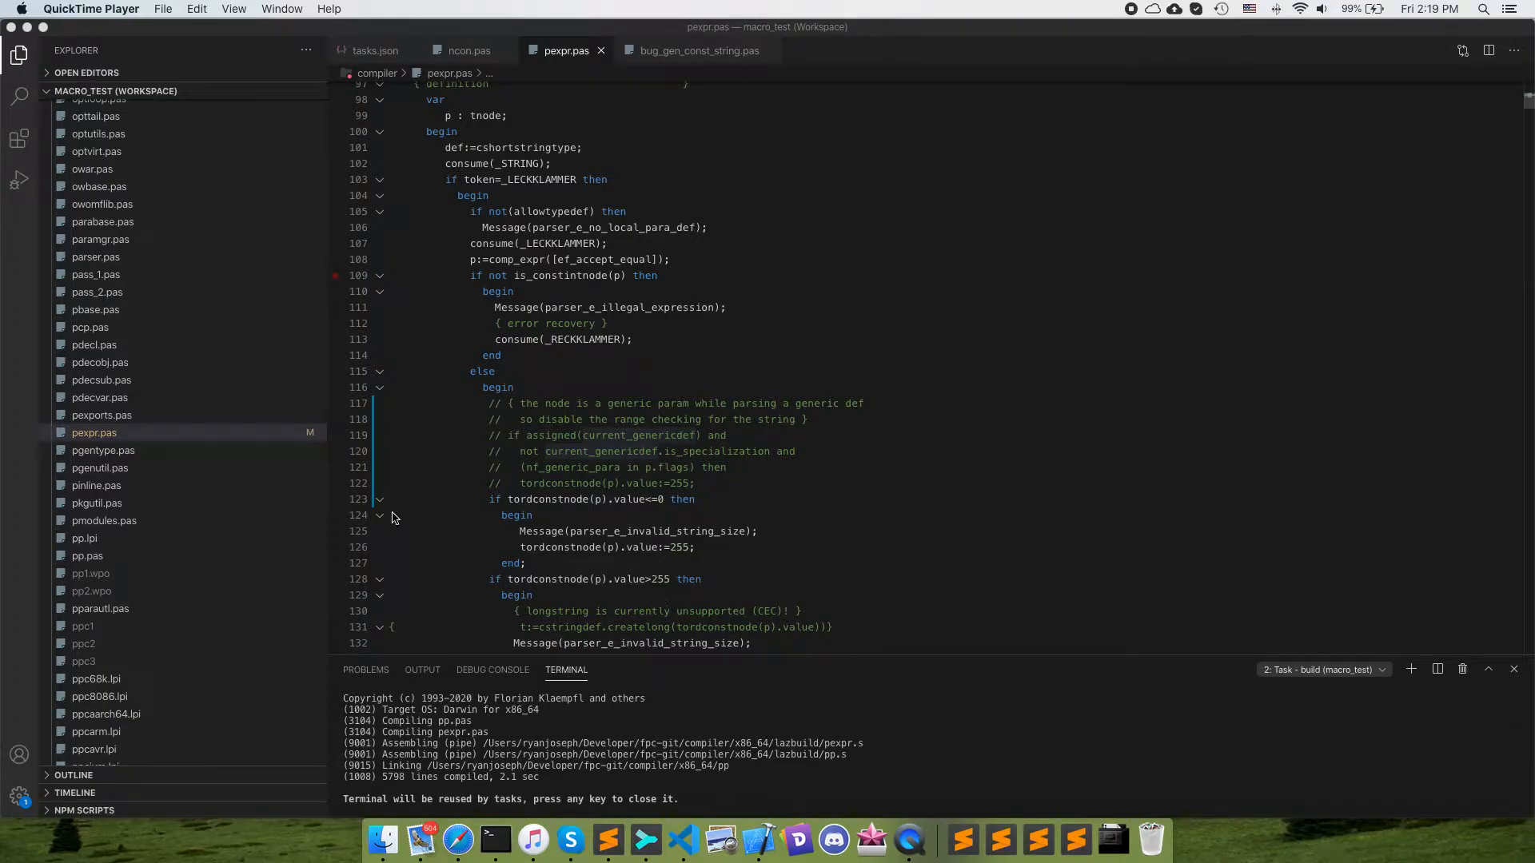
pyautogui.moveTo(442, 517)
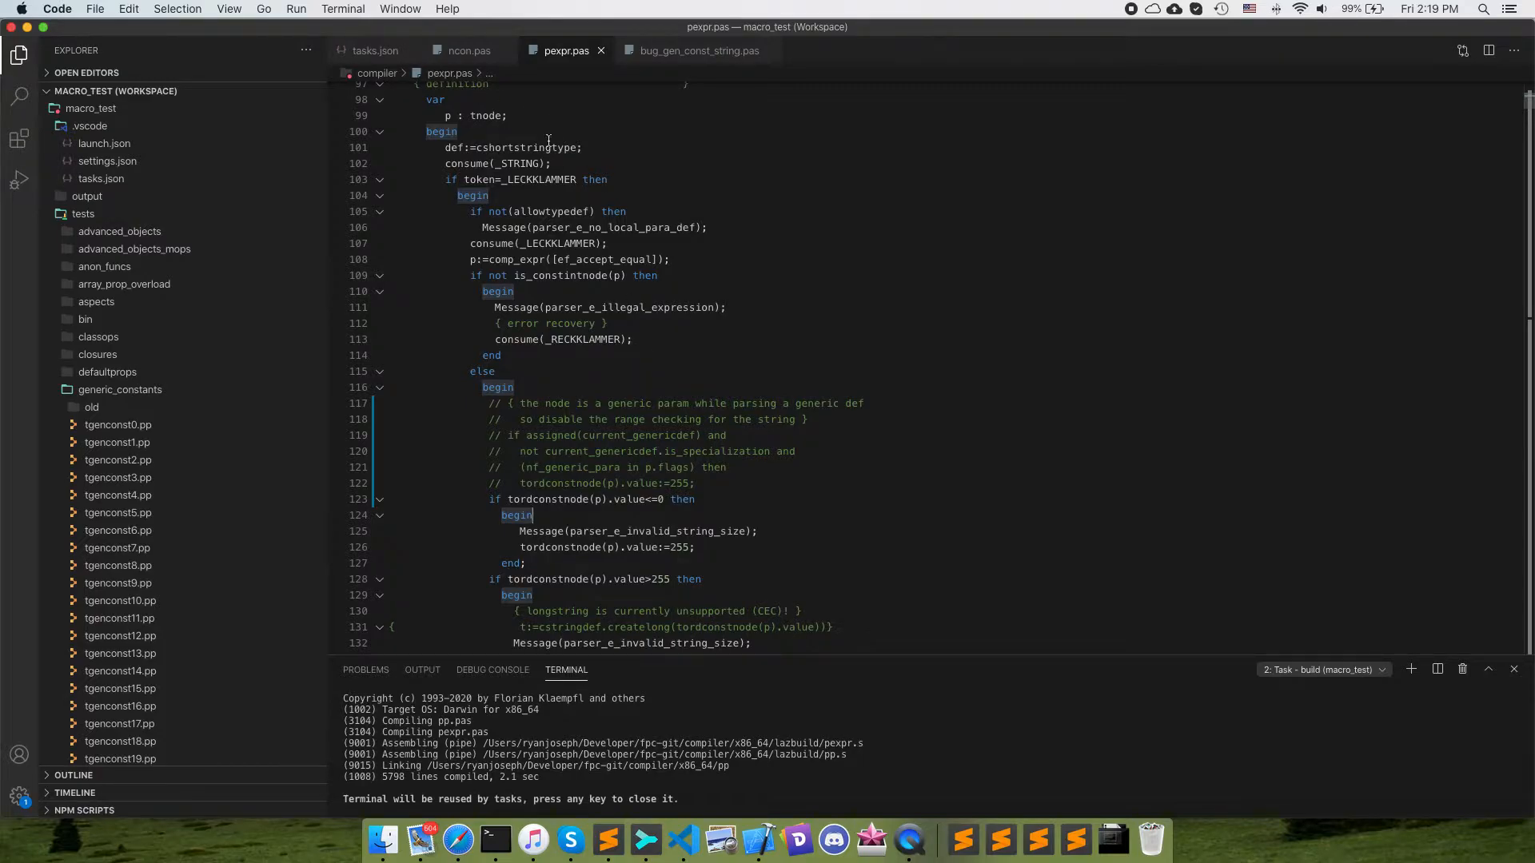
pyautogui.click(375, 49)
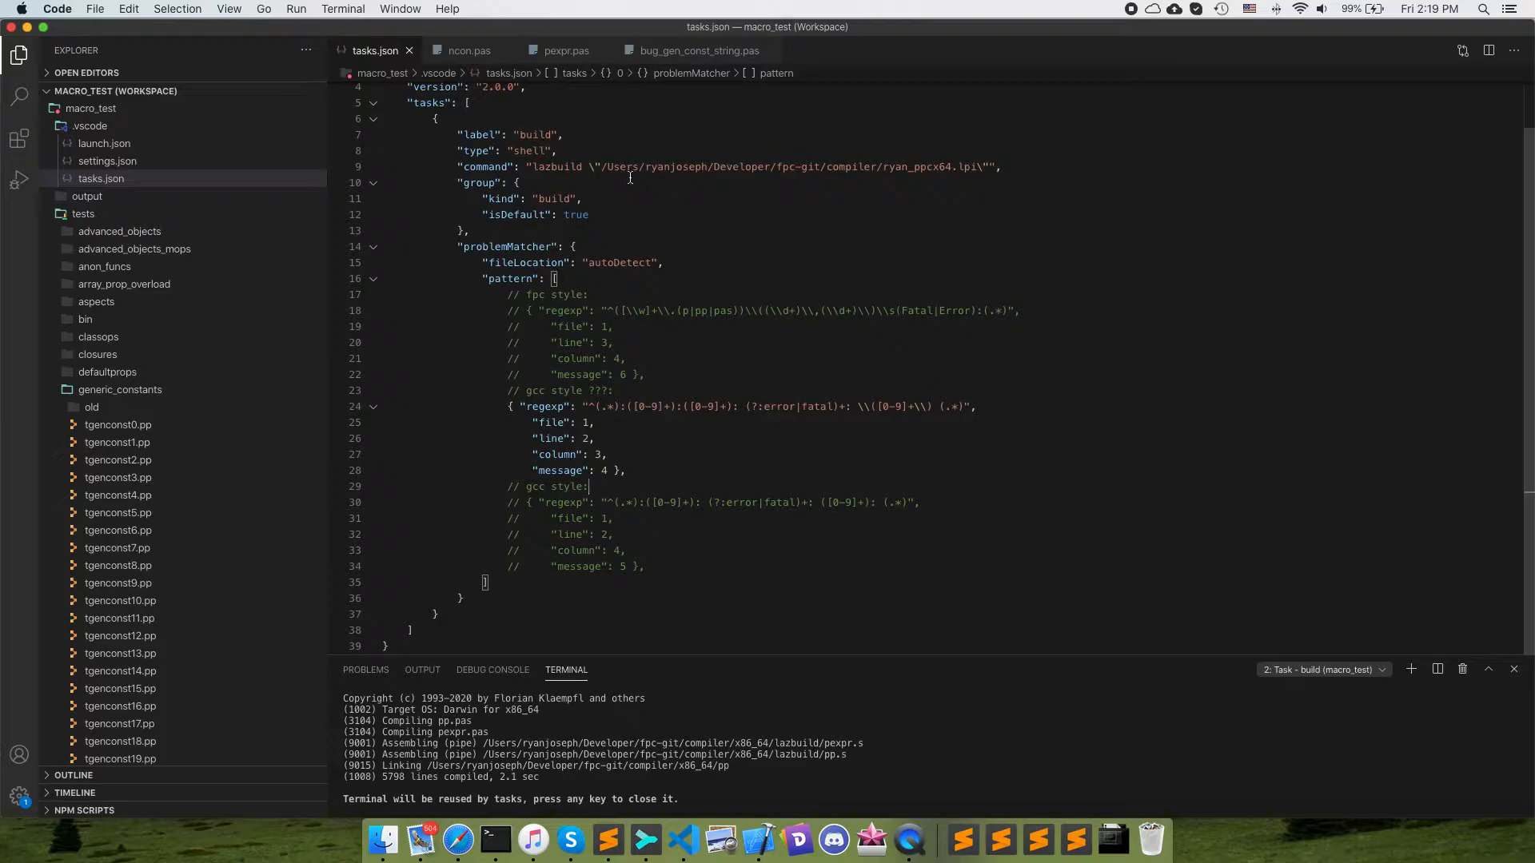
pyautogui.moveTo(974, 167)
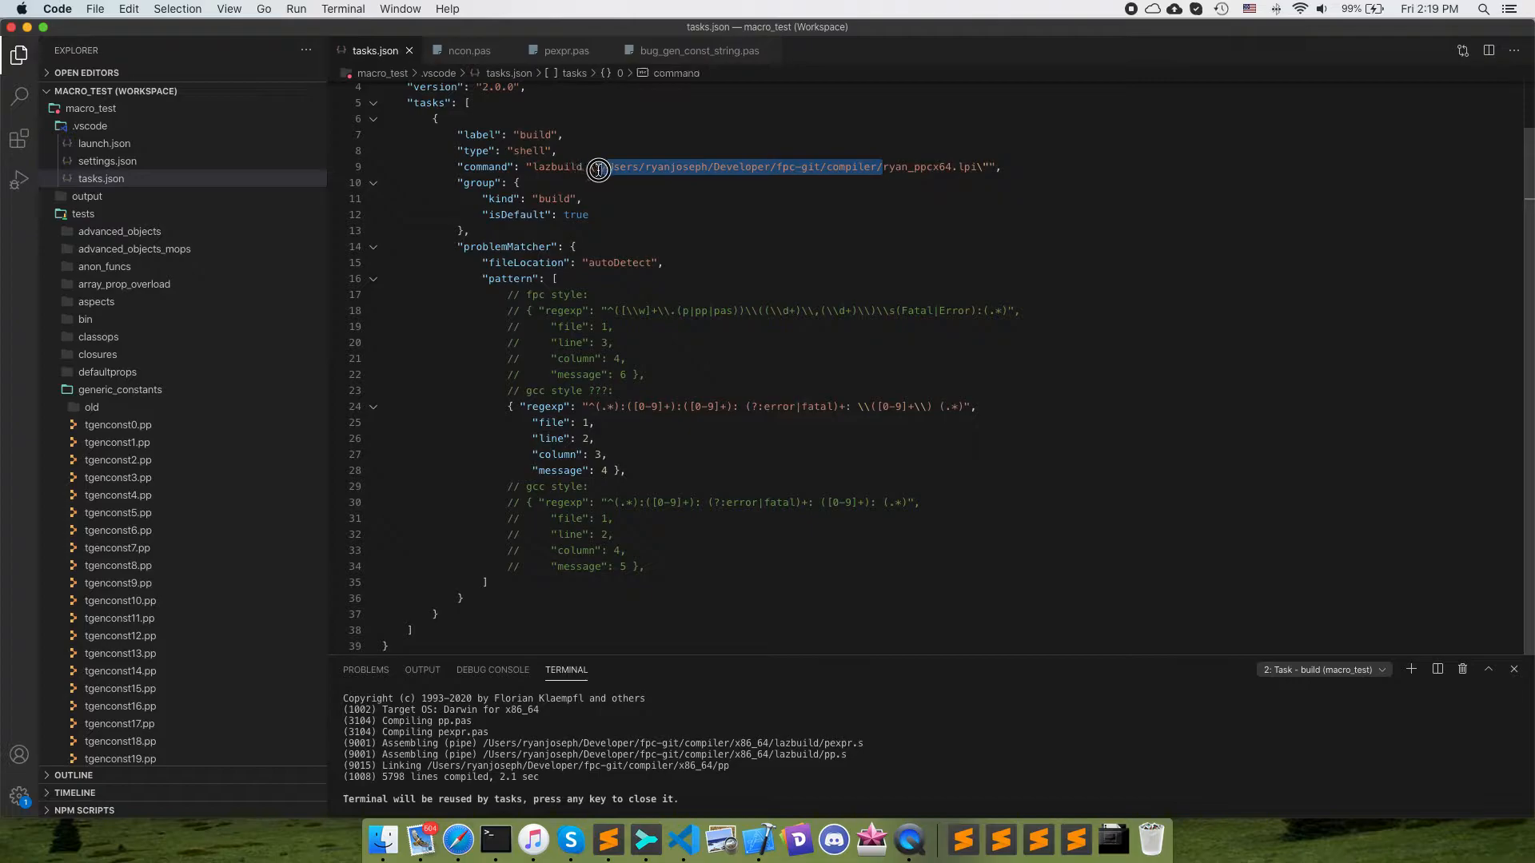
pyautogui.click(495, 839)
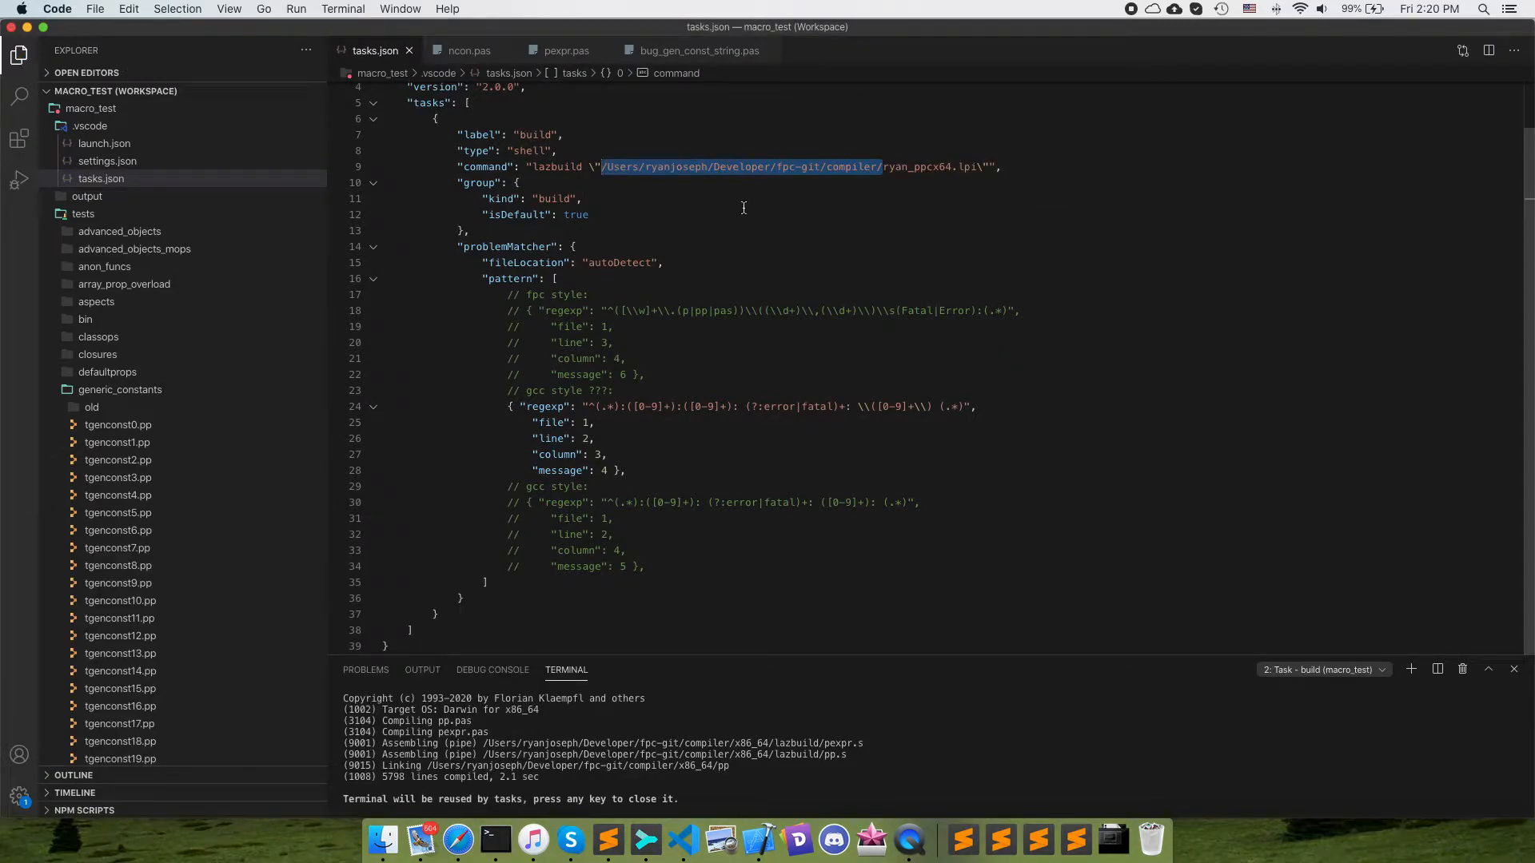
pyautogui.moveTo(496, 840)
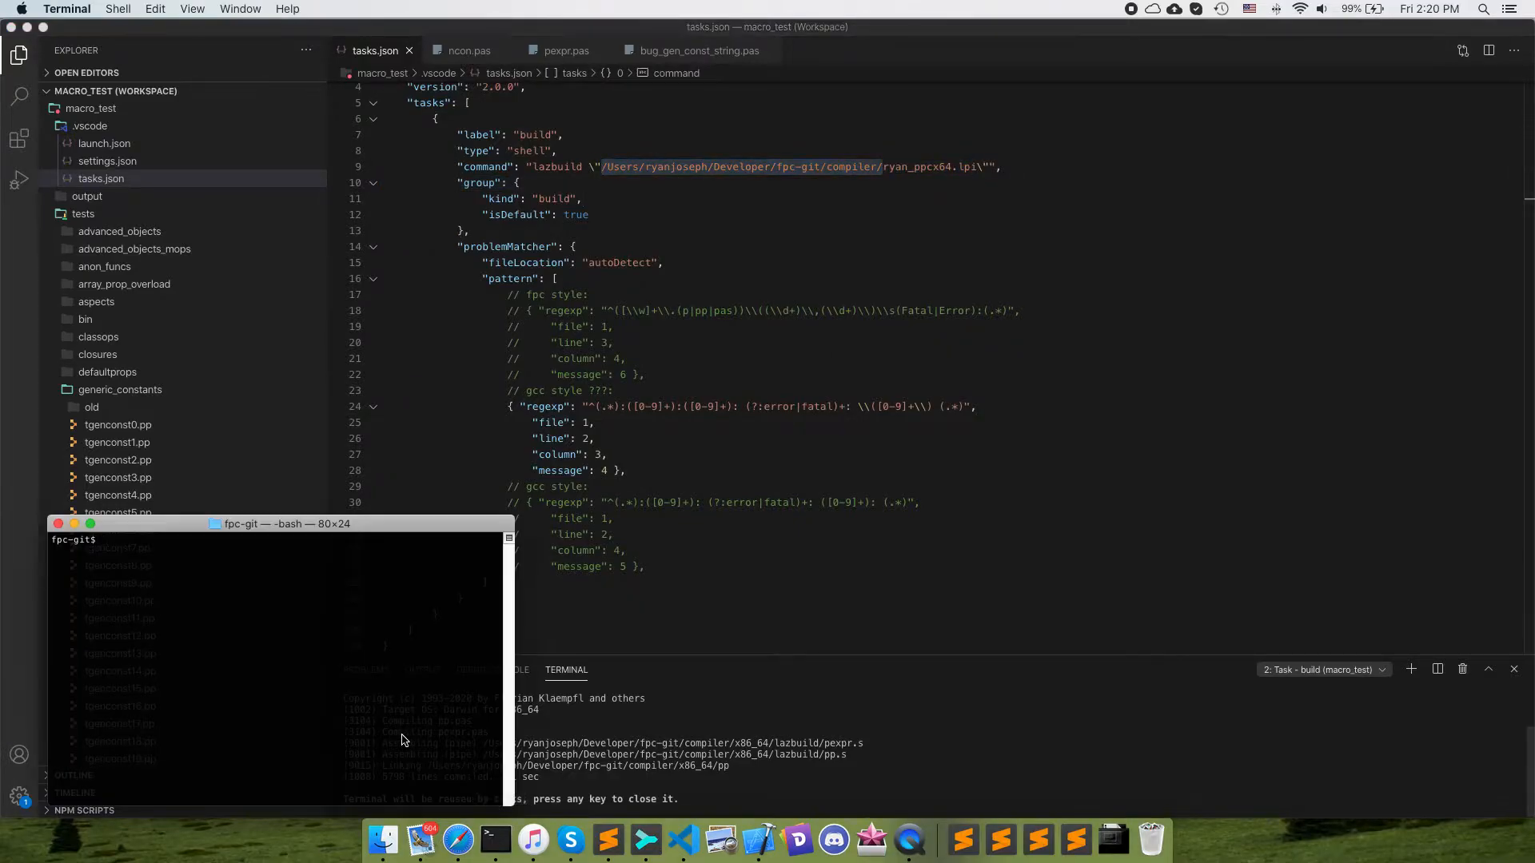
# Reveal the compiler folder in Finder and load ryan_ppcx64.lpi into the editor
pyautogui.press('enter')
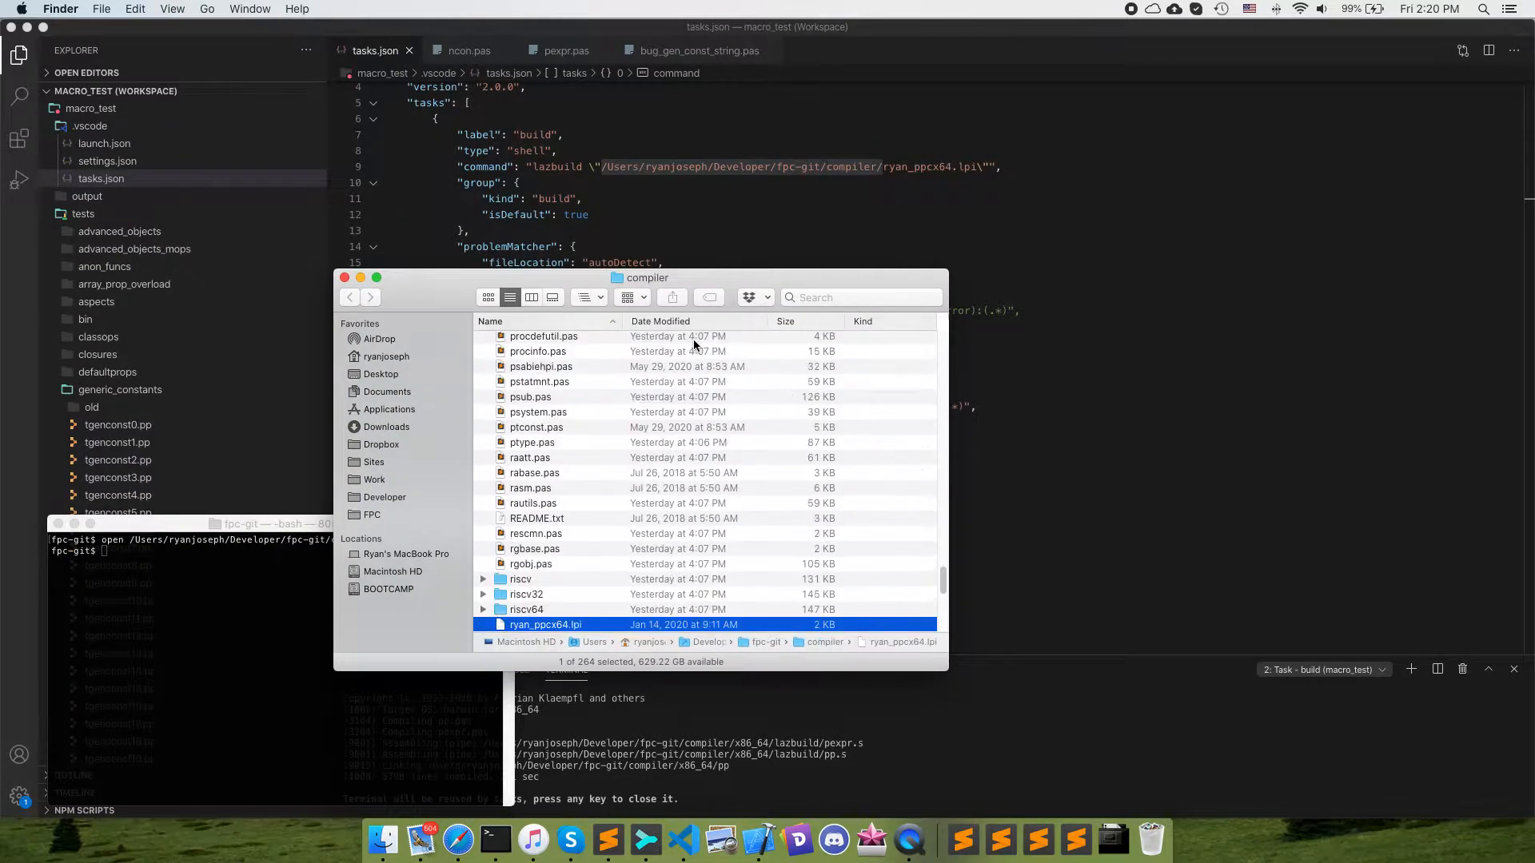
pyautogui.moveTo(545, 625); pyautogui.dragTo(820, 69)
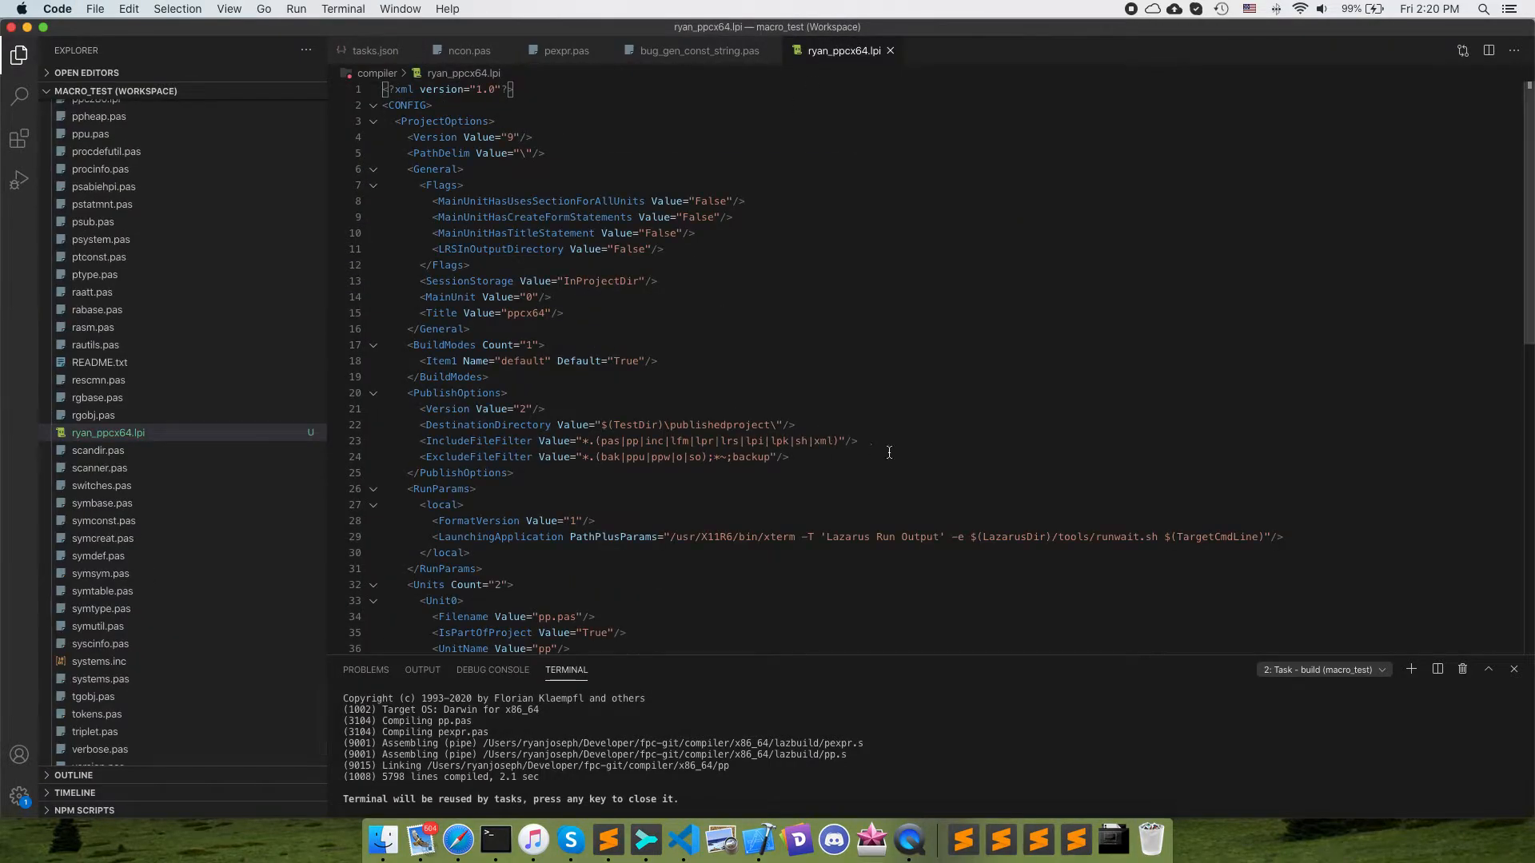
# Inspect the CustomOptions compiler flags at the end of ryan_ppcx64.lpi
pyautogui.scroll(-3)
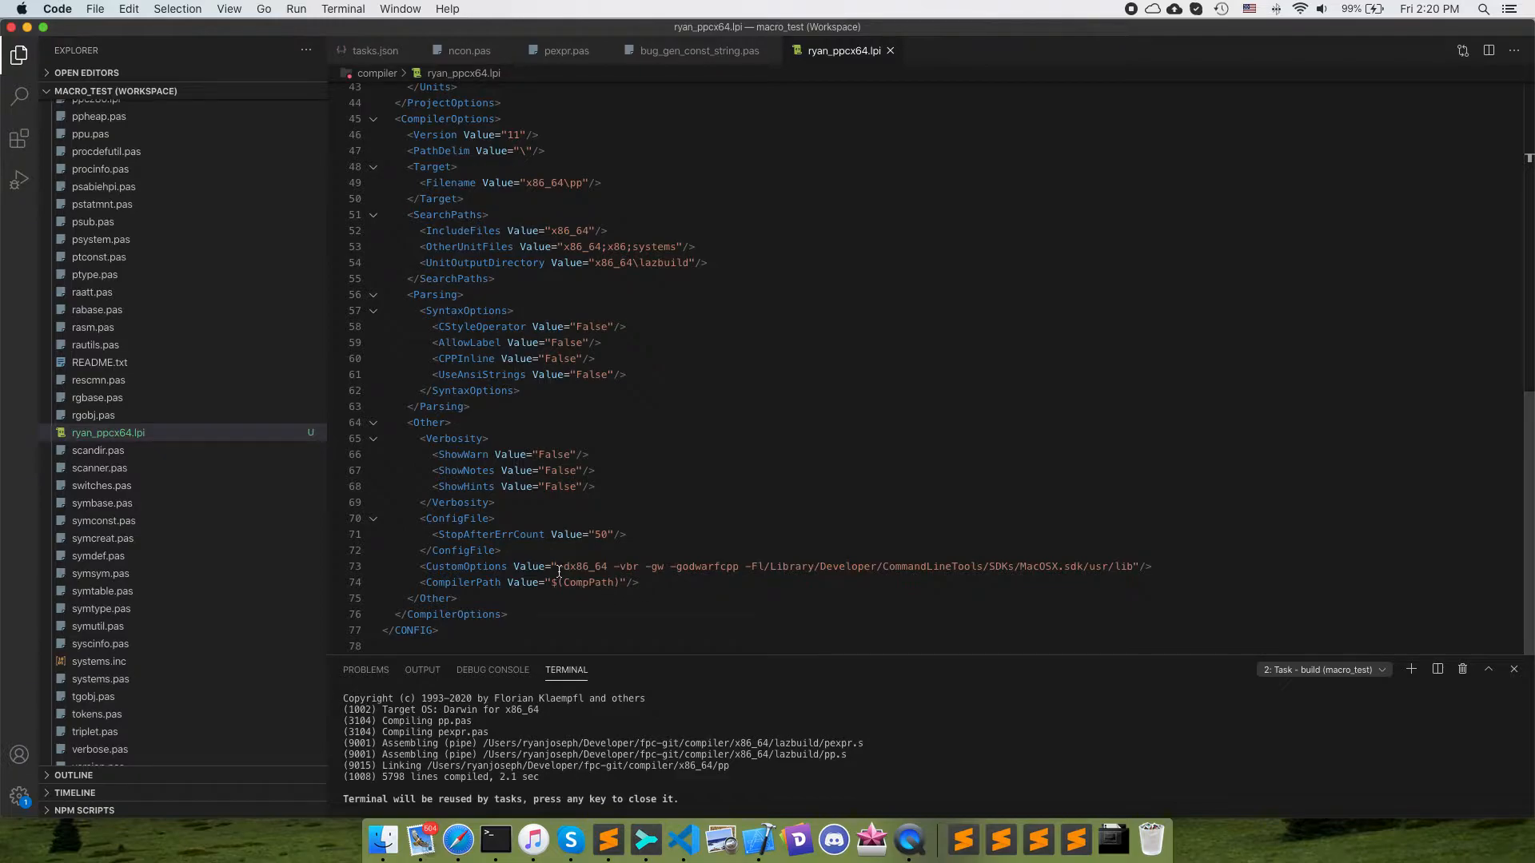
pyautogui.moveTo(558, 566); pyautogui.dragTo(734, 566)
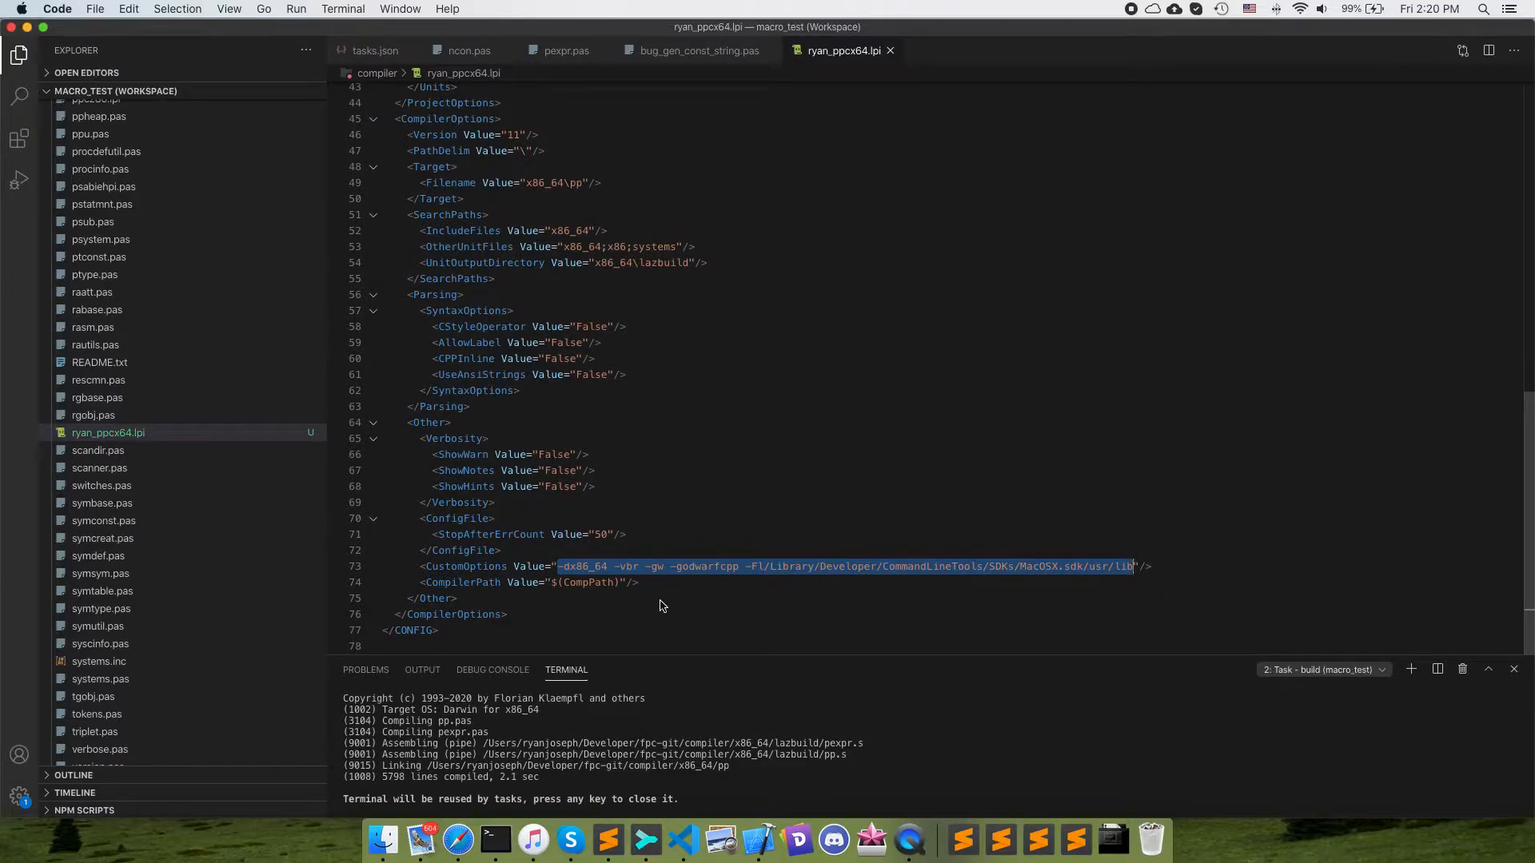
pyautogui.moveTo(556, 156)
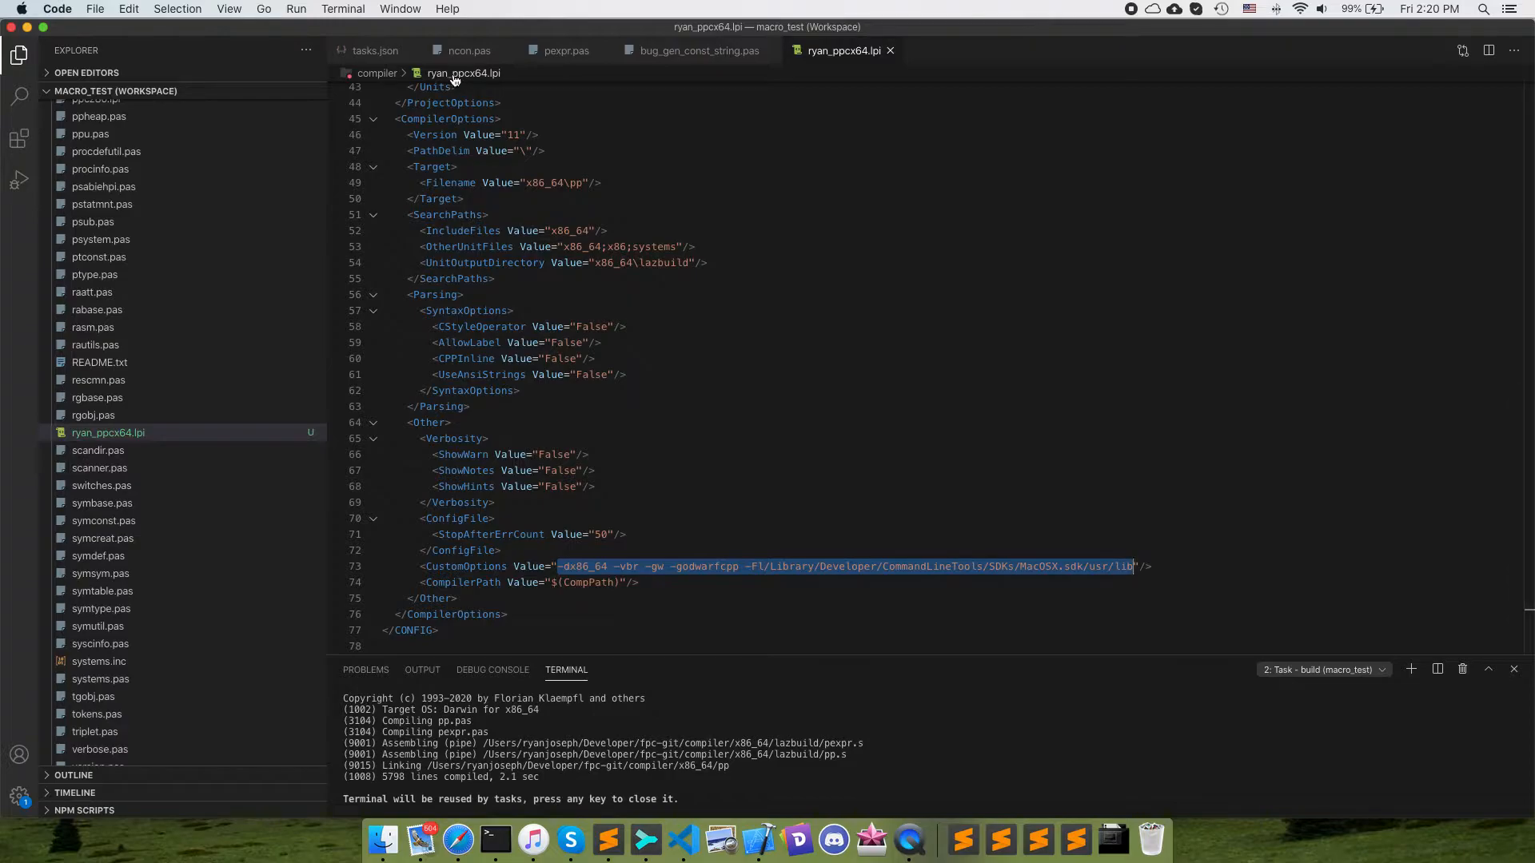
pyautogui.moveTo(464, 72)
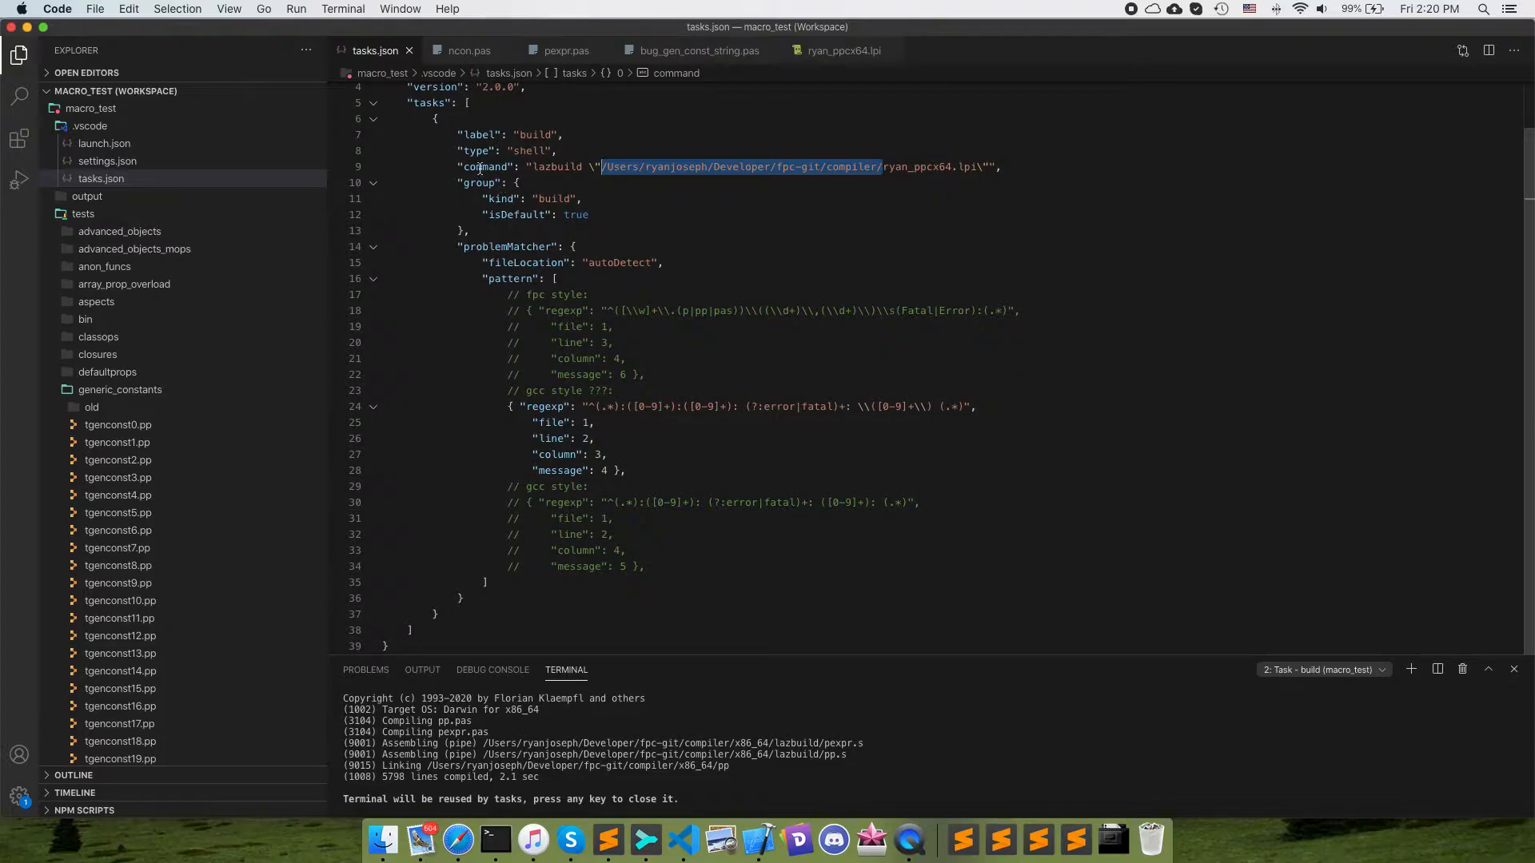
pyautogui.moveTo(482, 167)
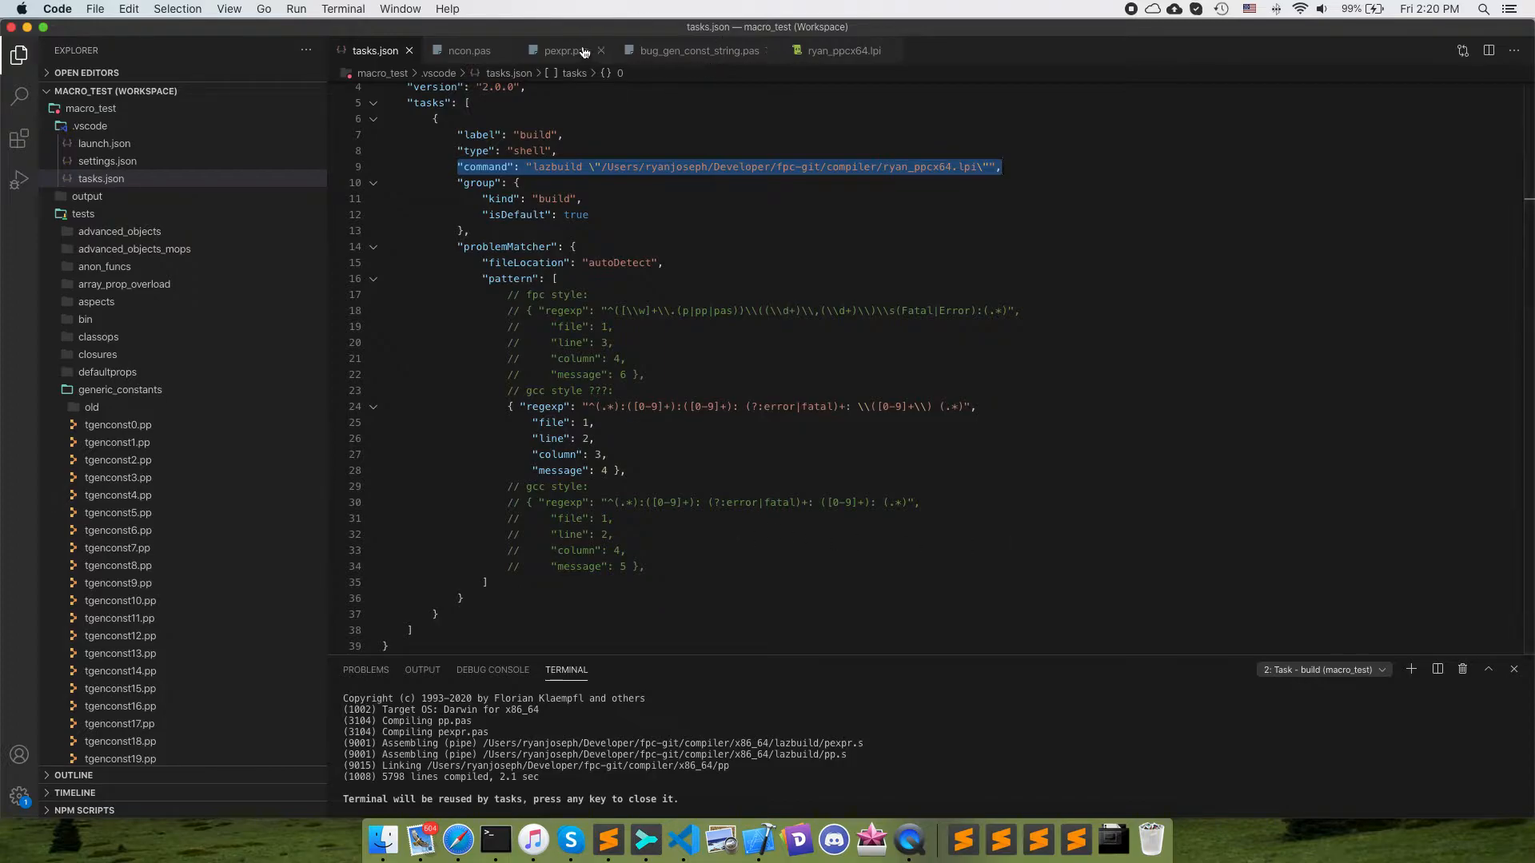
# Return to pexpr.pas and locate the edited 'end' region before rebuilding
pyautogui.click(558, 50)
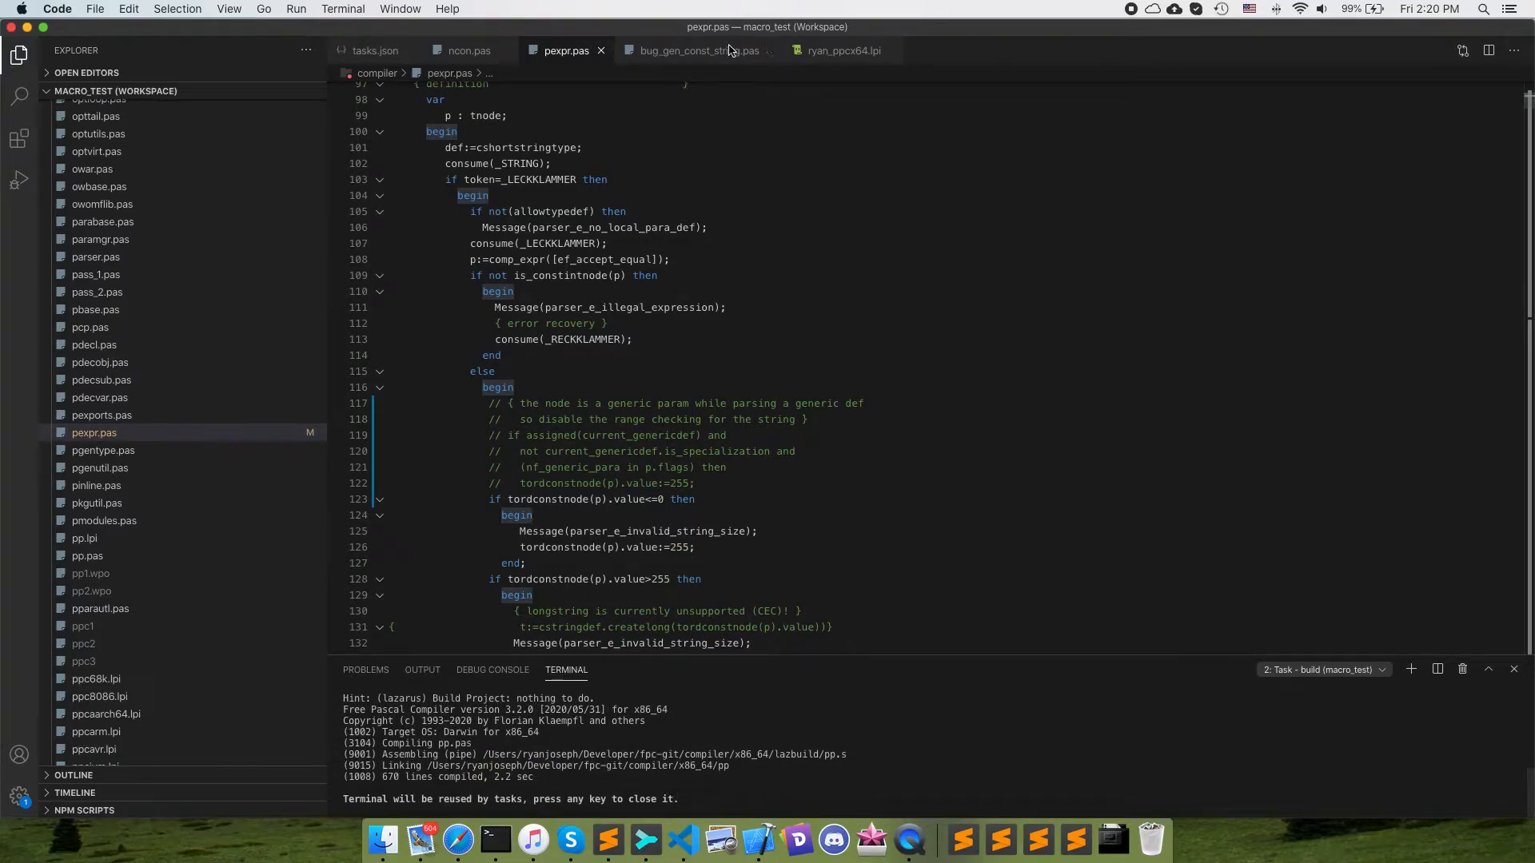
pyautogui.scroll(-3)
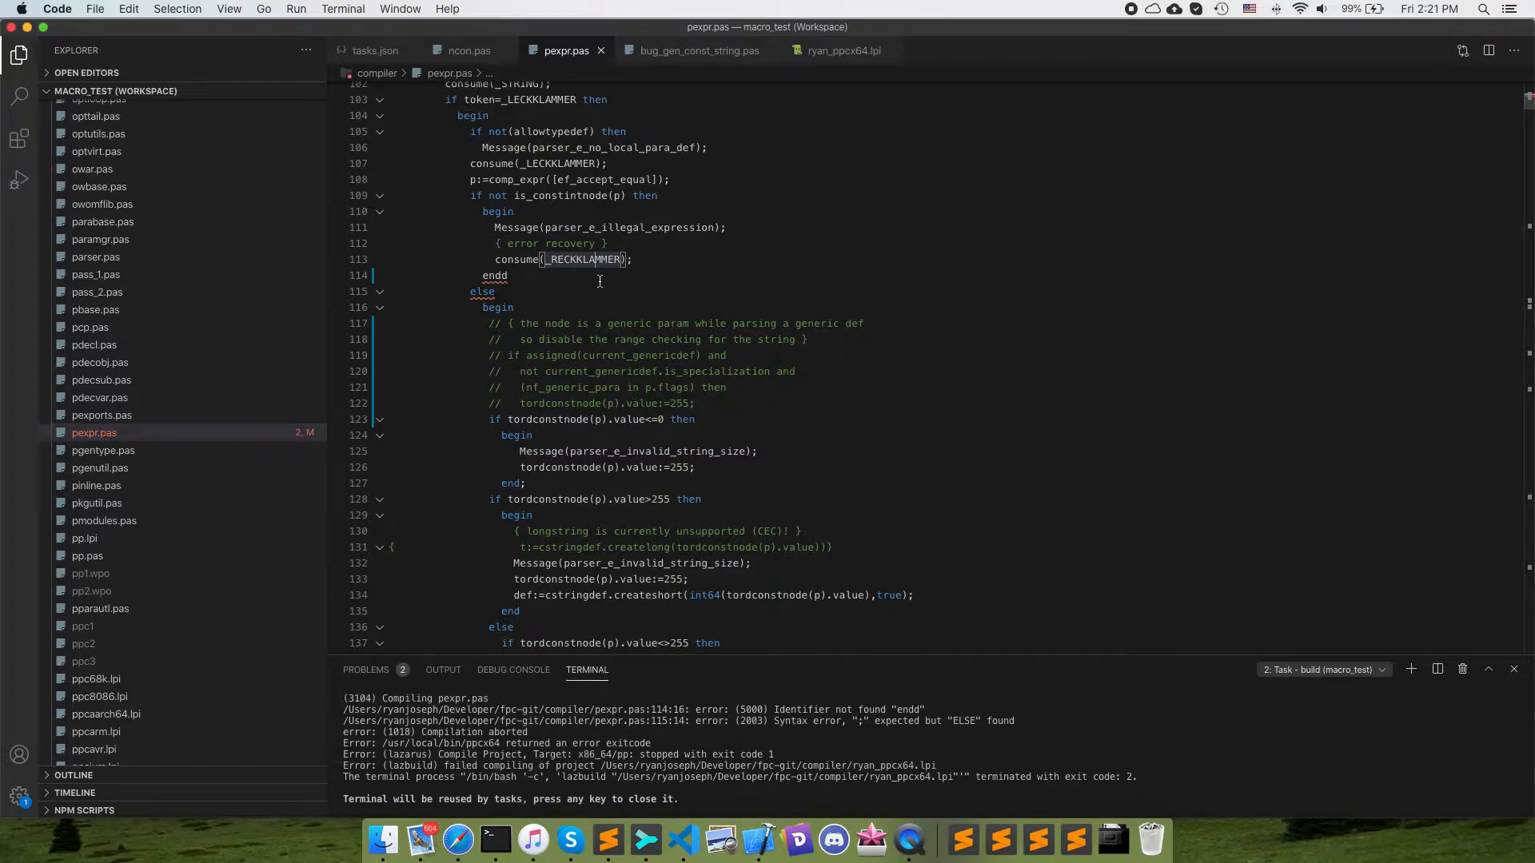
pyautogui.moveTo(494, 275)
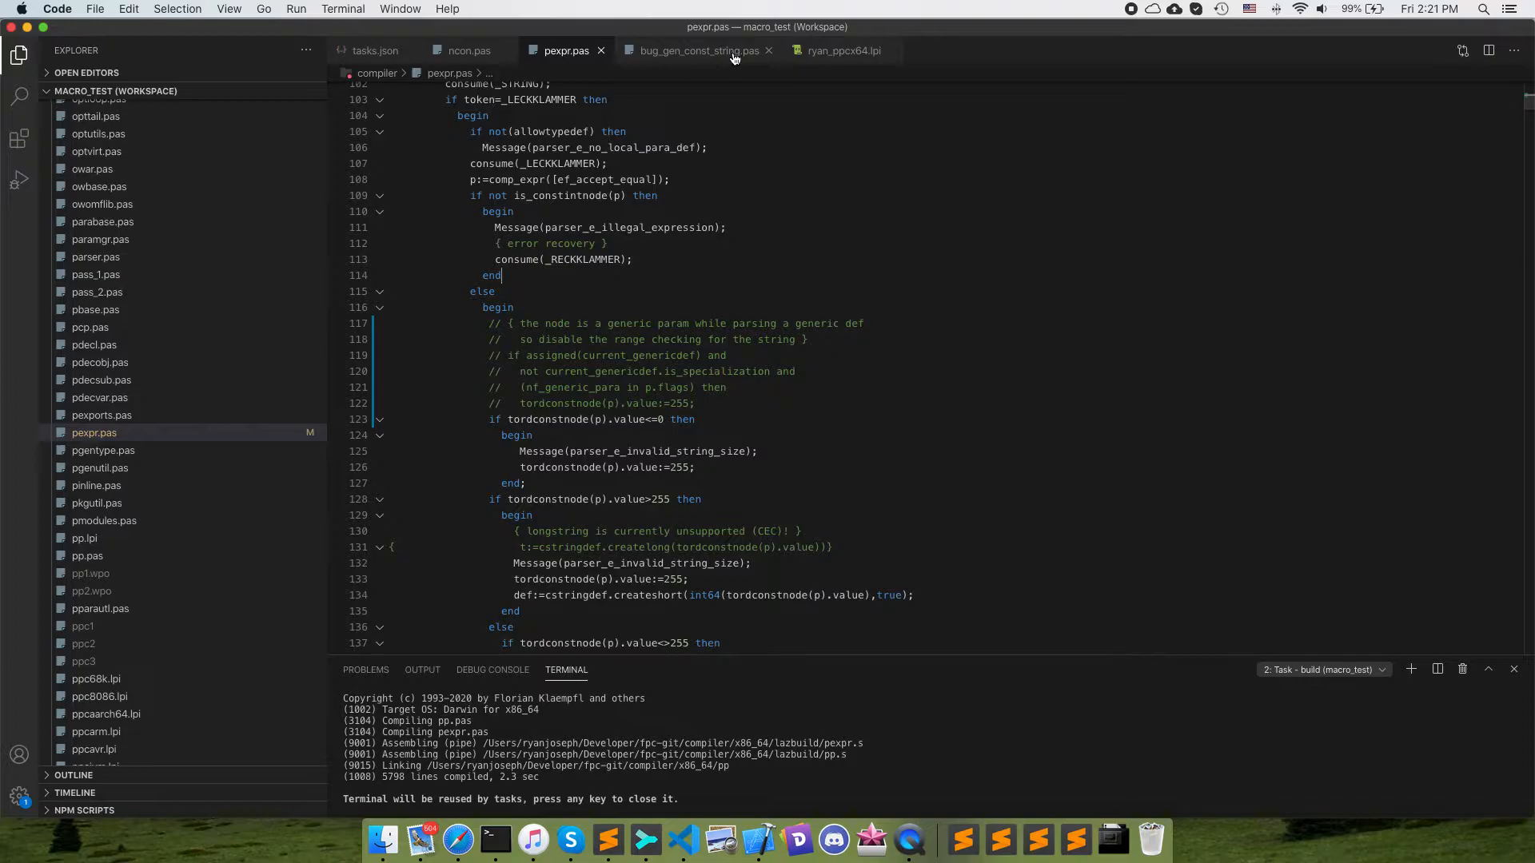
# Declare TKey as string[U] in bug_gen_const_string.pas
pyautogui.click(695, 49)
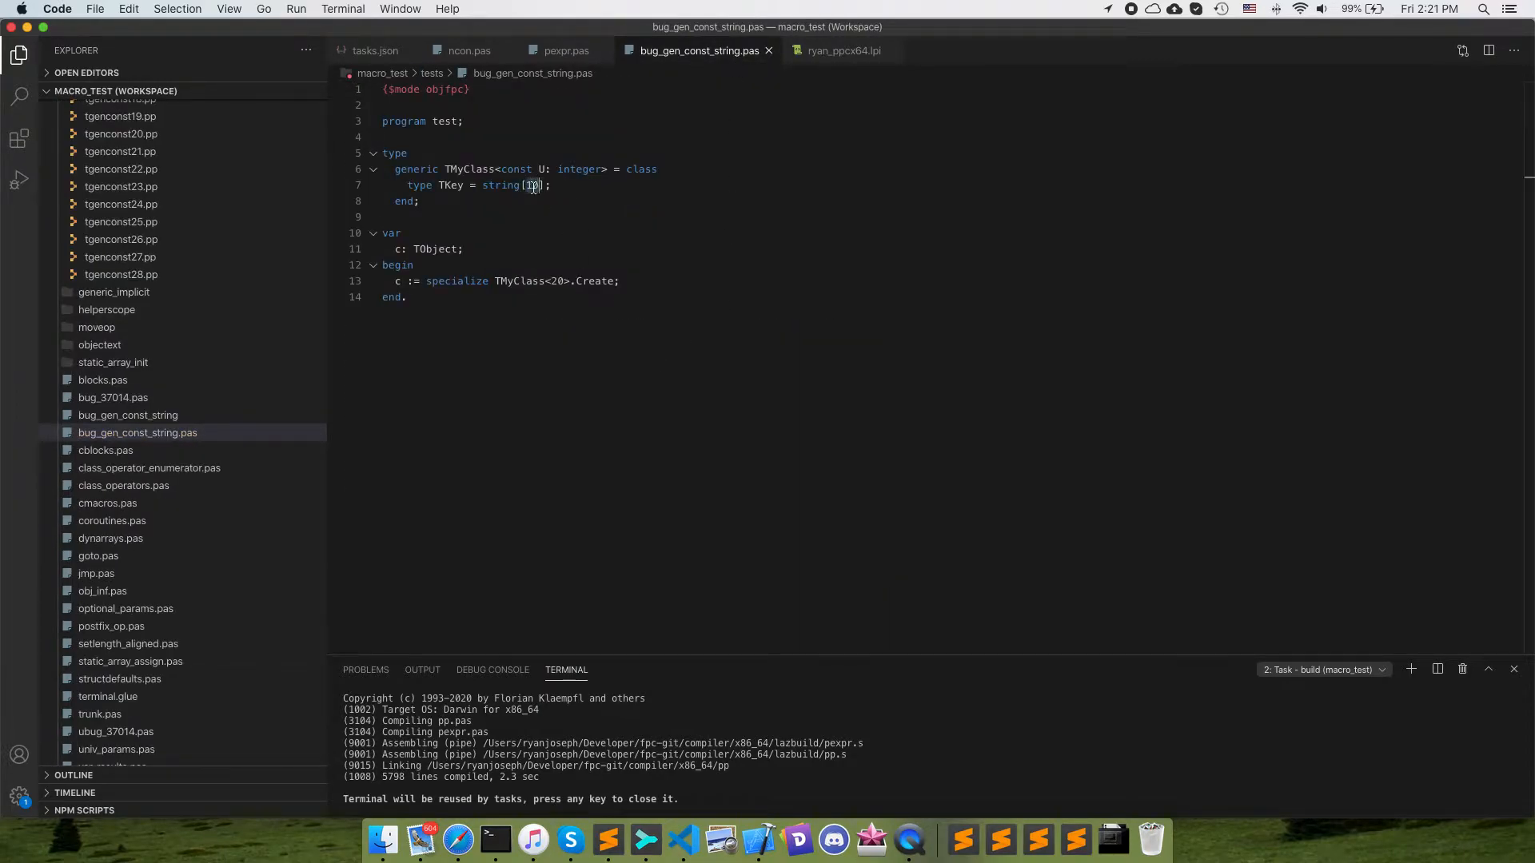
pyautogui.write('U')
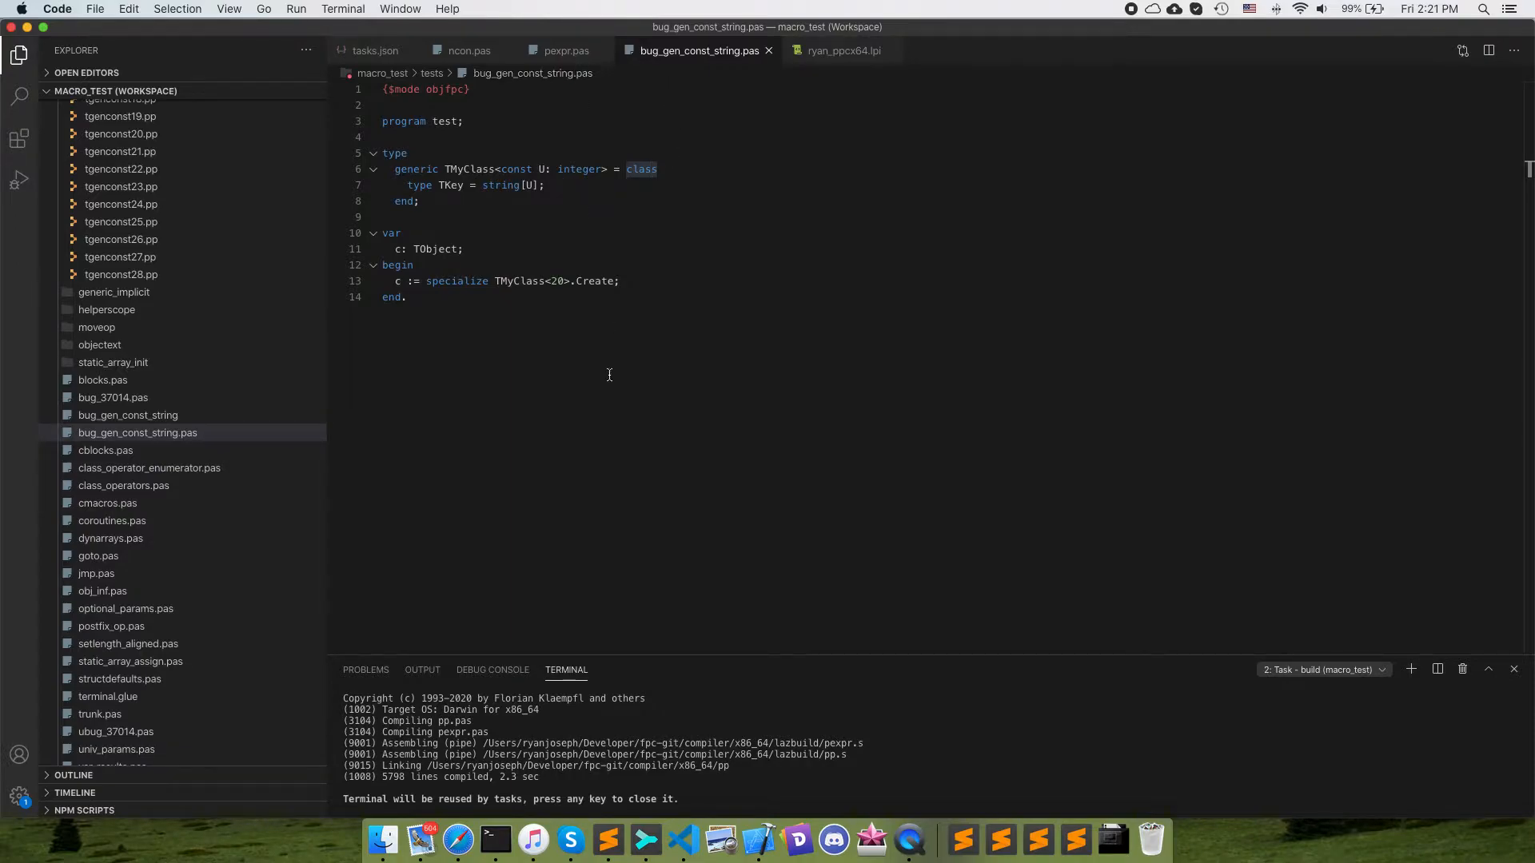
# Check that launch.json's args point at bug_gen_const_string.pas
pyautogui.click(19, 179)
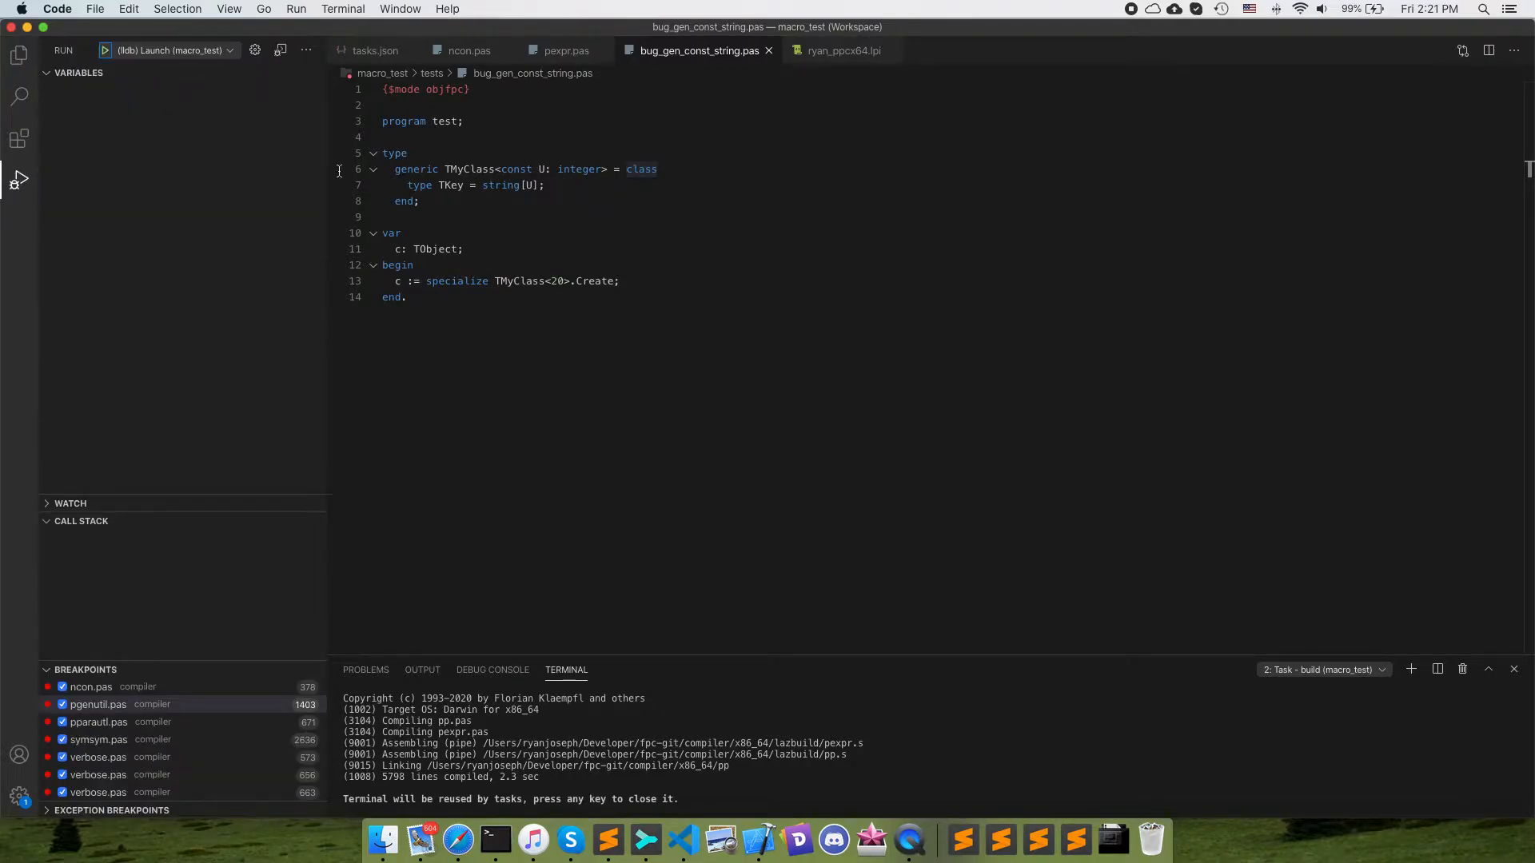
pyautogui.click(19, 54)
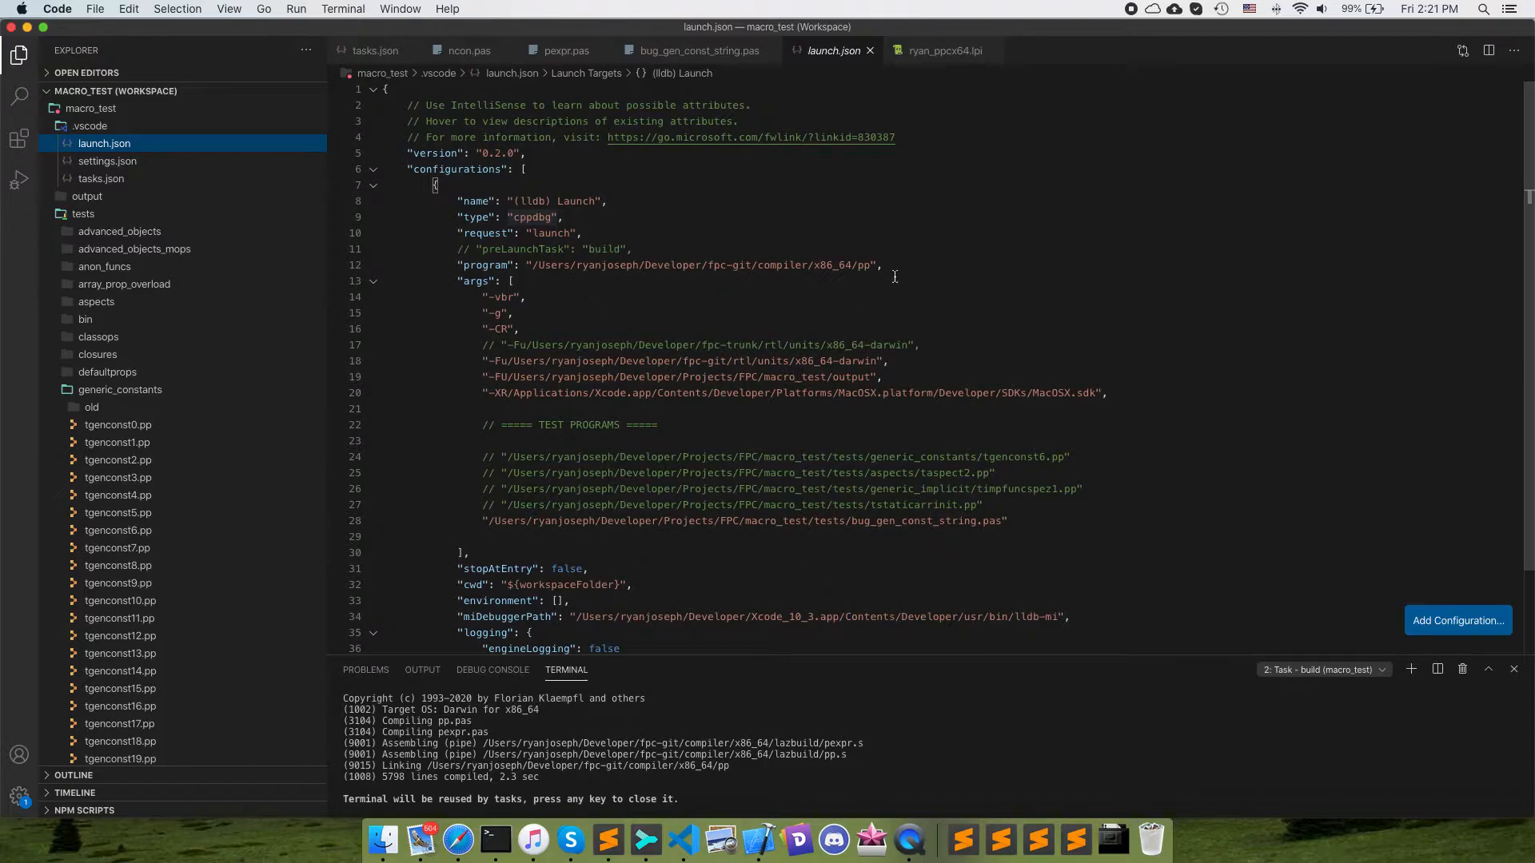
pyautogui.doubleClick(703, 266)
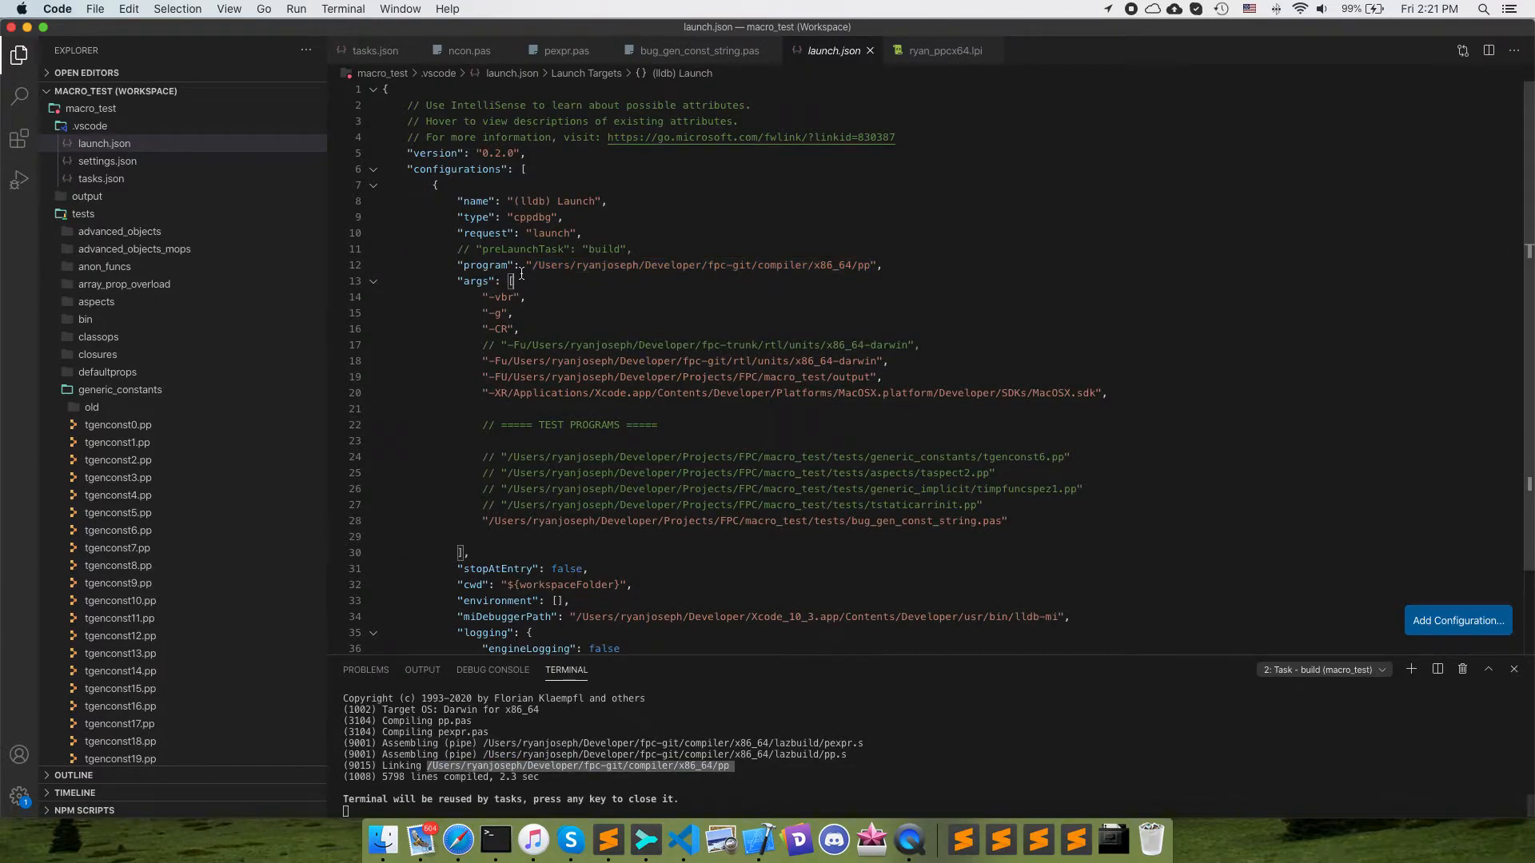
pyautogui.moveTo(905, 267)
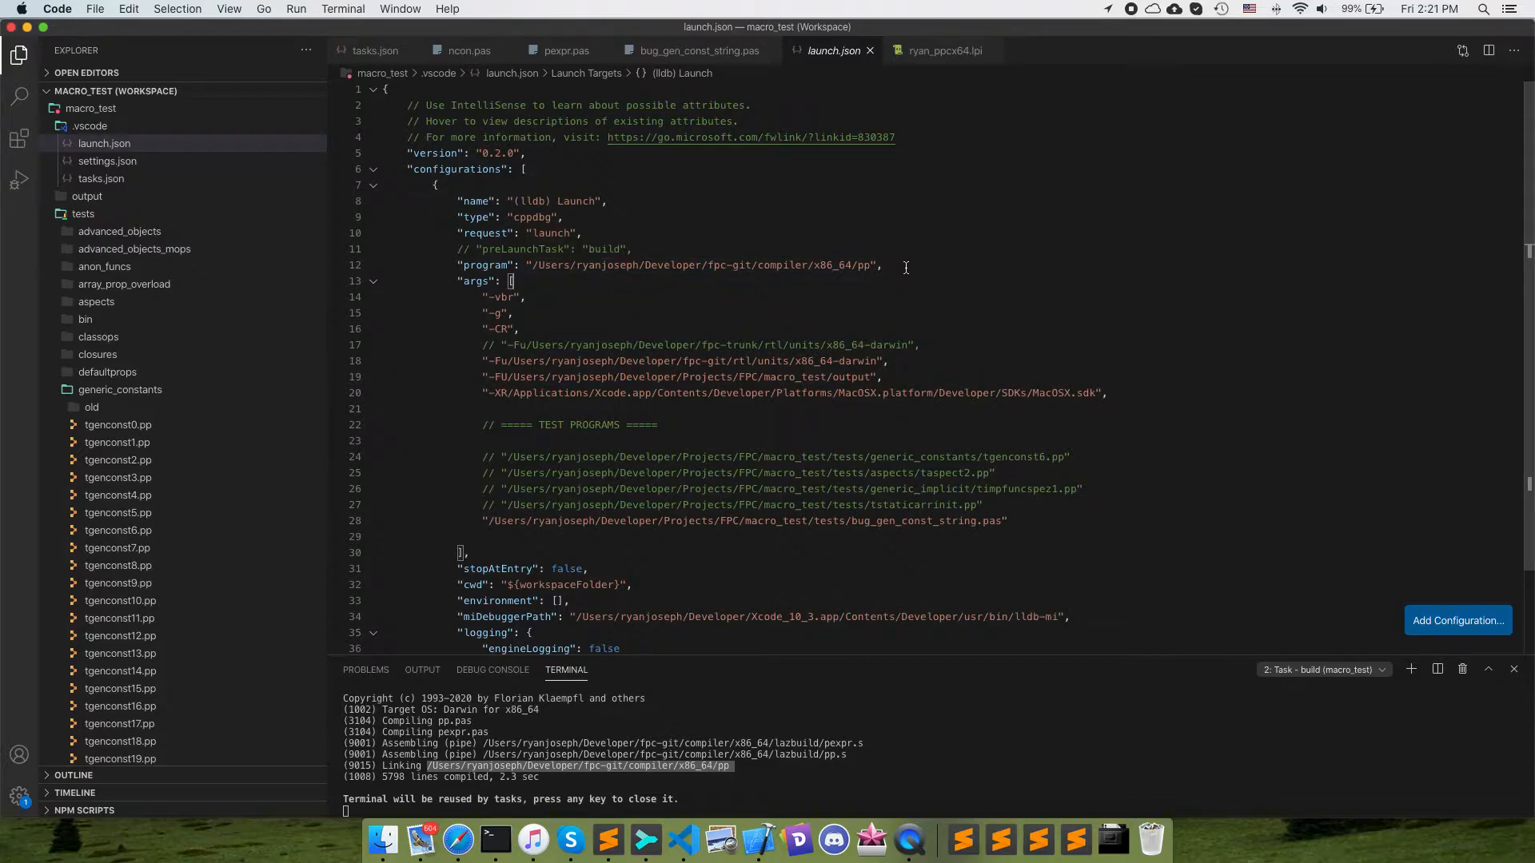
pyautogui.moveTo(455, 280)
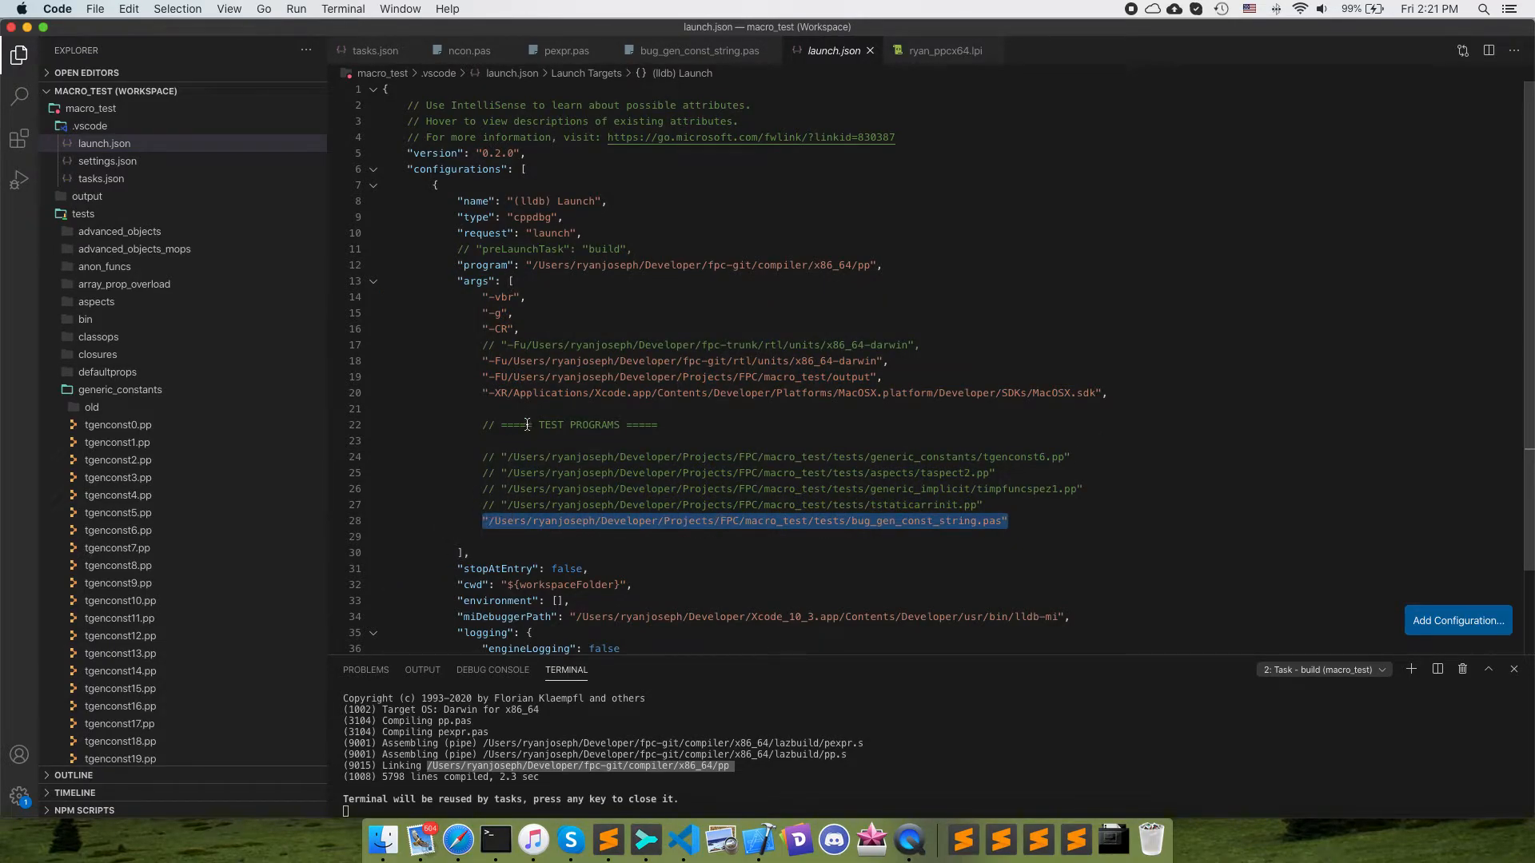
pyautogui.scroll(-3)
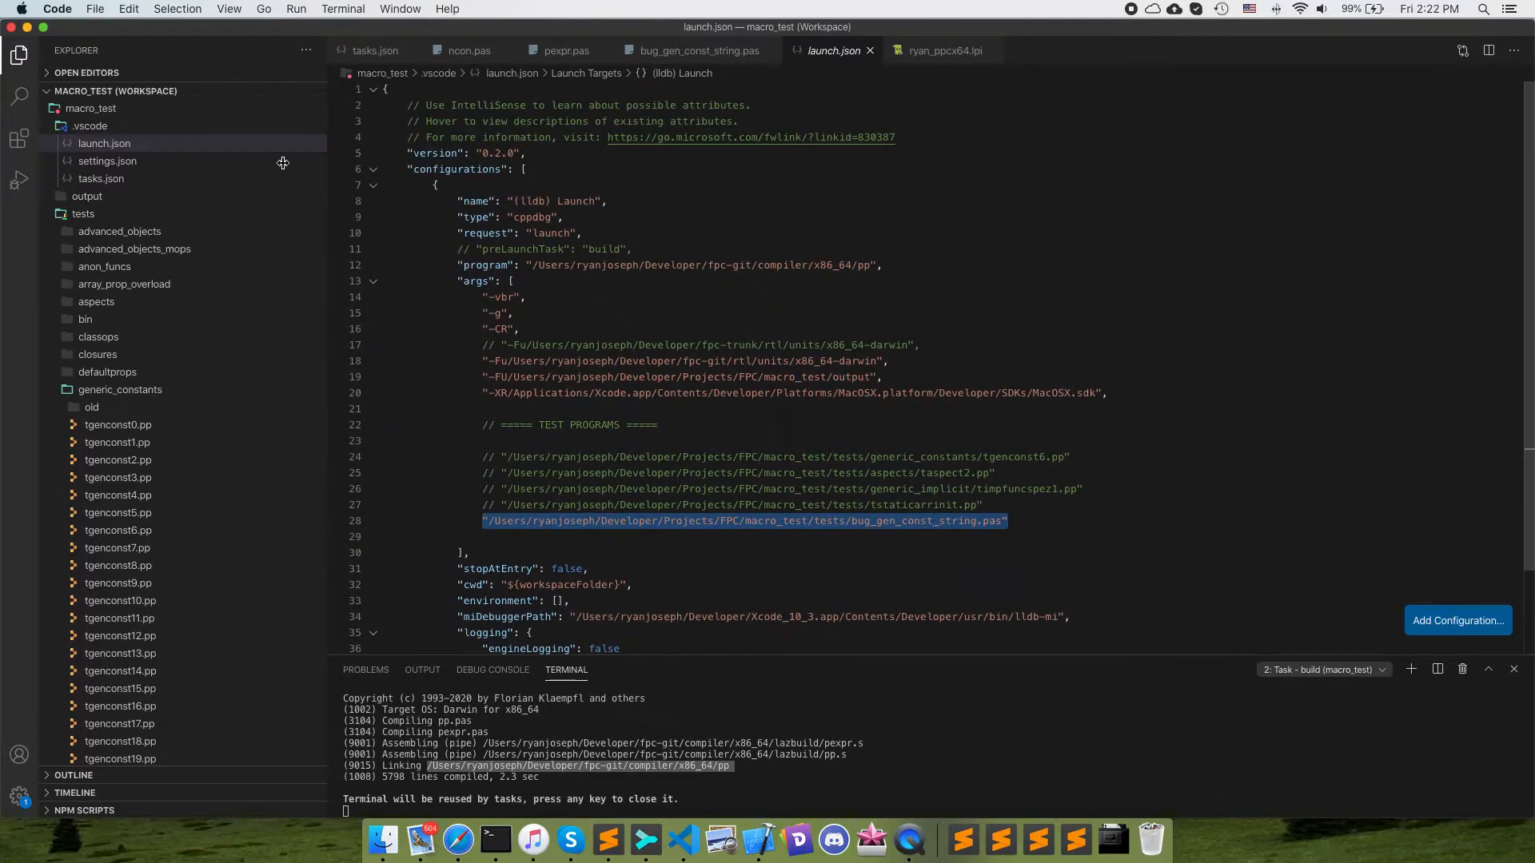
# Continue the lldb-launched compiler run on the TMyClass test program
pyautogui.click(19, 179)
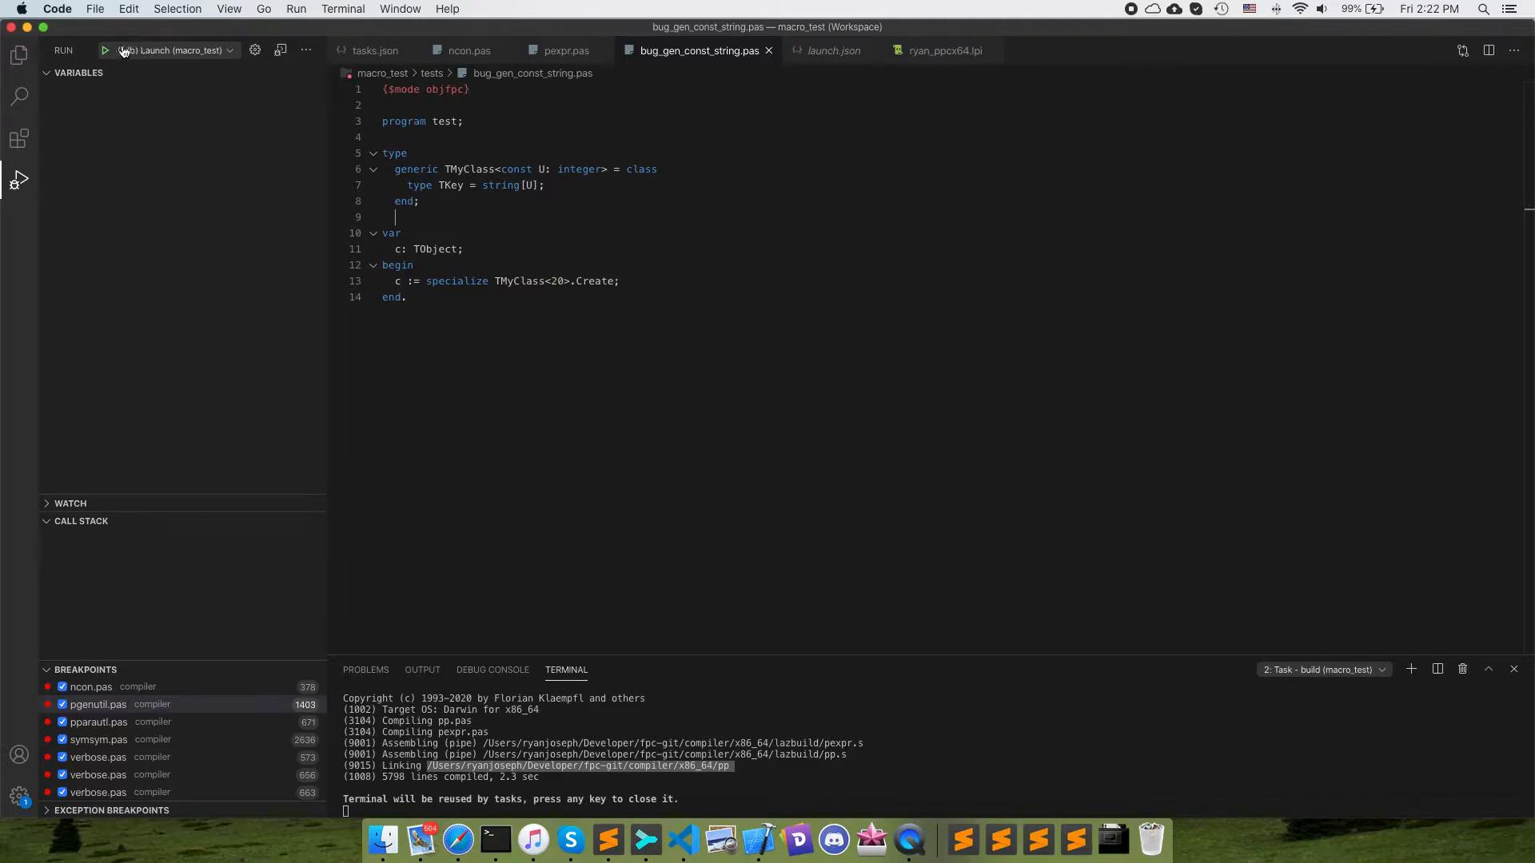
pyautogui.click(106, 49)
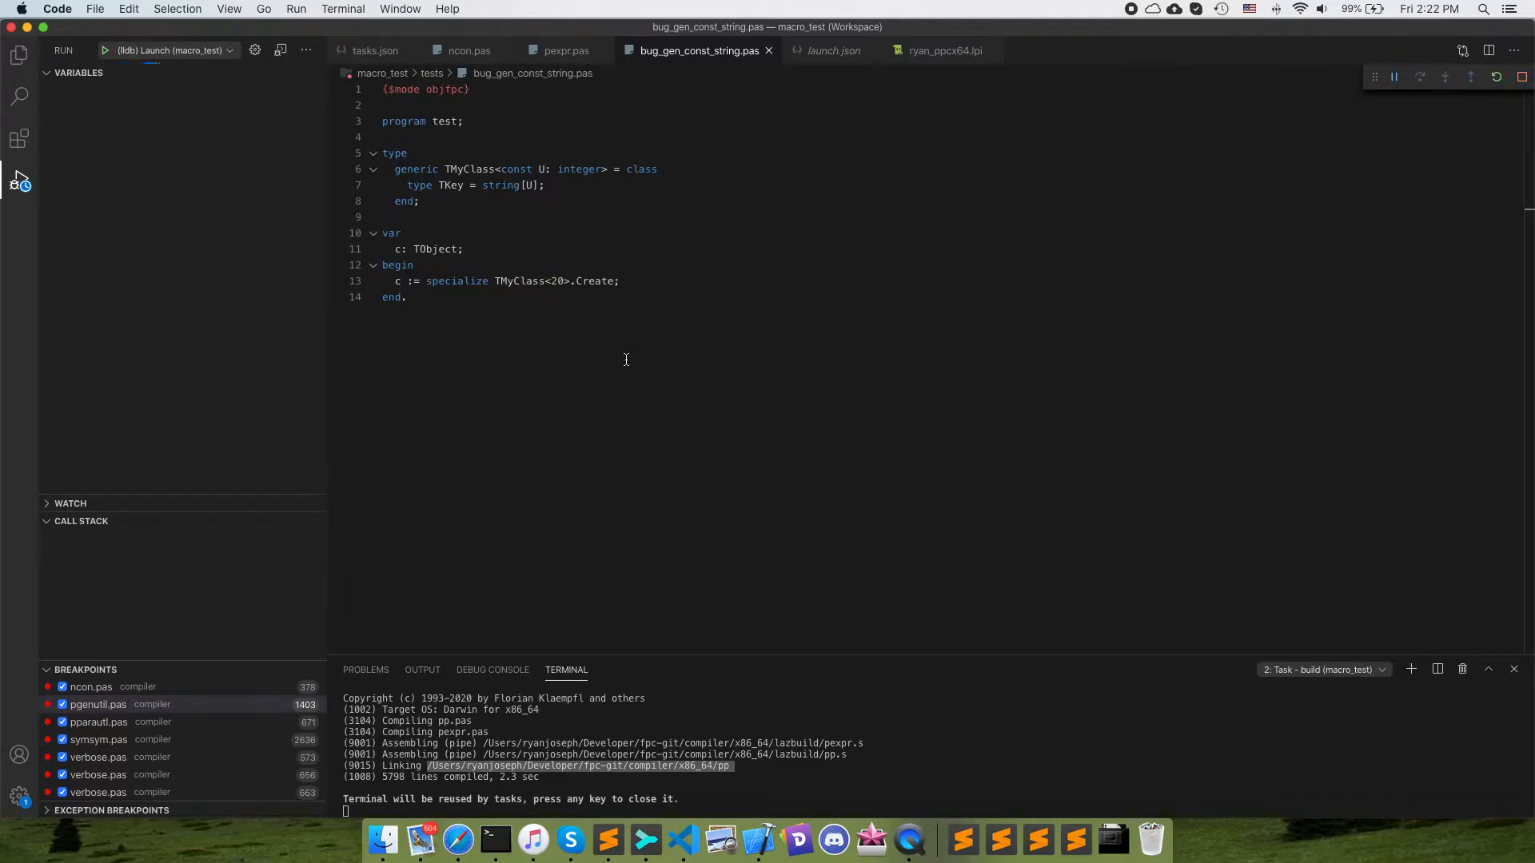
pyautogui.moveTo(646, 302)
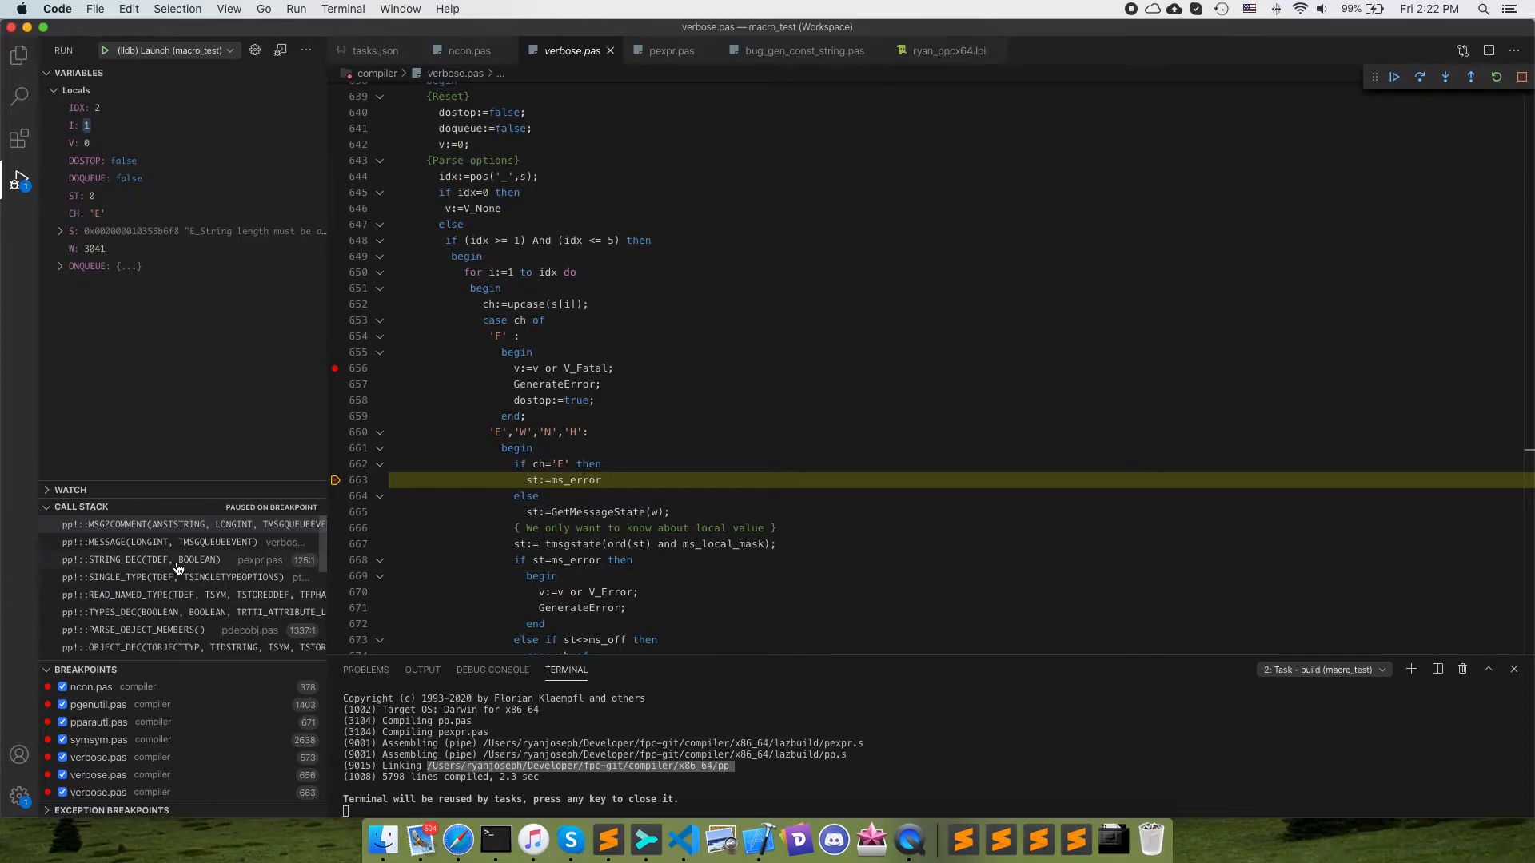
pyautogui.moveTo(1425, 108)
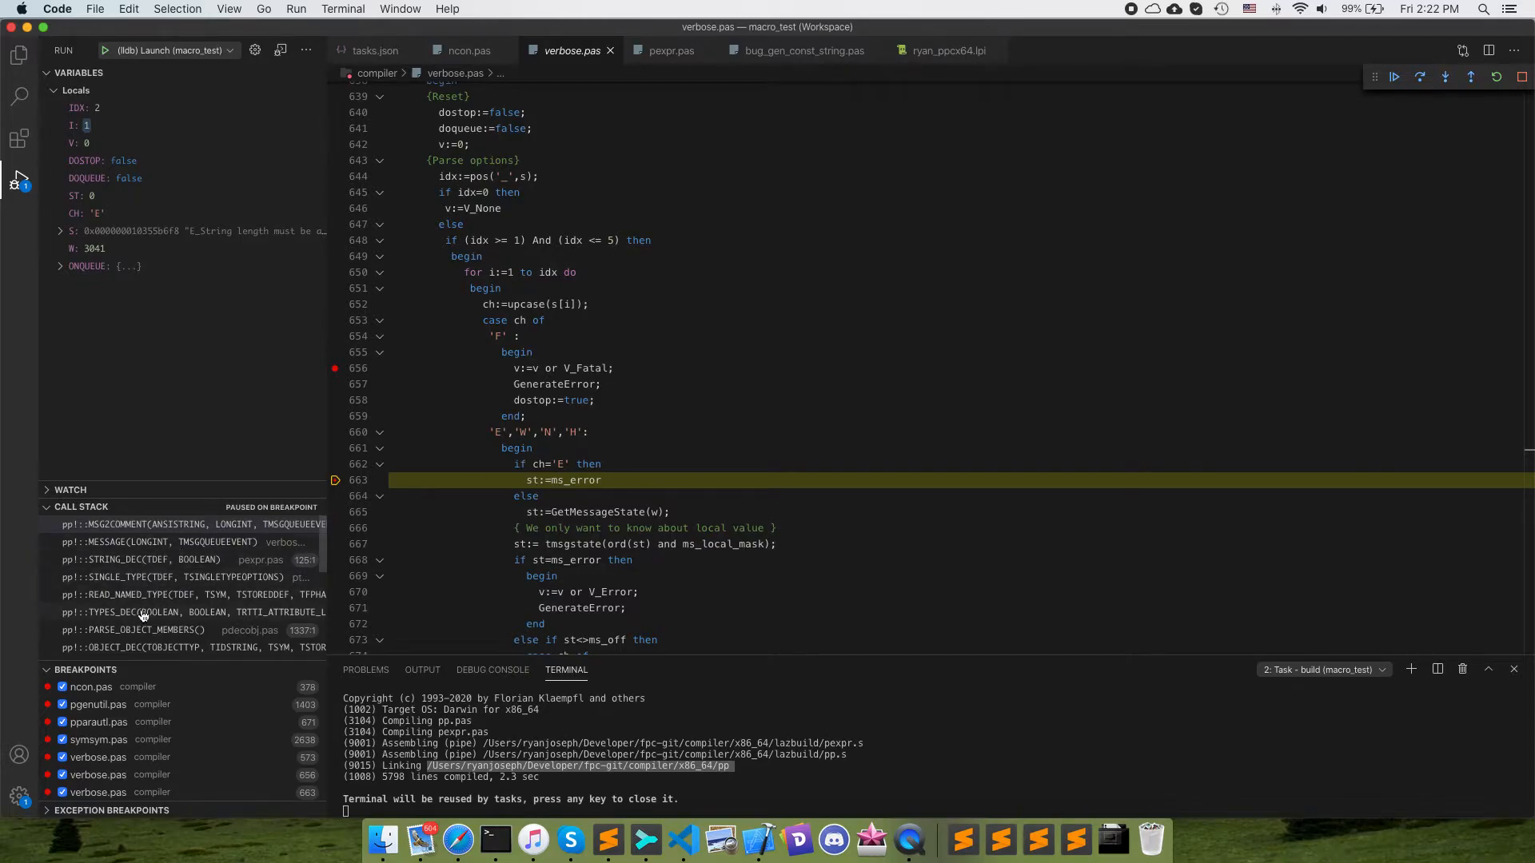
# Trace the string-size error through STRING_DEC, READ_NAMED_TYPE, OBJECT_DEC and PARSE_OBJECT_MEMBERS frames
pyautogui.click(128, 560)
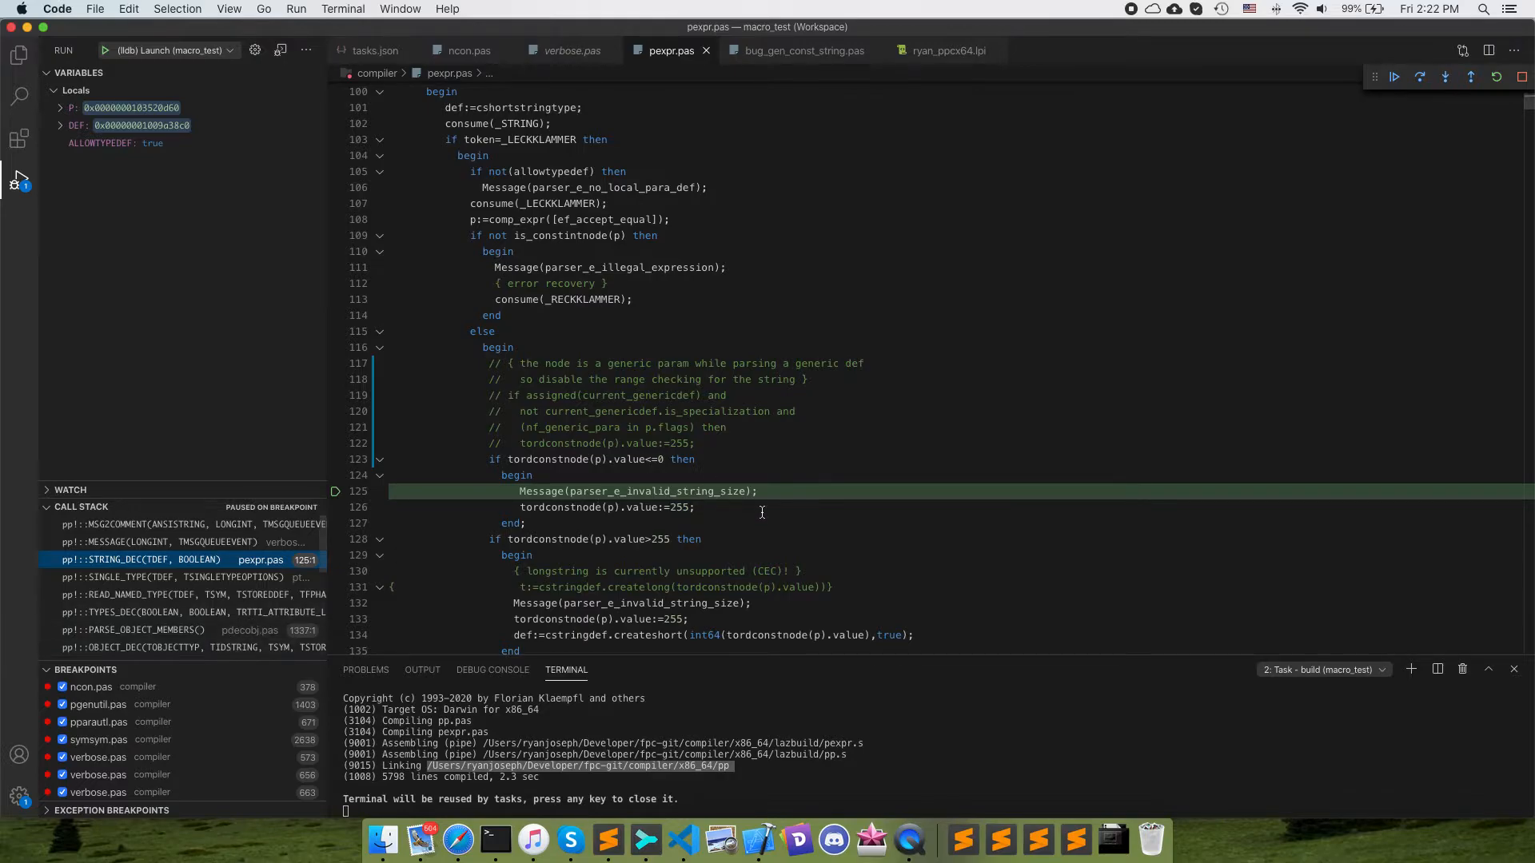
pyautogui.scroll(-3)
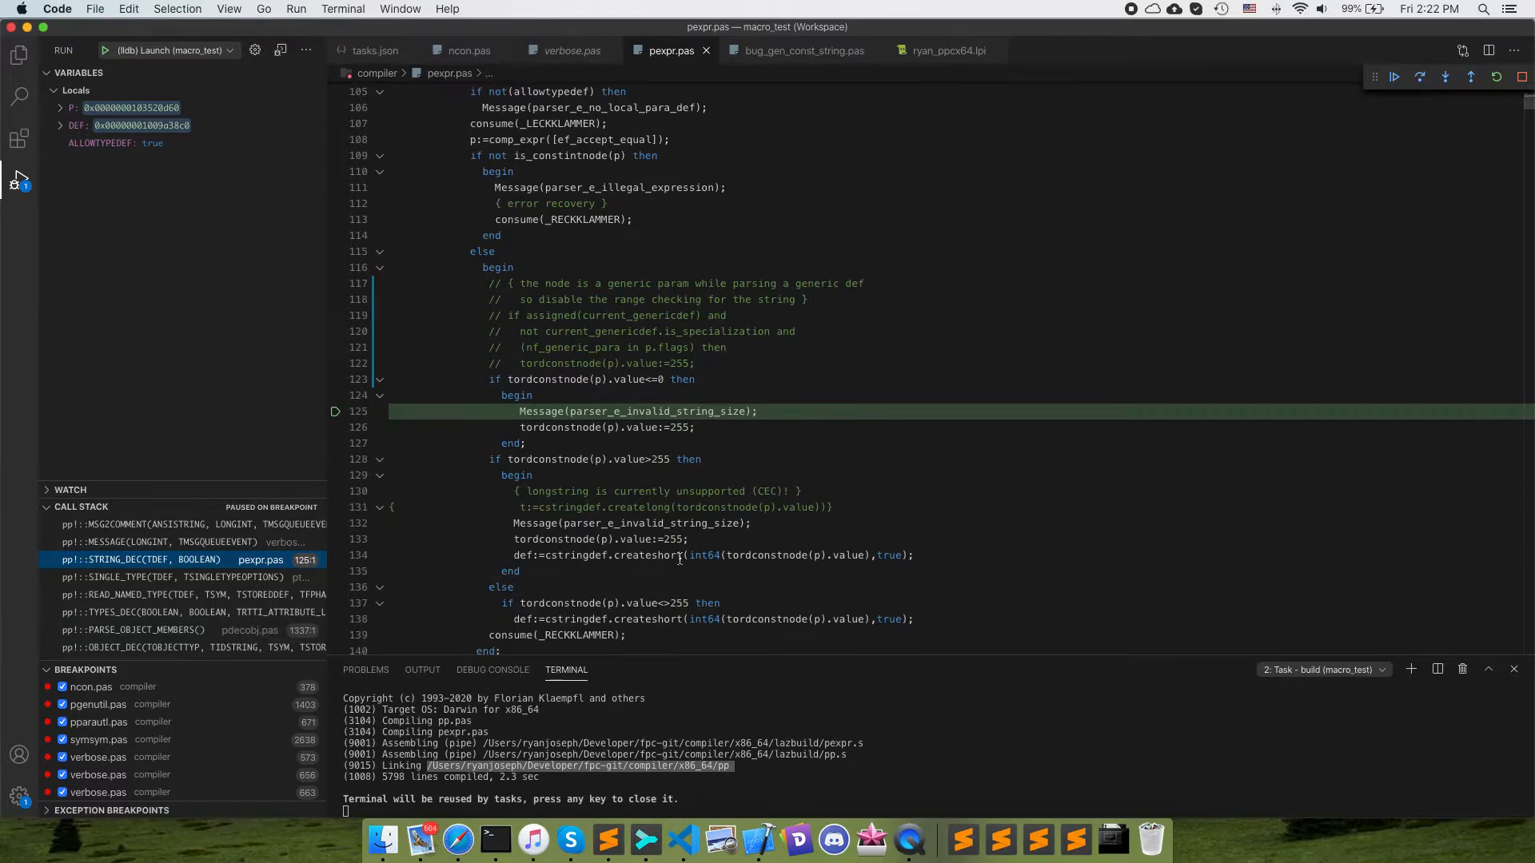
pyautogui.scroll(-3)
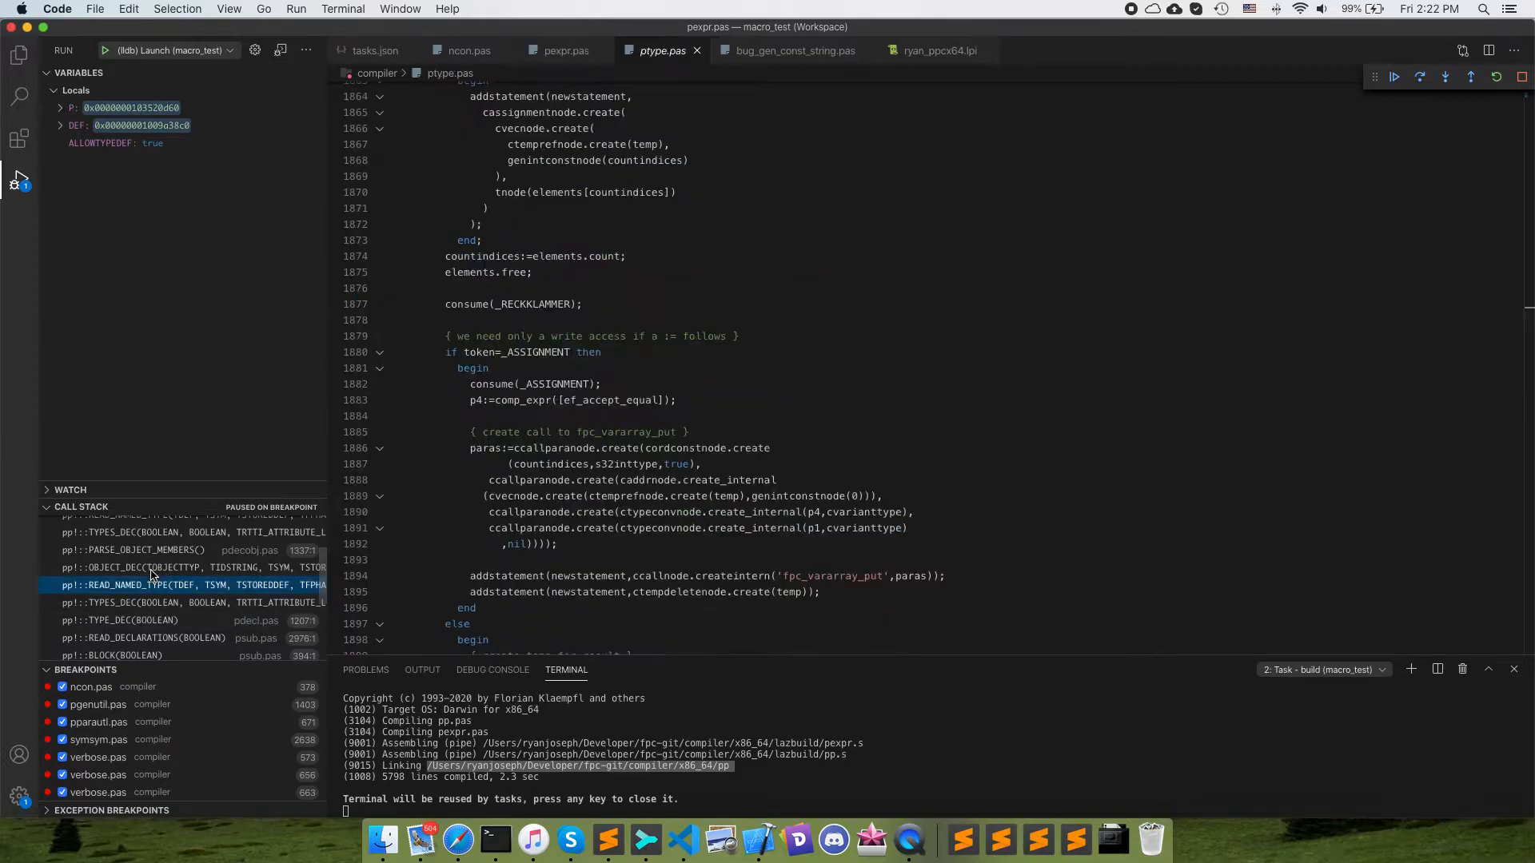
pyautogui.click(147, 568)
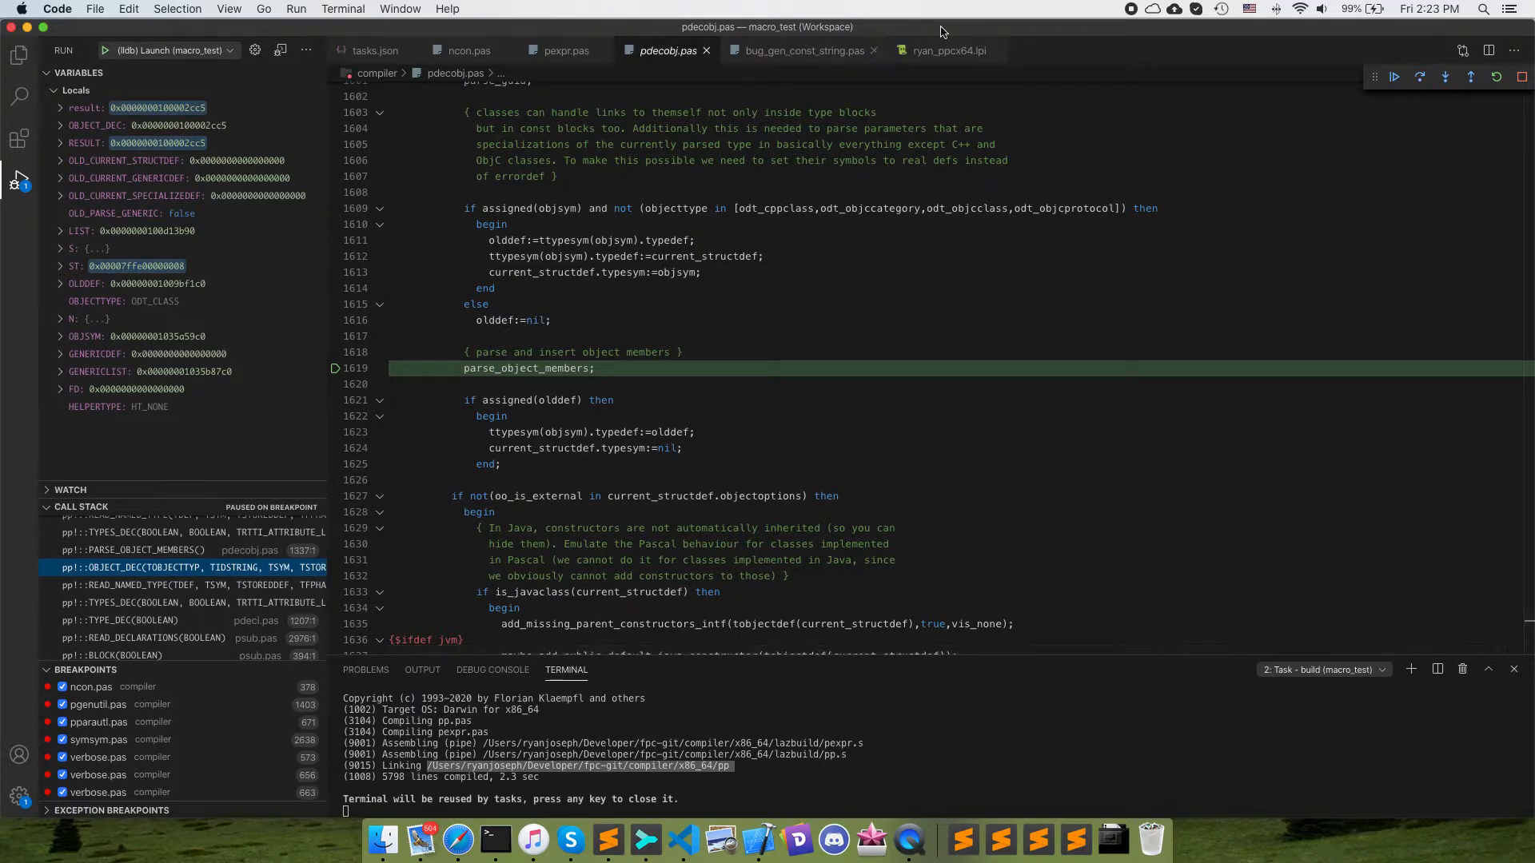
pyautogui.click(798, 50)
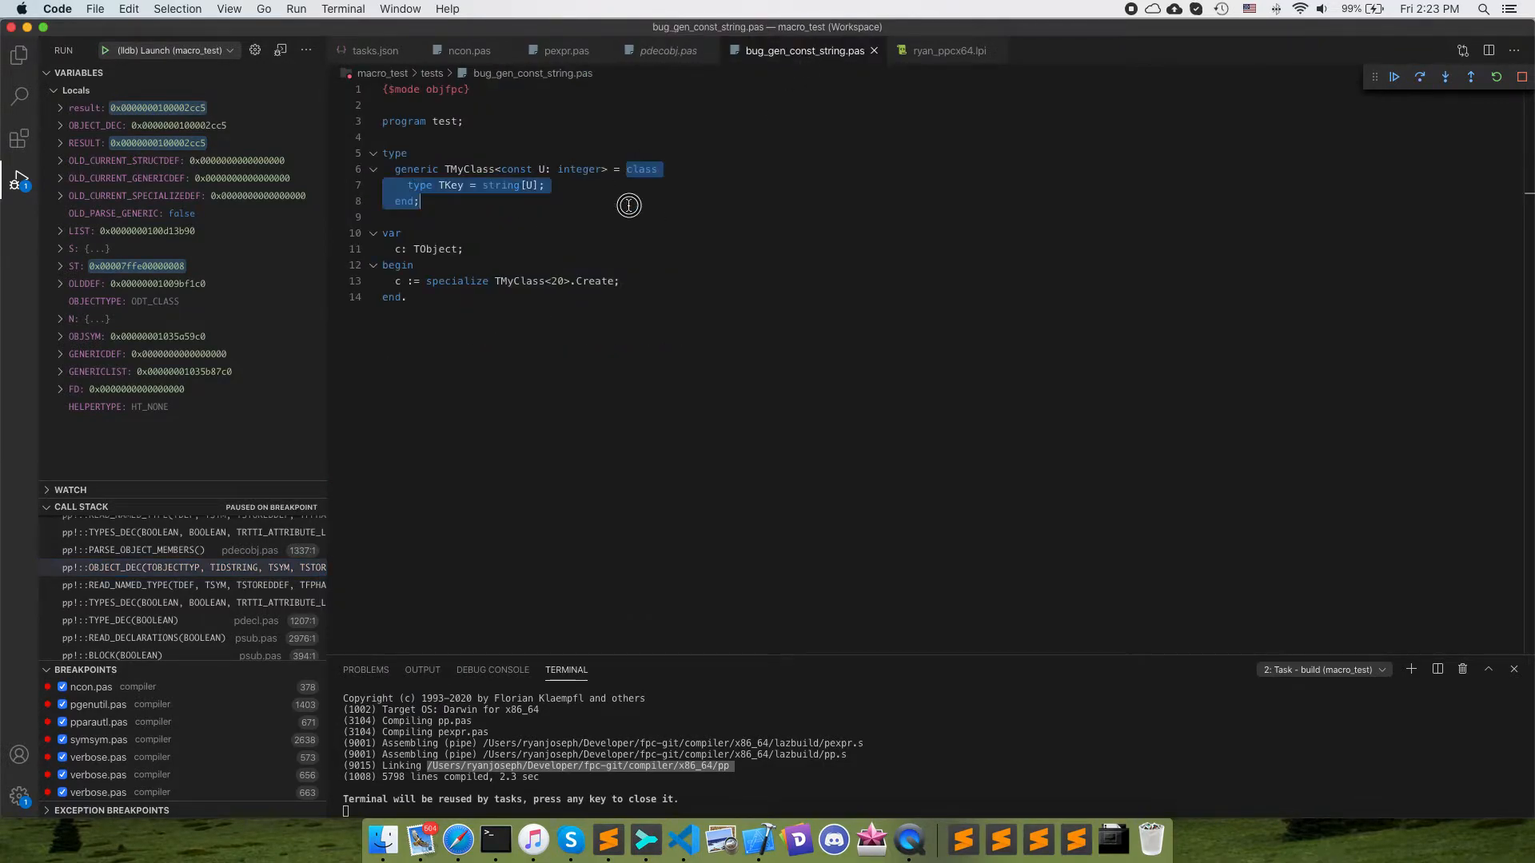
pyautogui.click(128, 549)
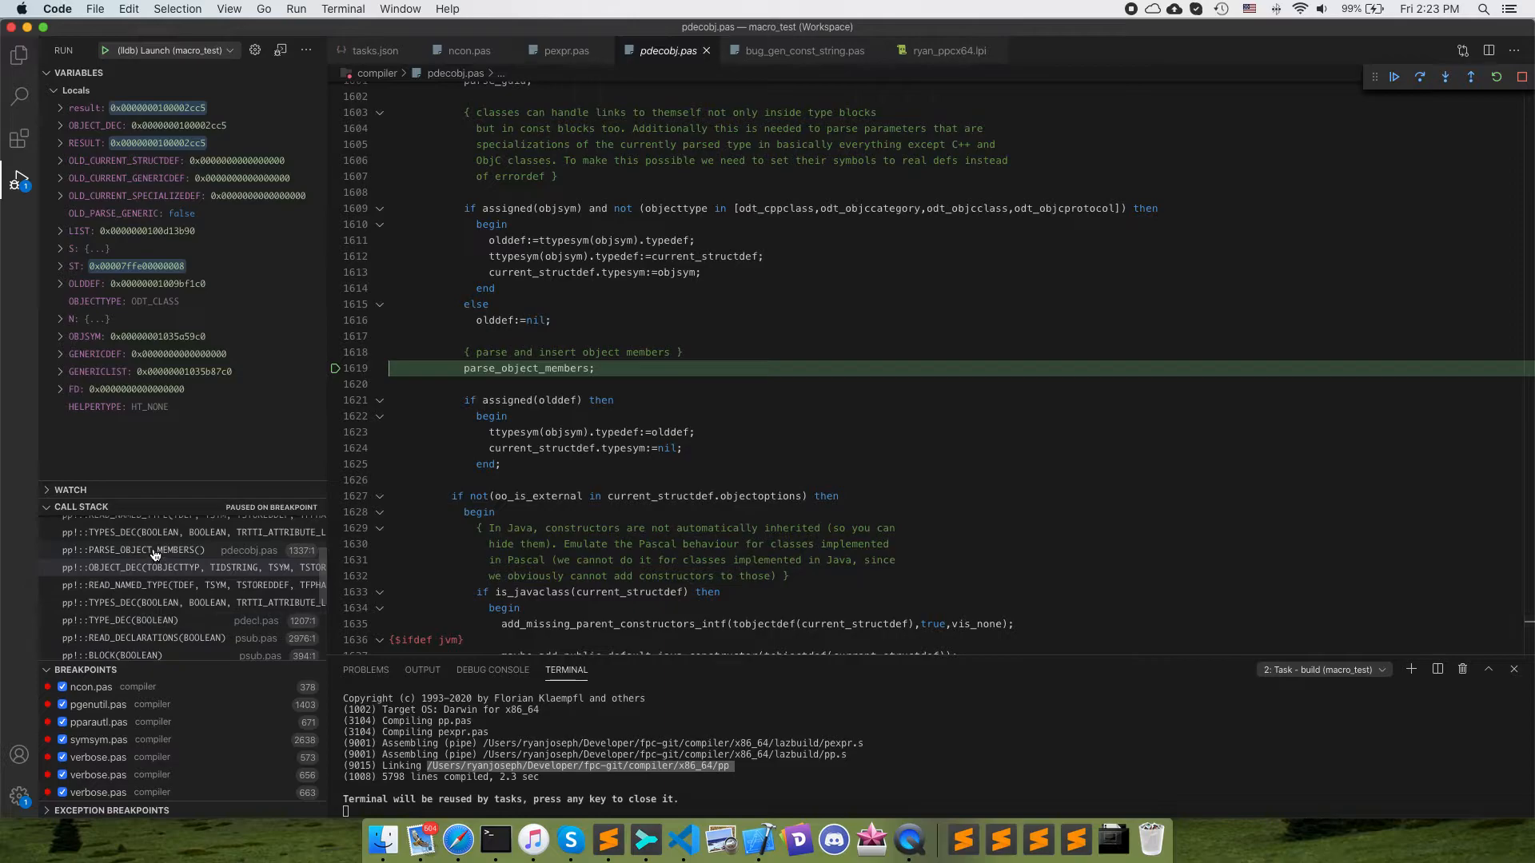
pyautogui.click(1444, 77)
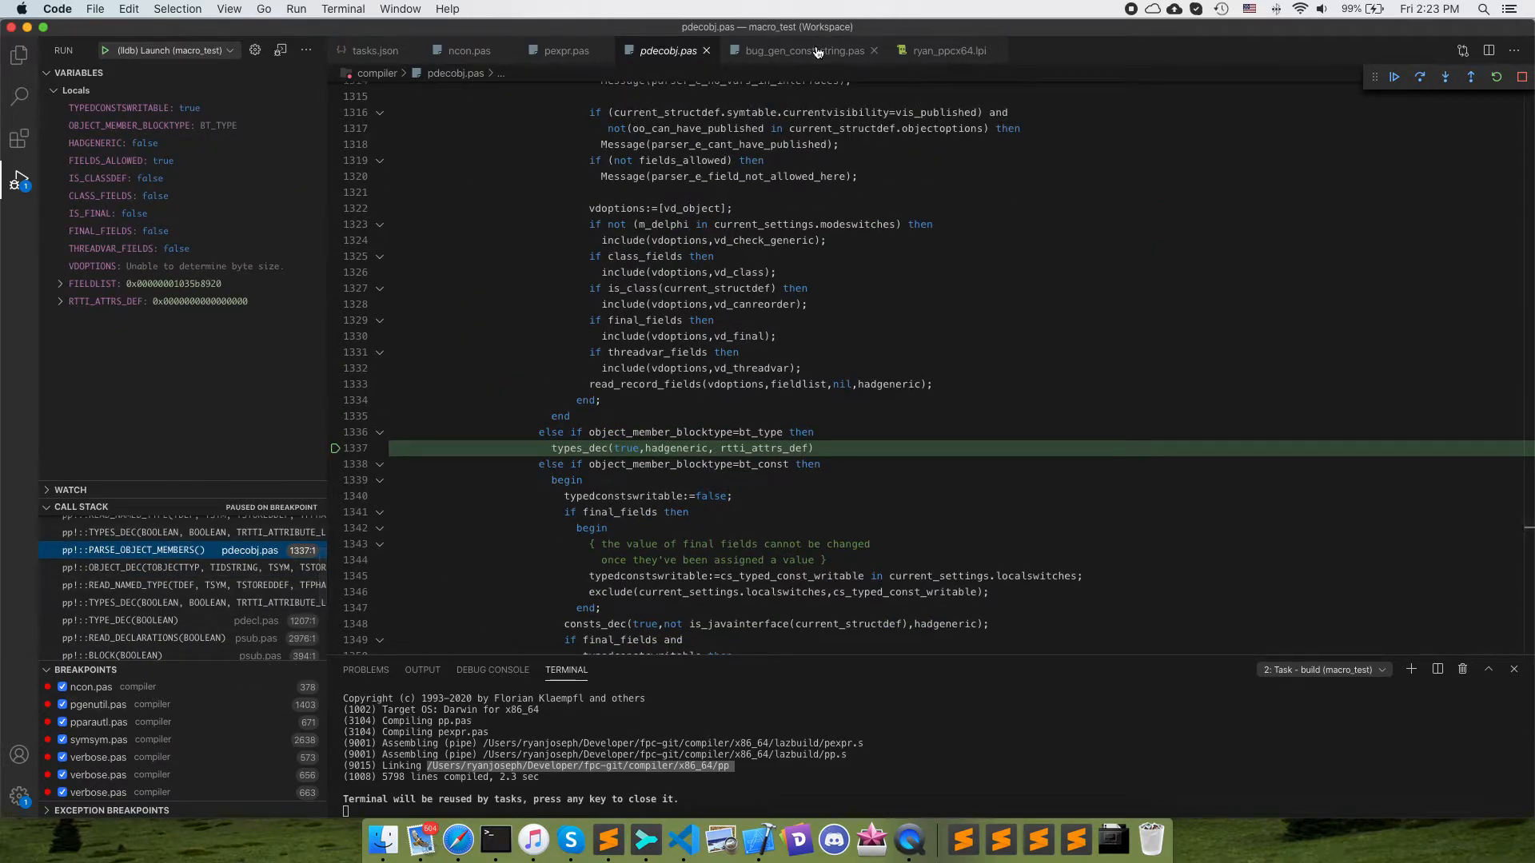
pyautogui.click(800, 49)
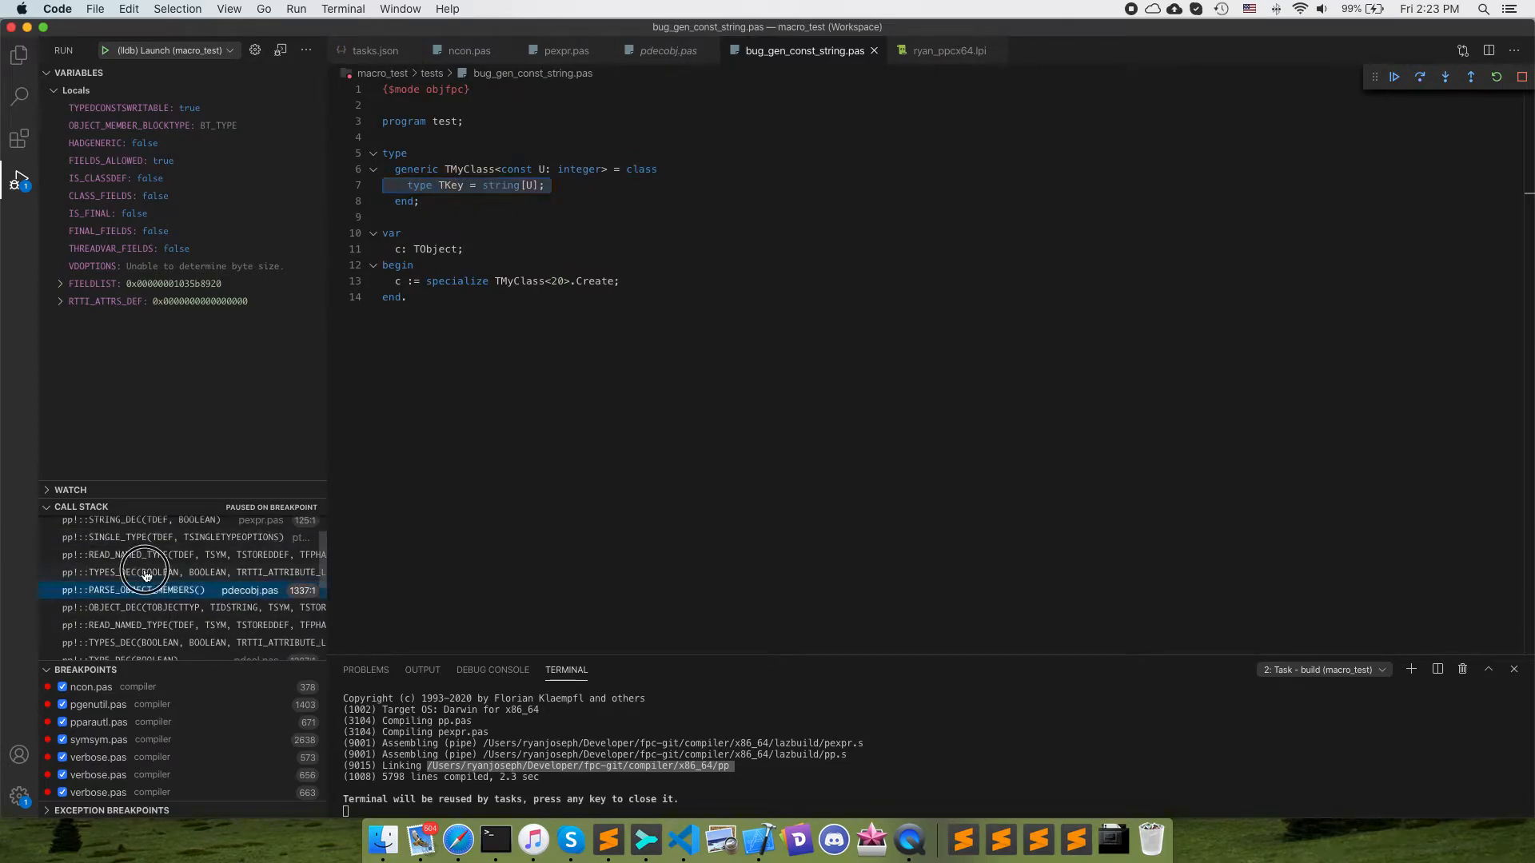
# Inspect P's fields in STRING_DEC and the U parameter used as the string size
pyautogui.click(147, 573)
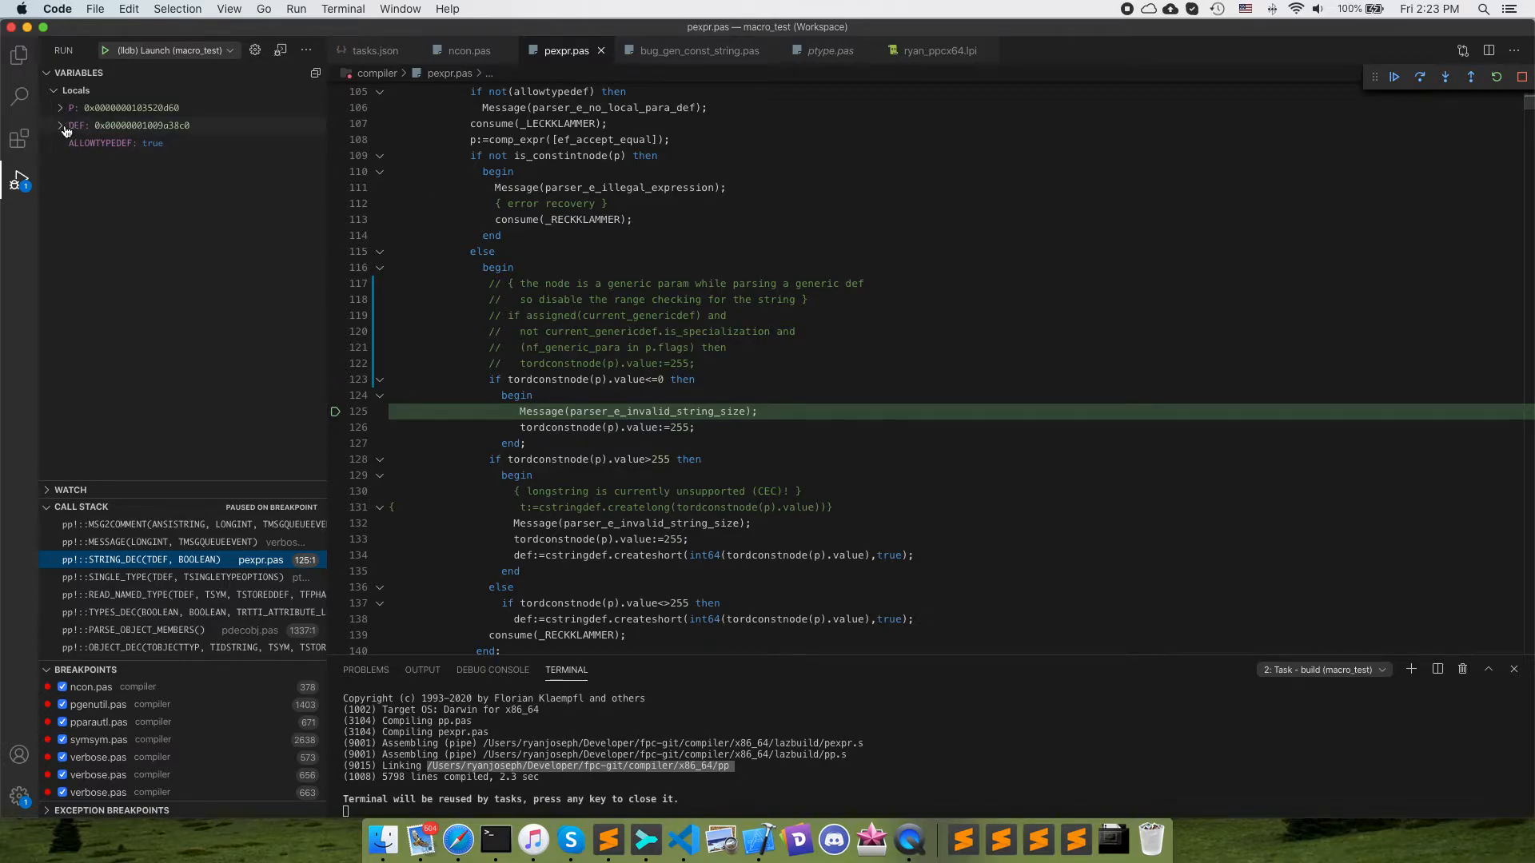
pyautogui.click(59, 108)
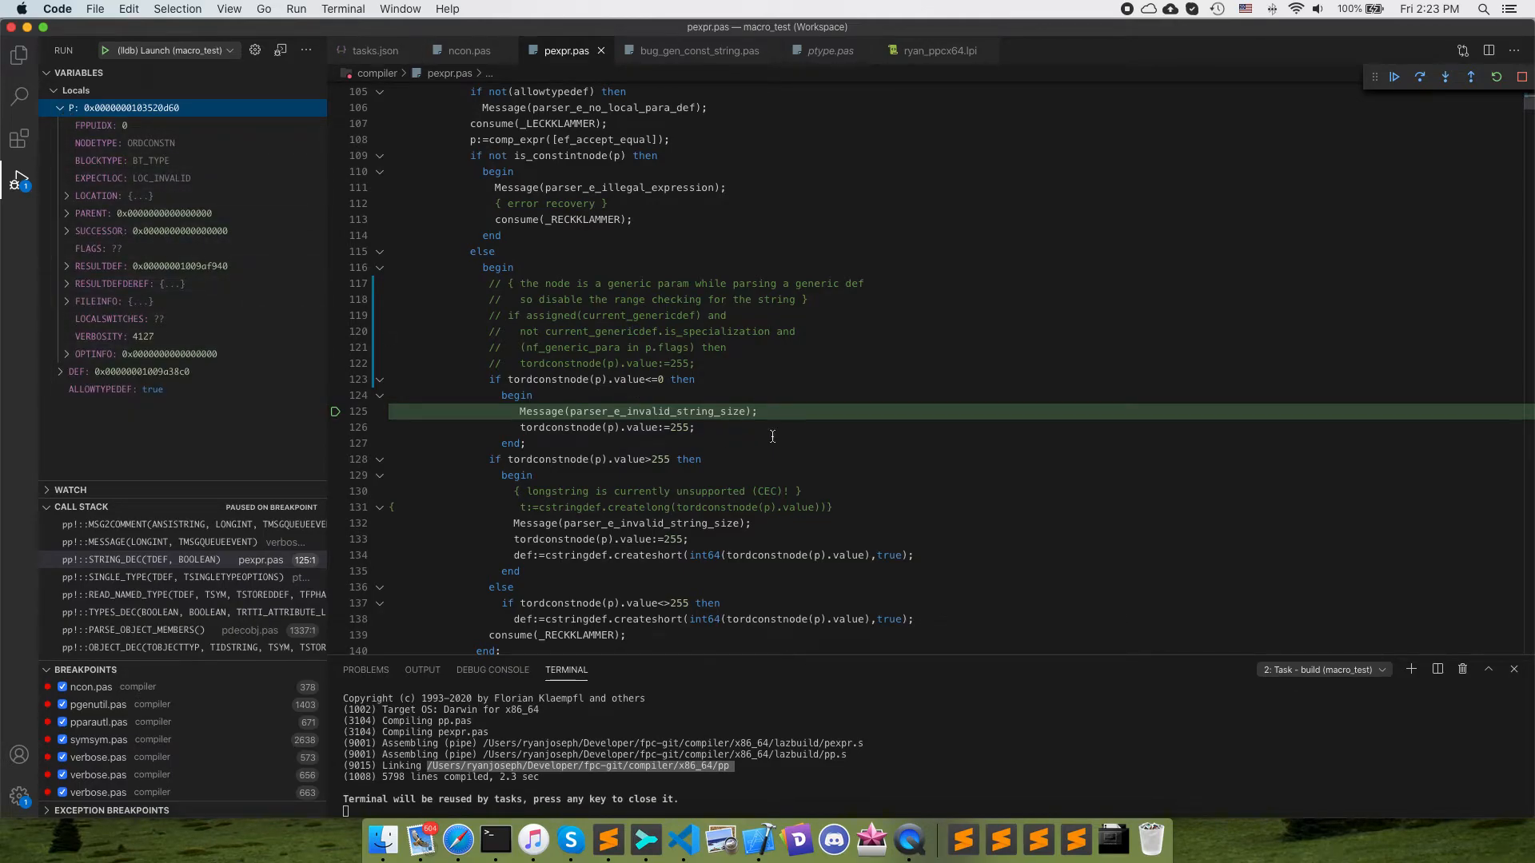
pyautogui.moveTo(819, 451)
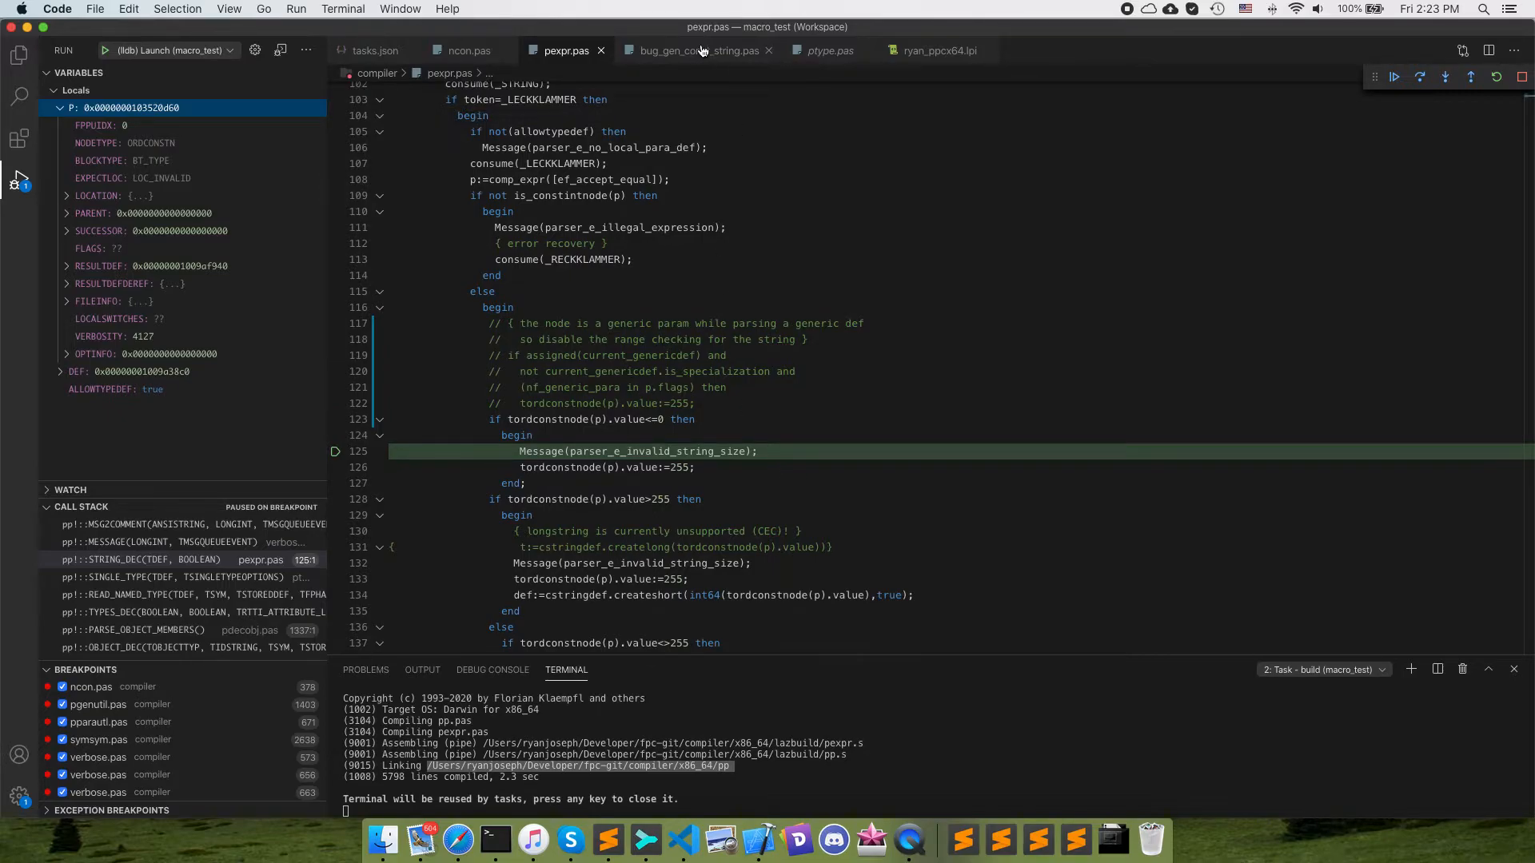
pyautogui.click(692, 49)
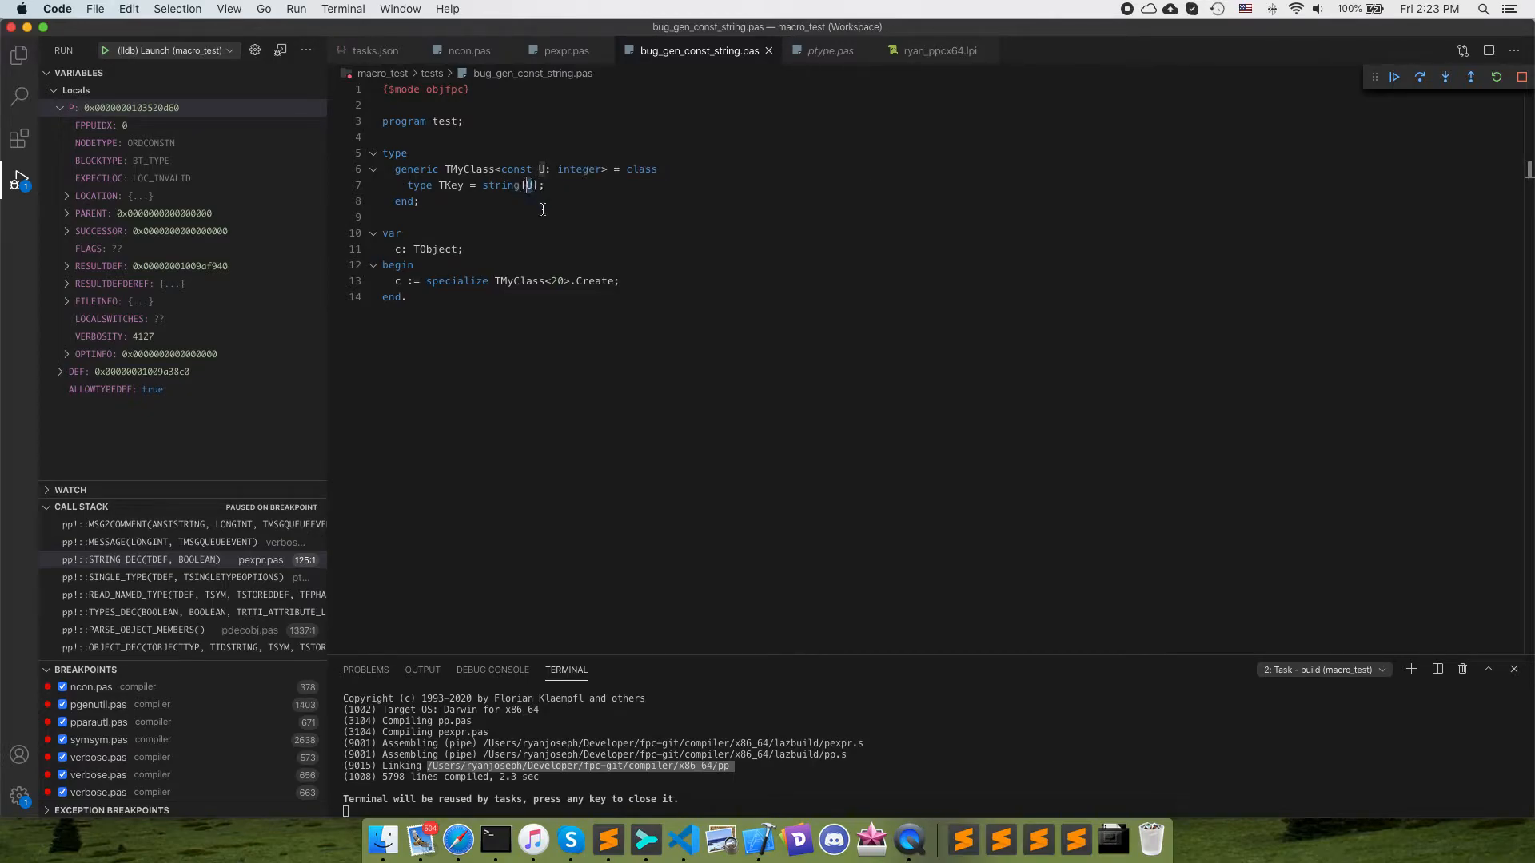
pyautogui.moveTo(505, 213)
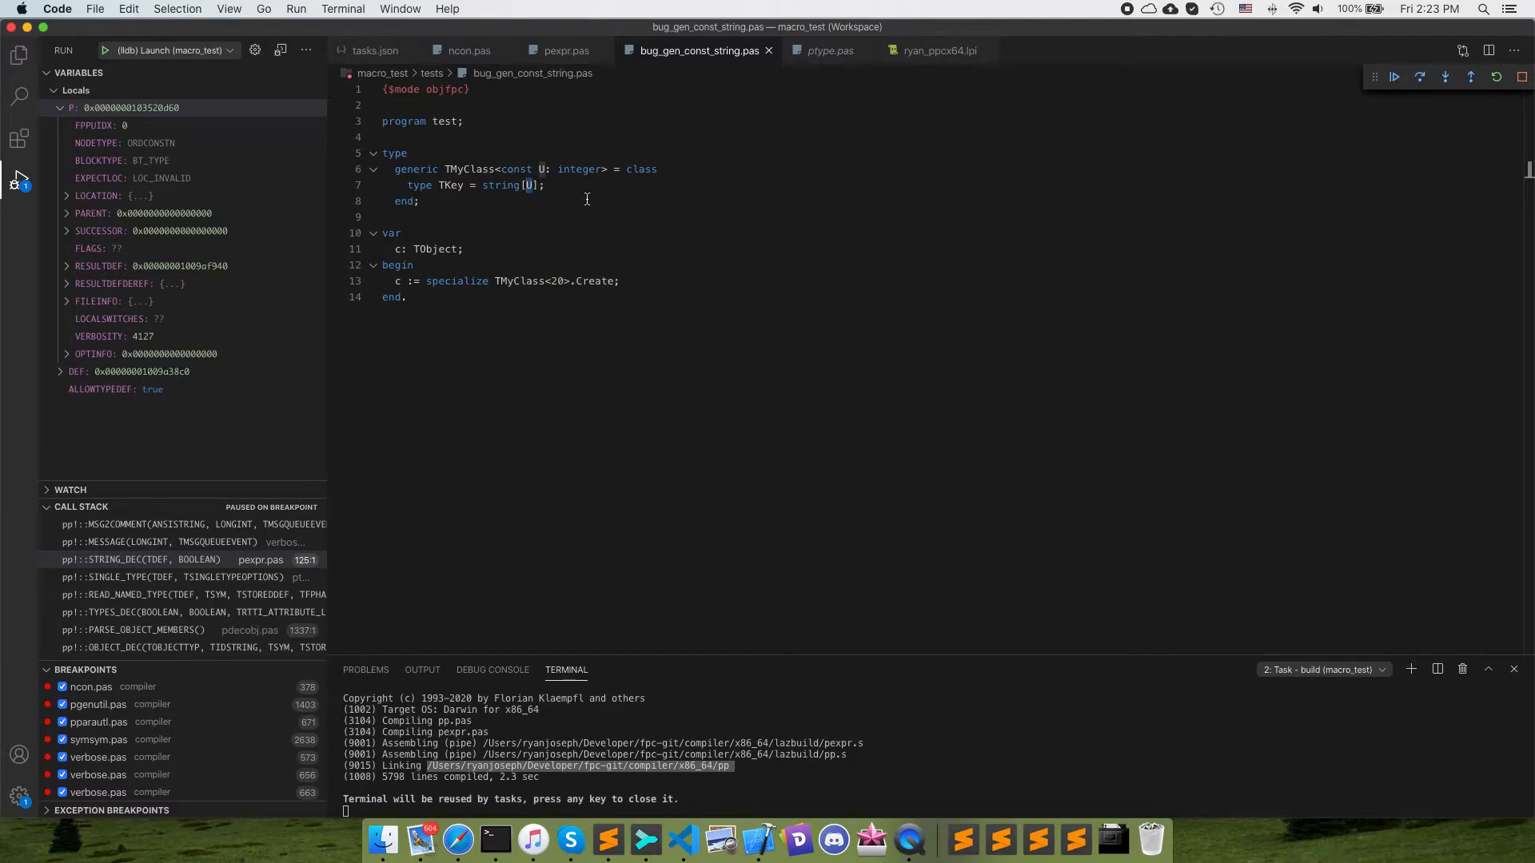
pyautogui.click(566, 49)
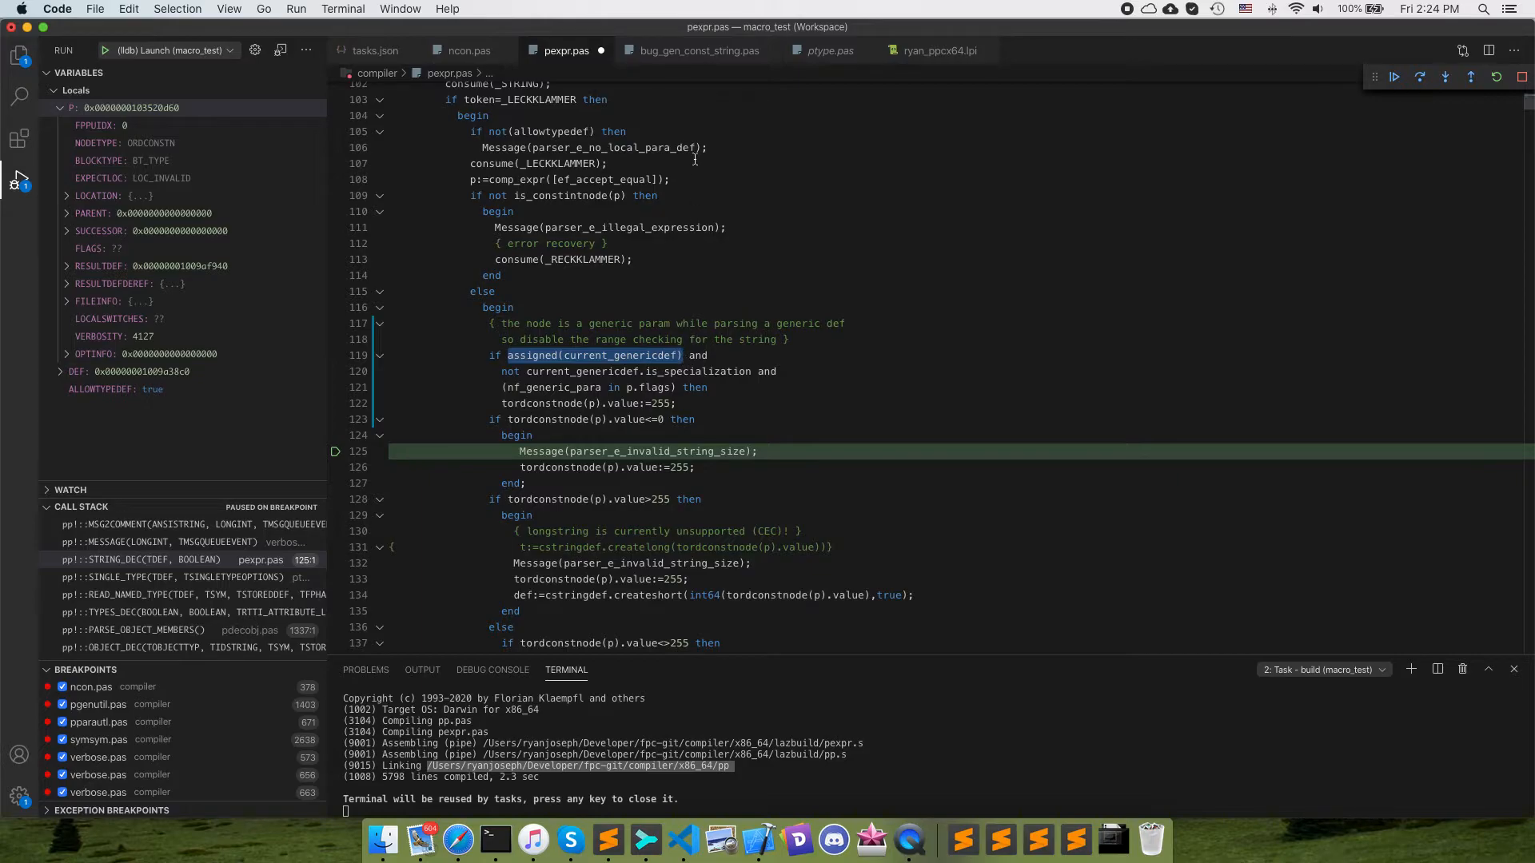
pyautogui.click(697, 49)
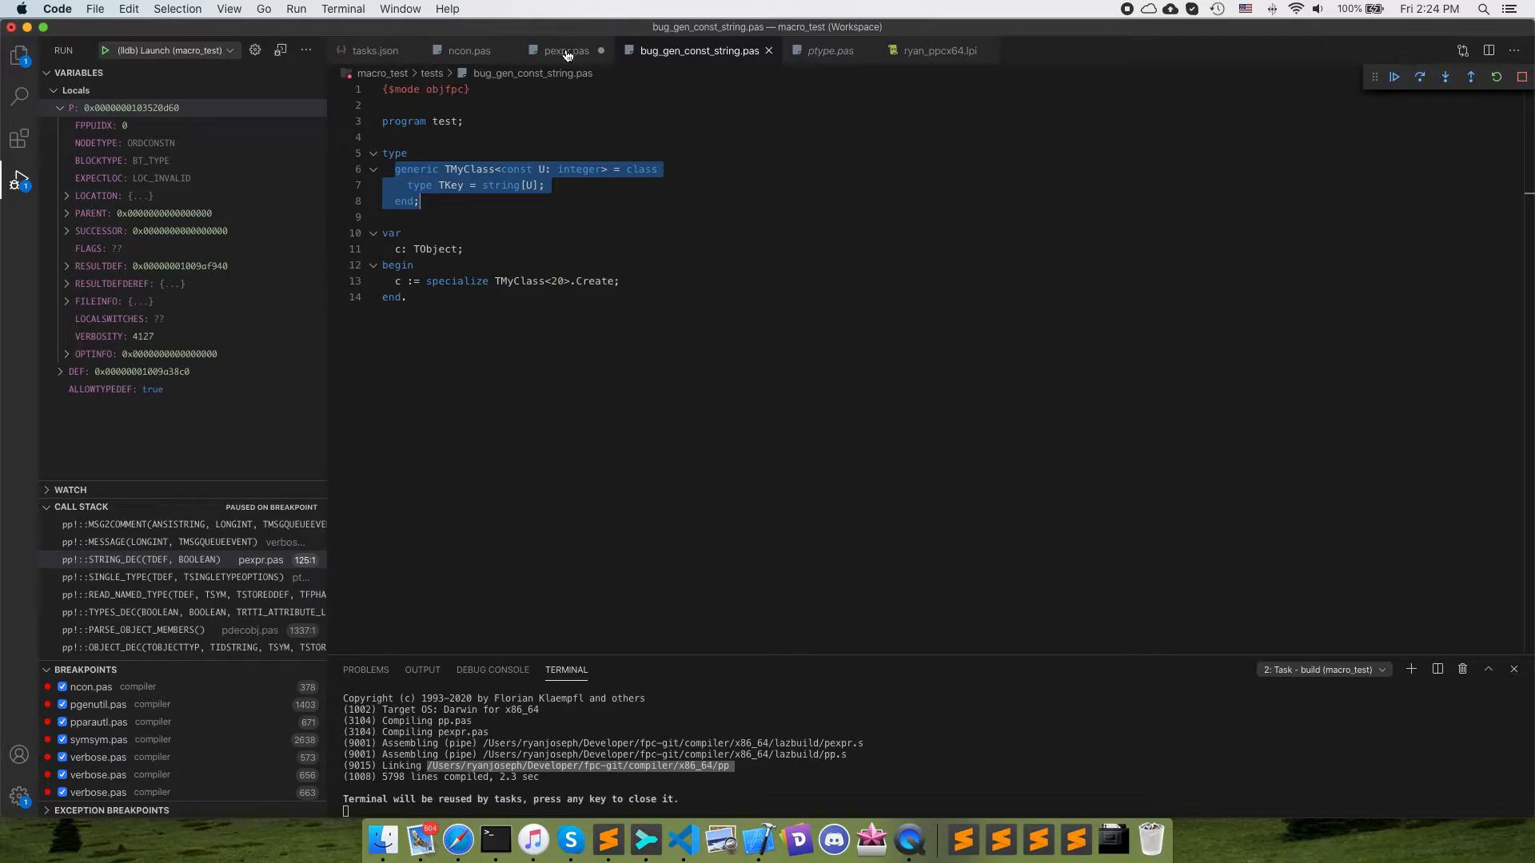
# Compare the uncommented generic-parameter check in pexpr.pas against the TMyClass specialization with 20
pyautogui.click(566, 50)
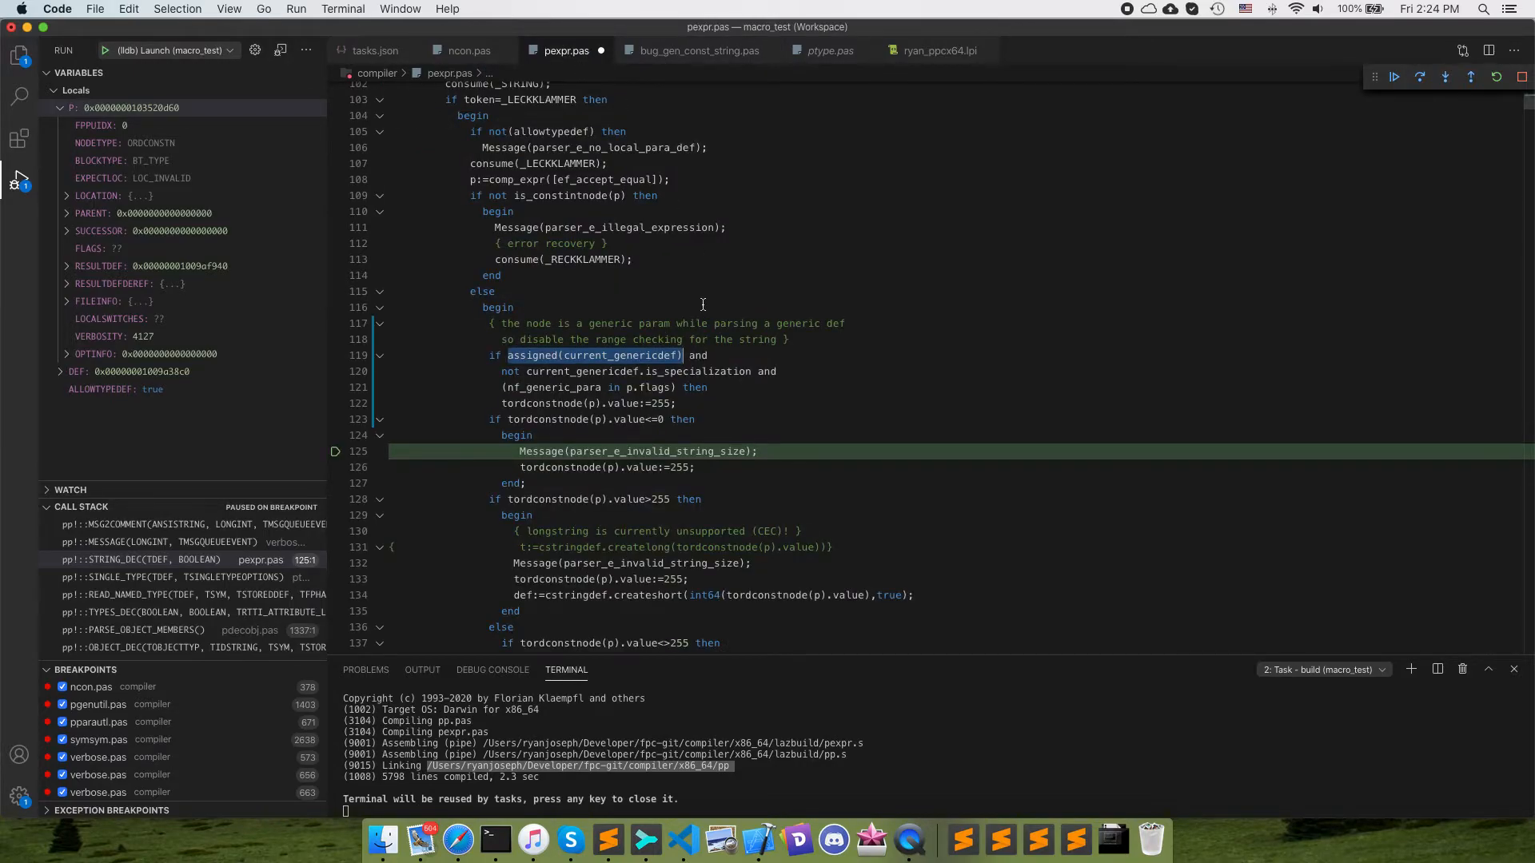
pyautogui.moveTo(622, 385)
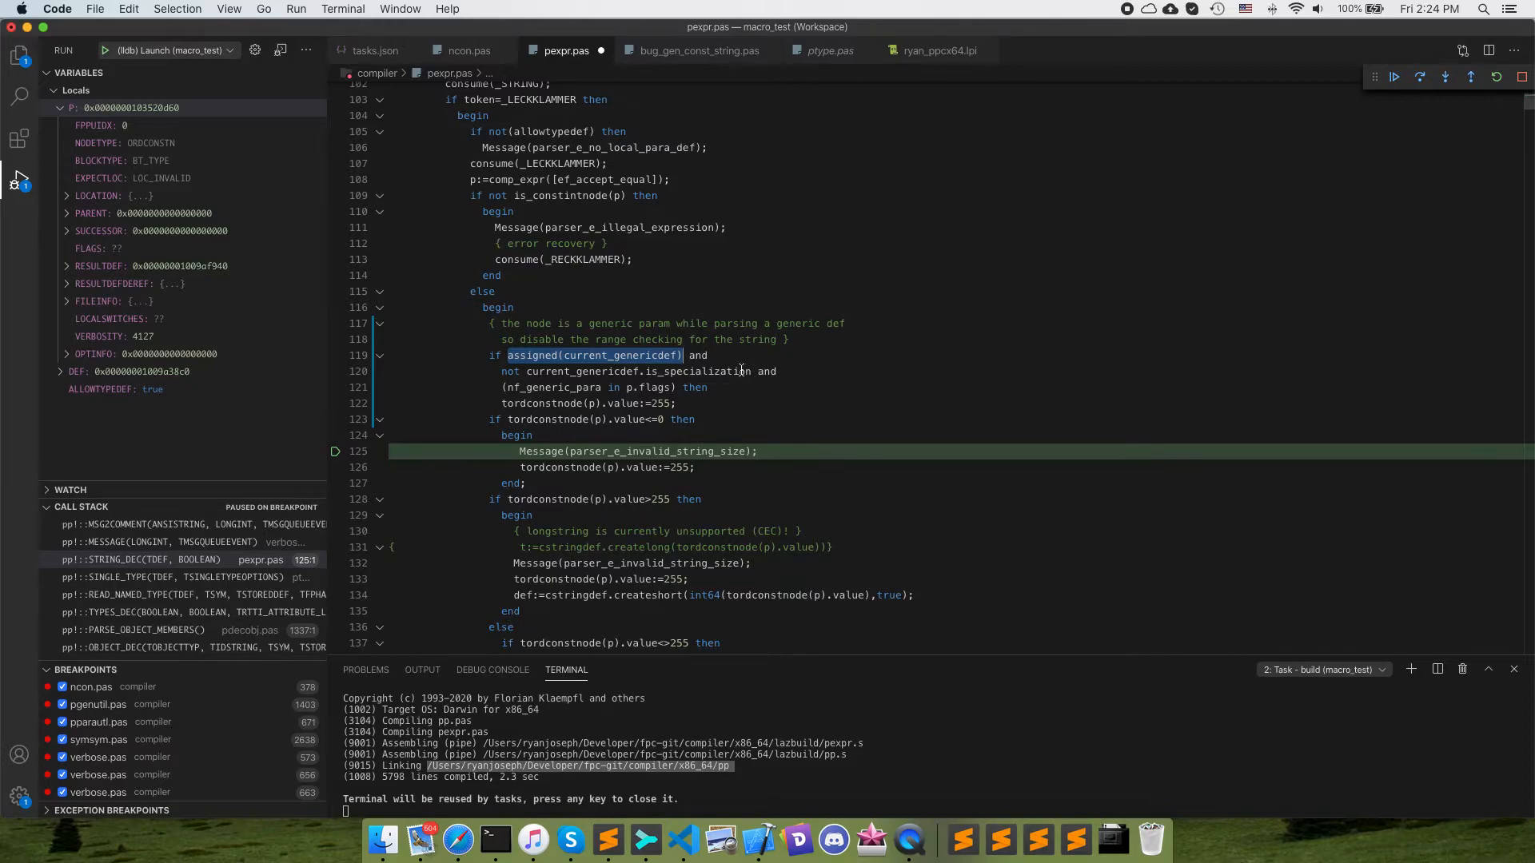
pyautogui.click(695, 50)
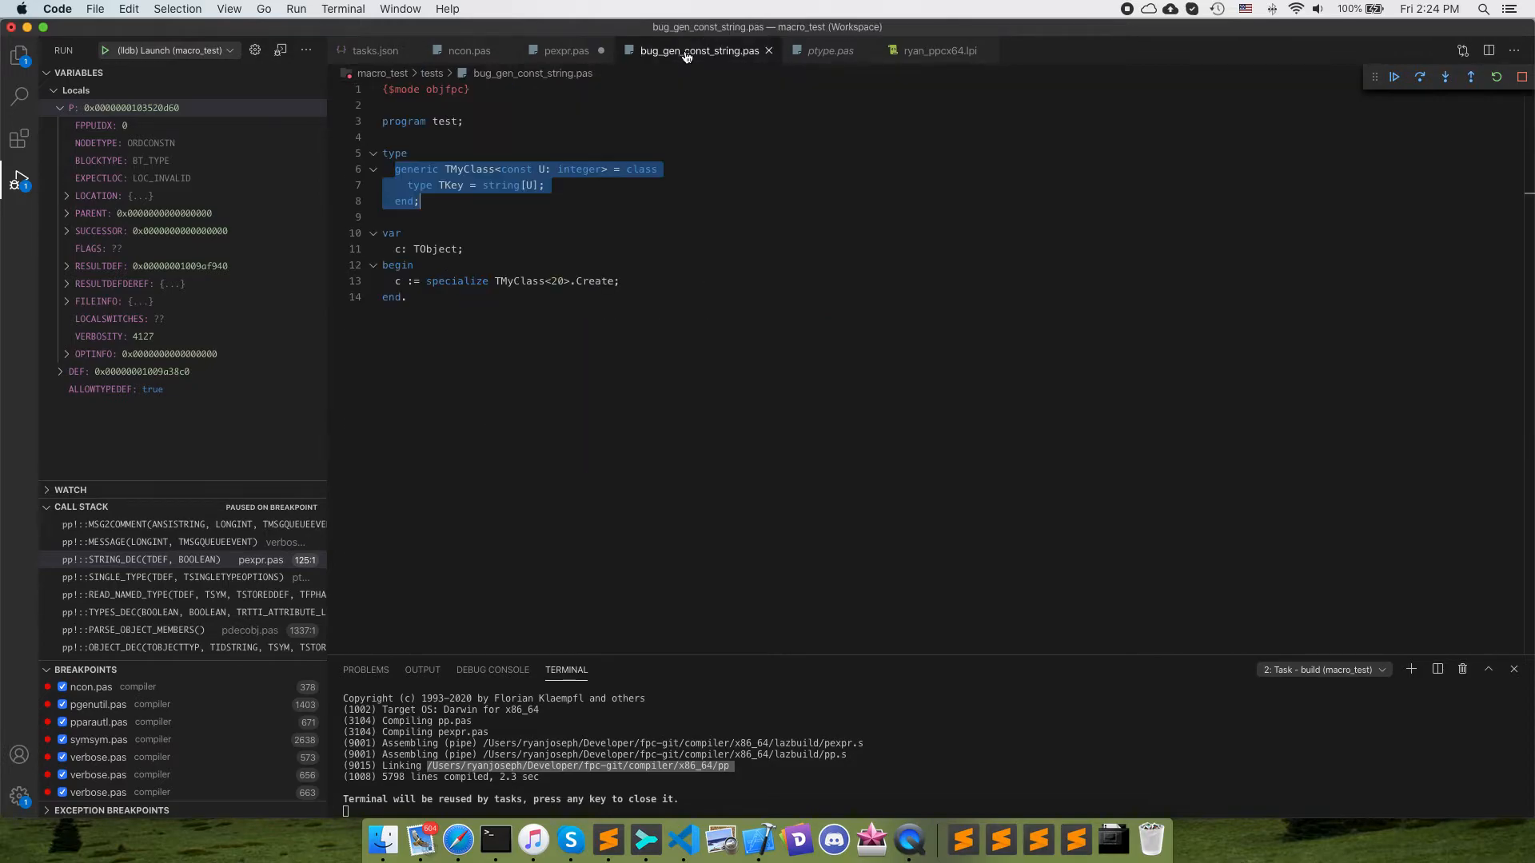
pyautogui.click(609, 282)
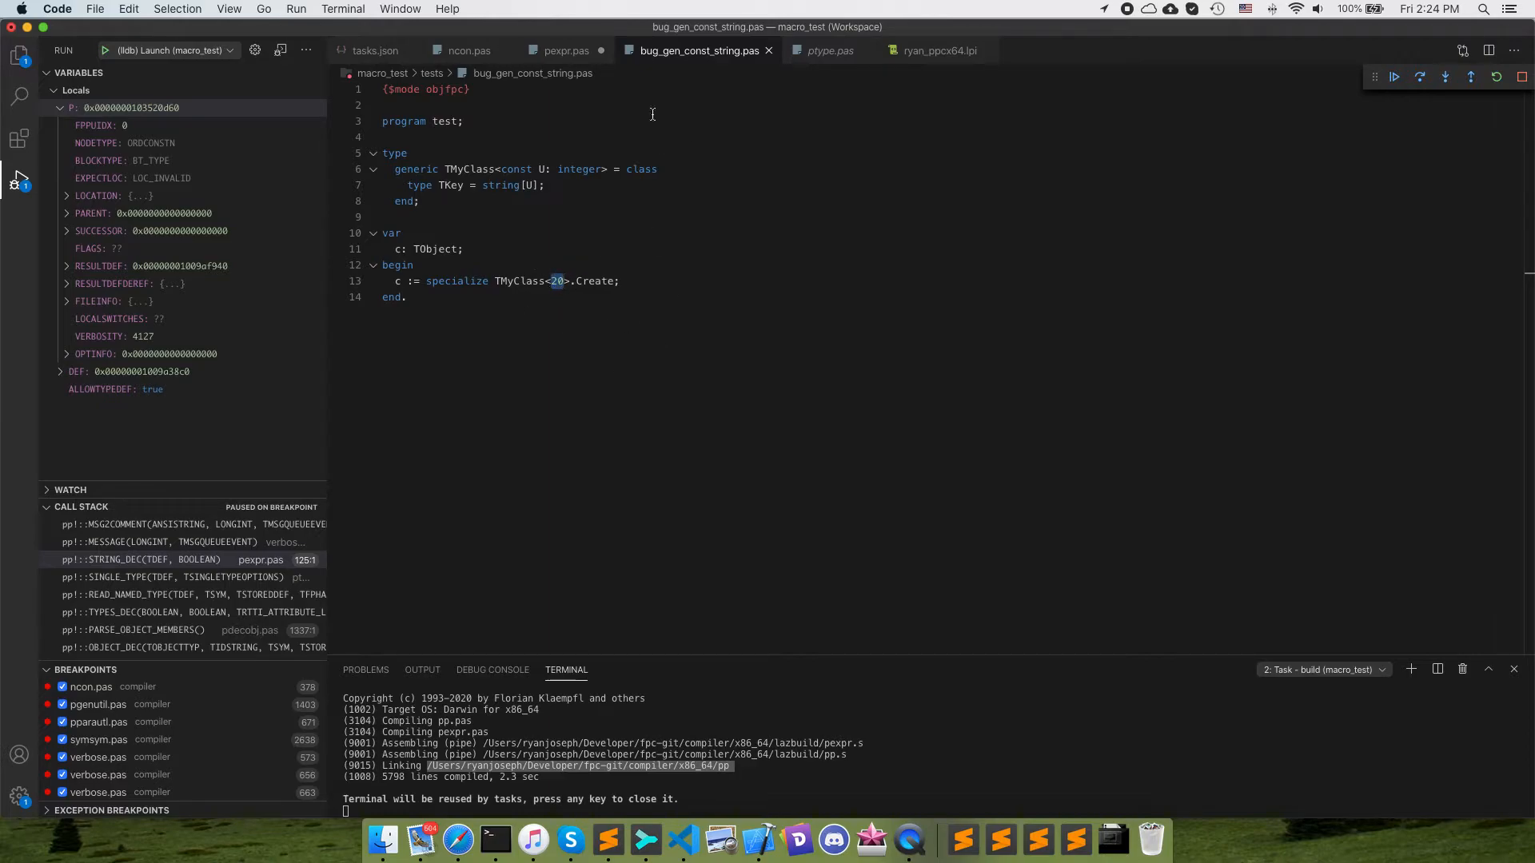
pyautogui.moveTo(566, 49)
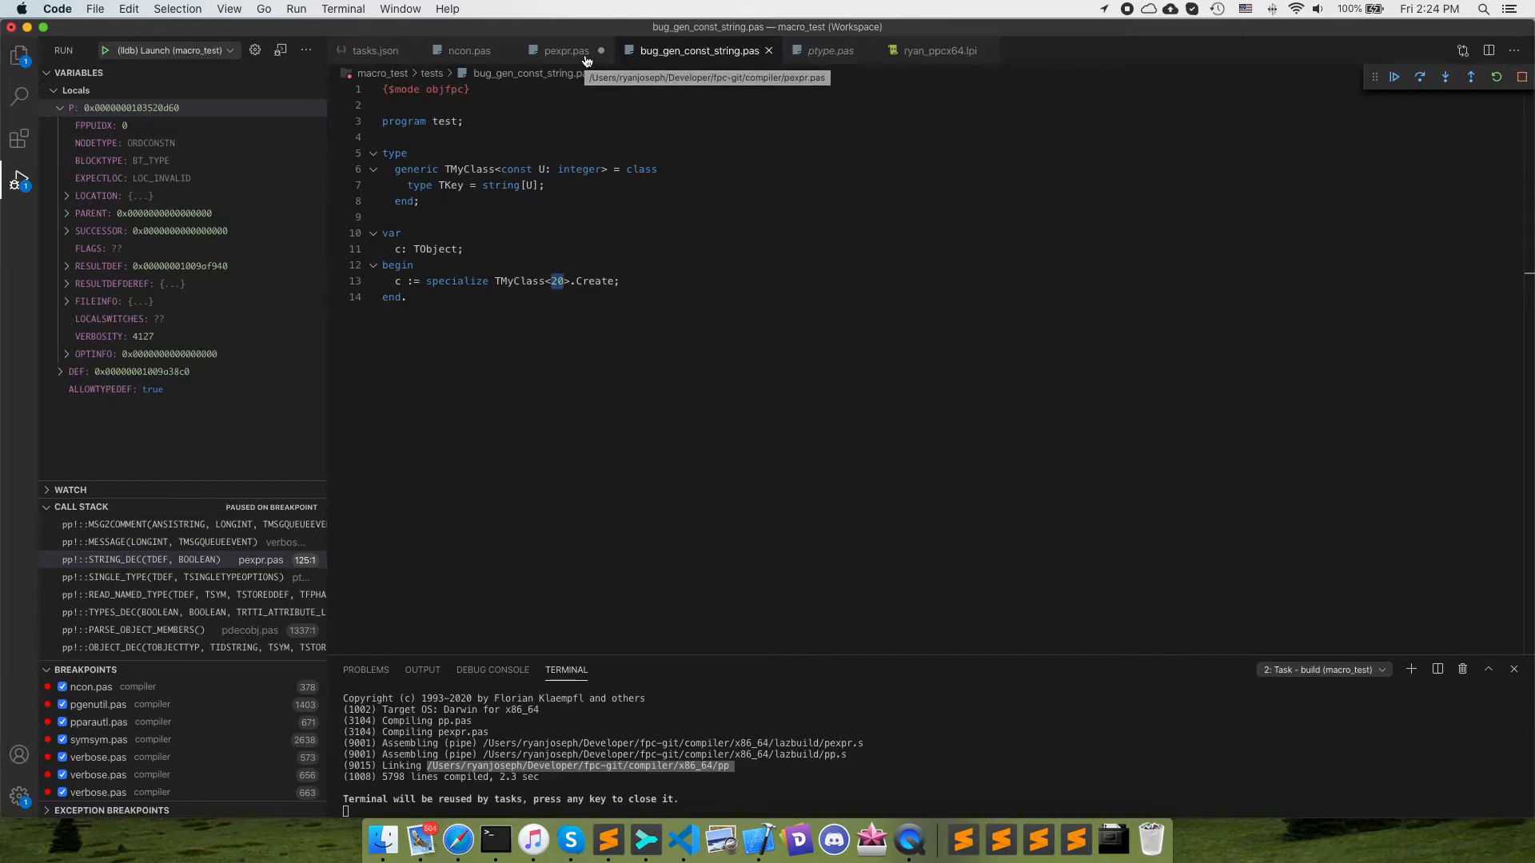
pyautogui.click(564, 50)
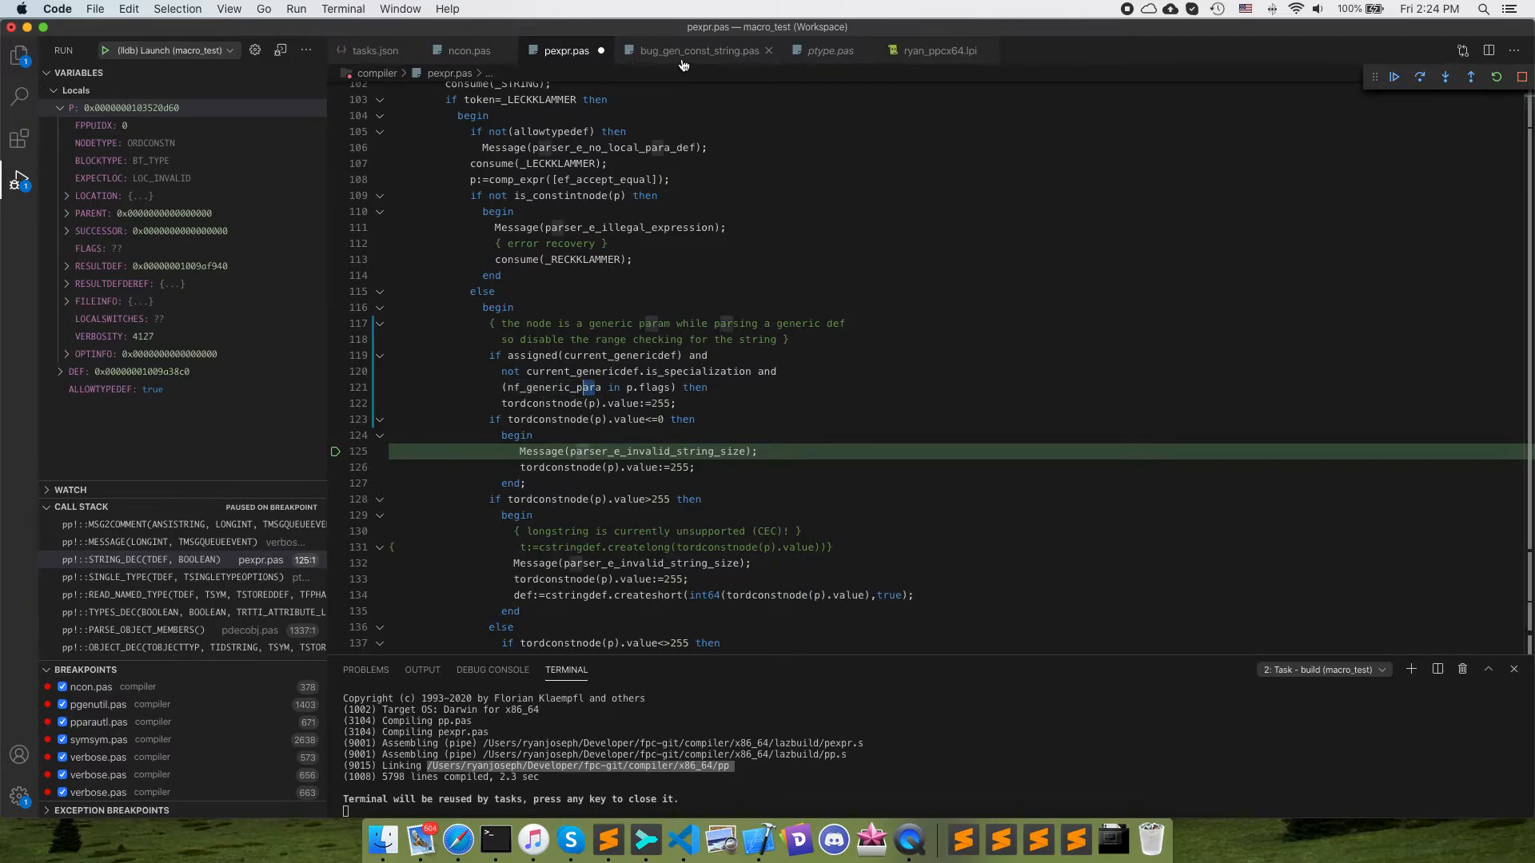
pyautogui.click(693, 50)
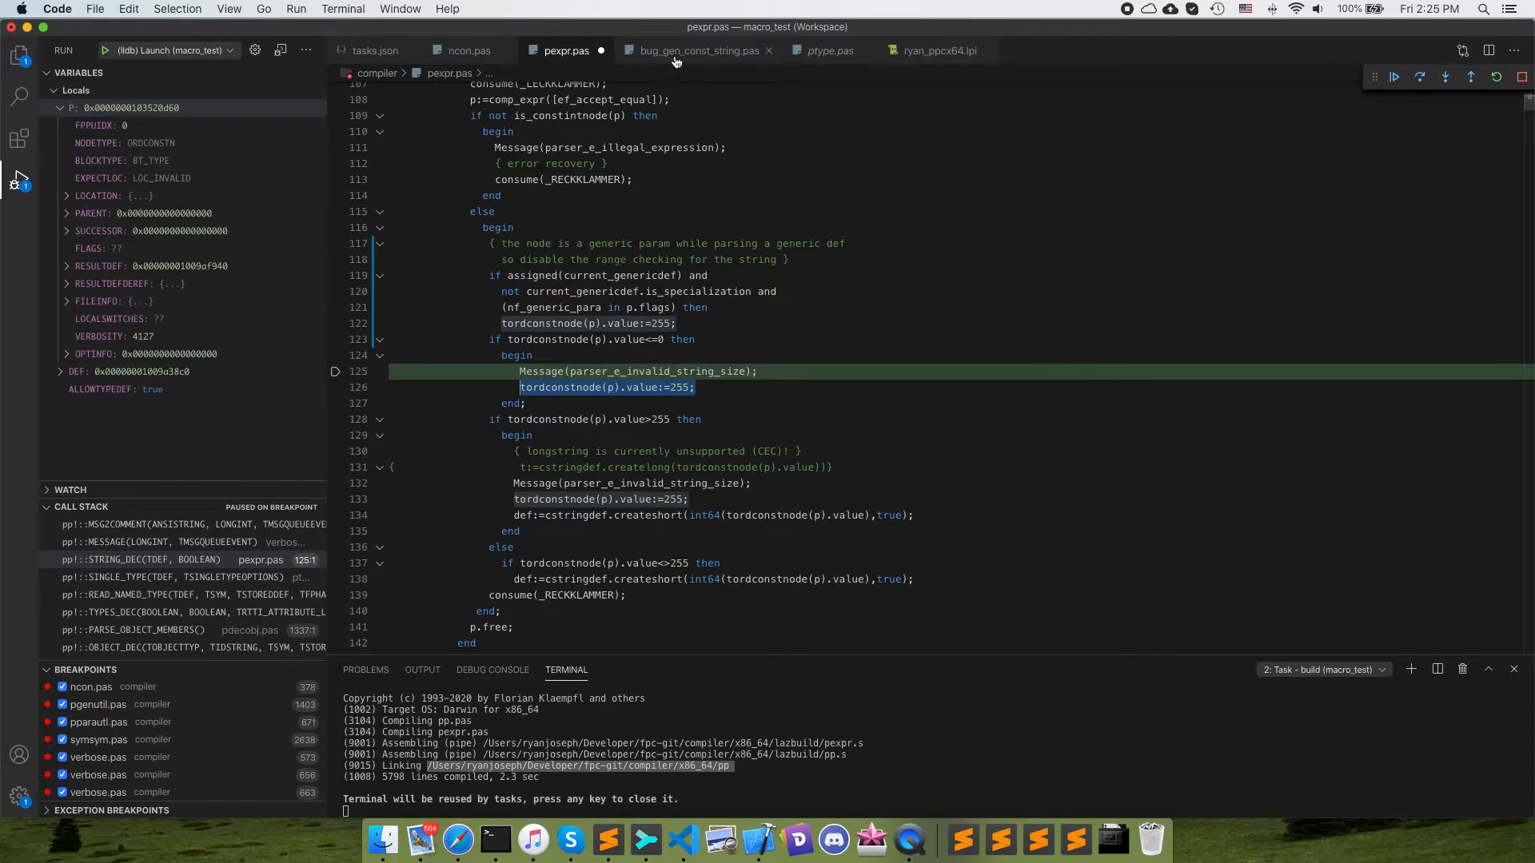
pyautogui.moveTo(617, 403)
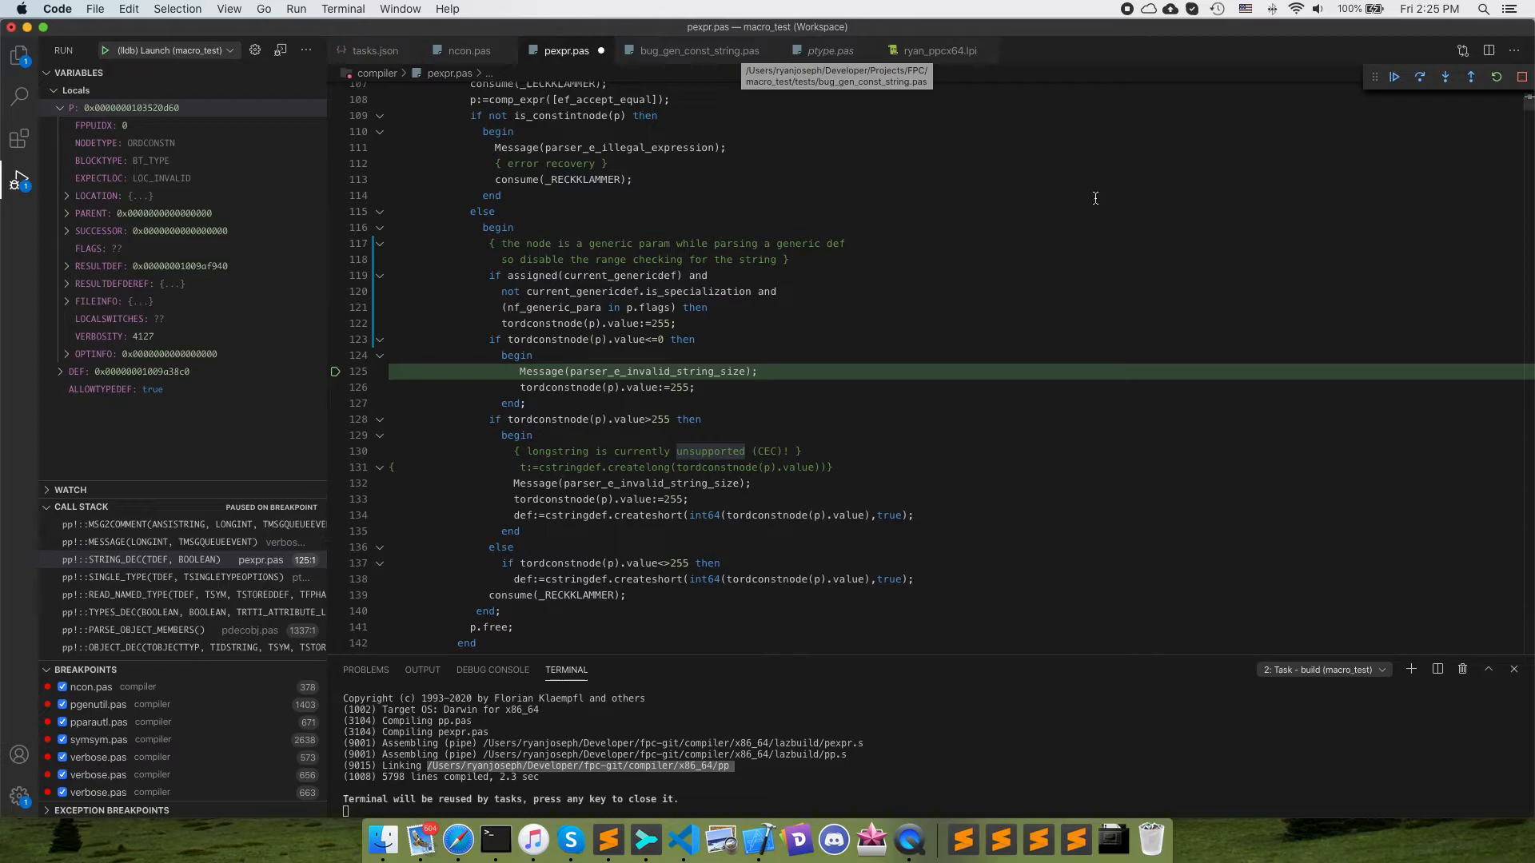
pyautogui.moveTo(1120, 290)
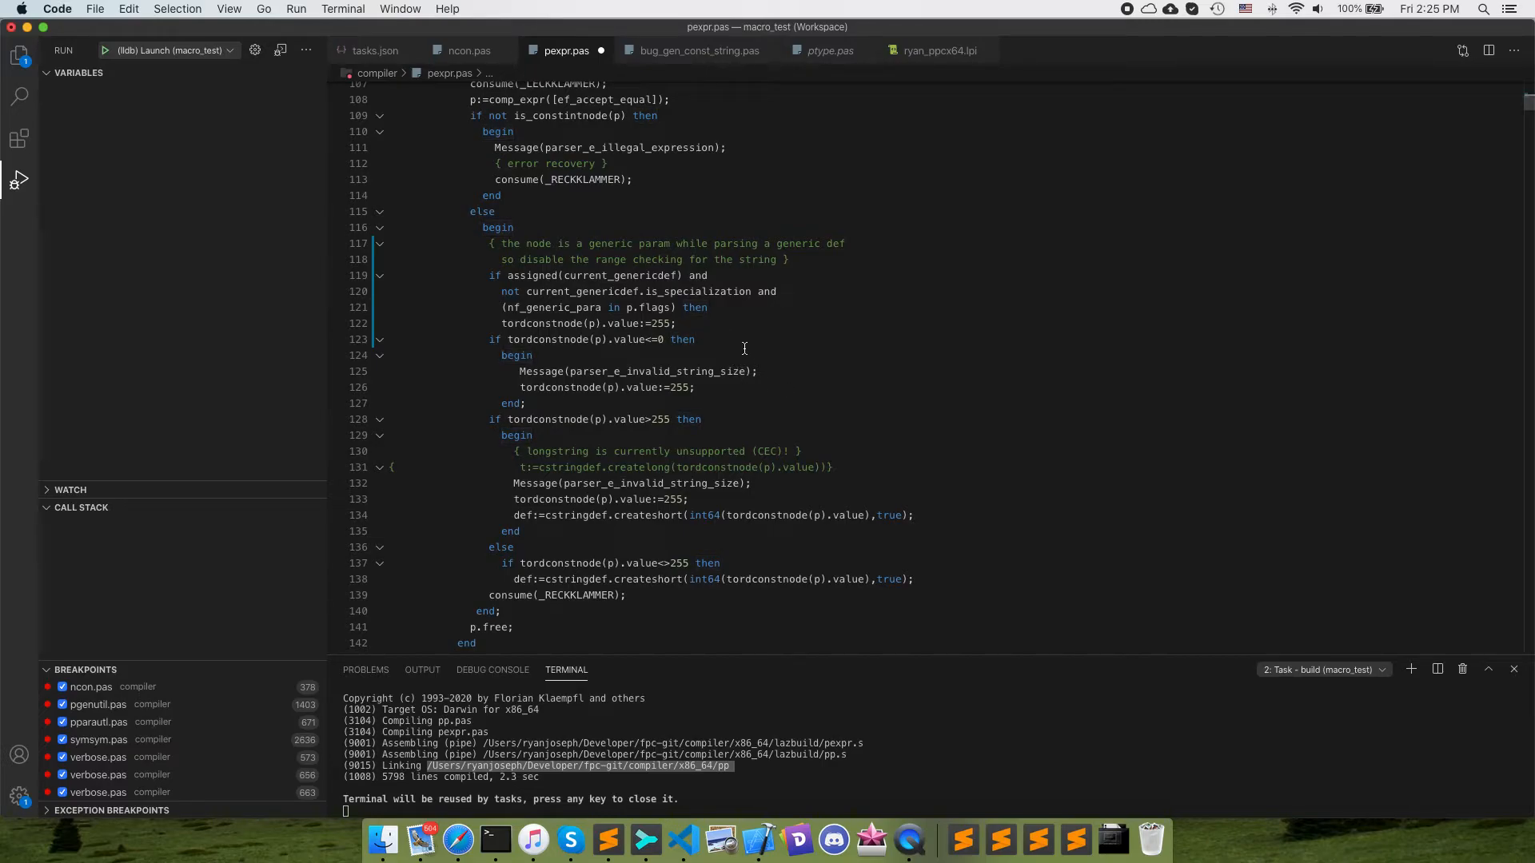
# Rebuild the compiler with the edited pexpr.pas and launch the macro_test debug configuration
pyautogui.press('cmd+/')
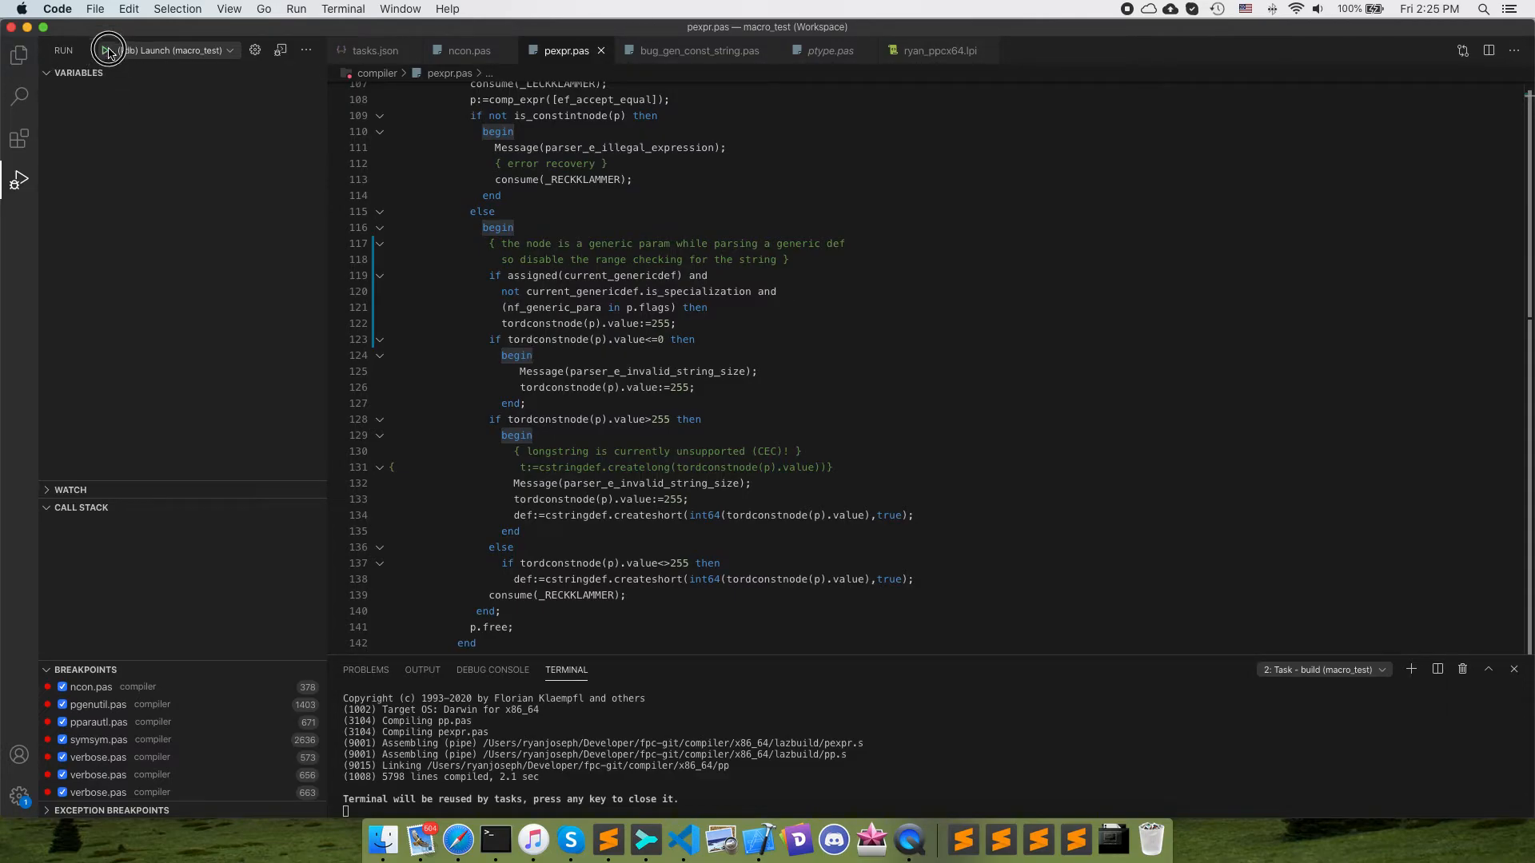
pyautogui.click(107, 50)
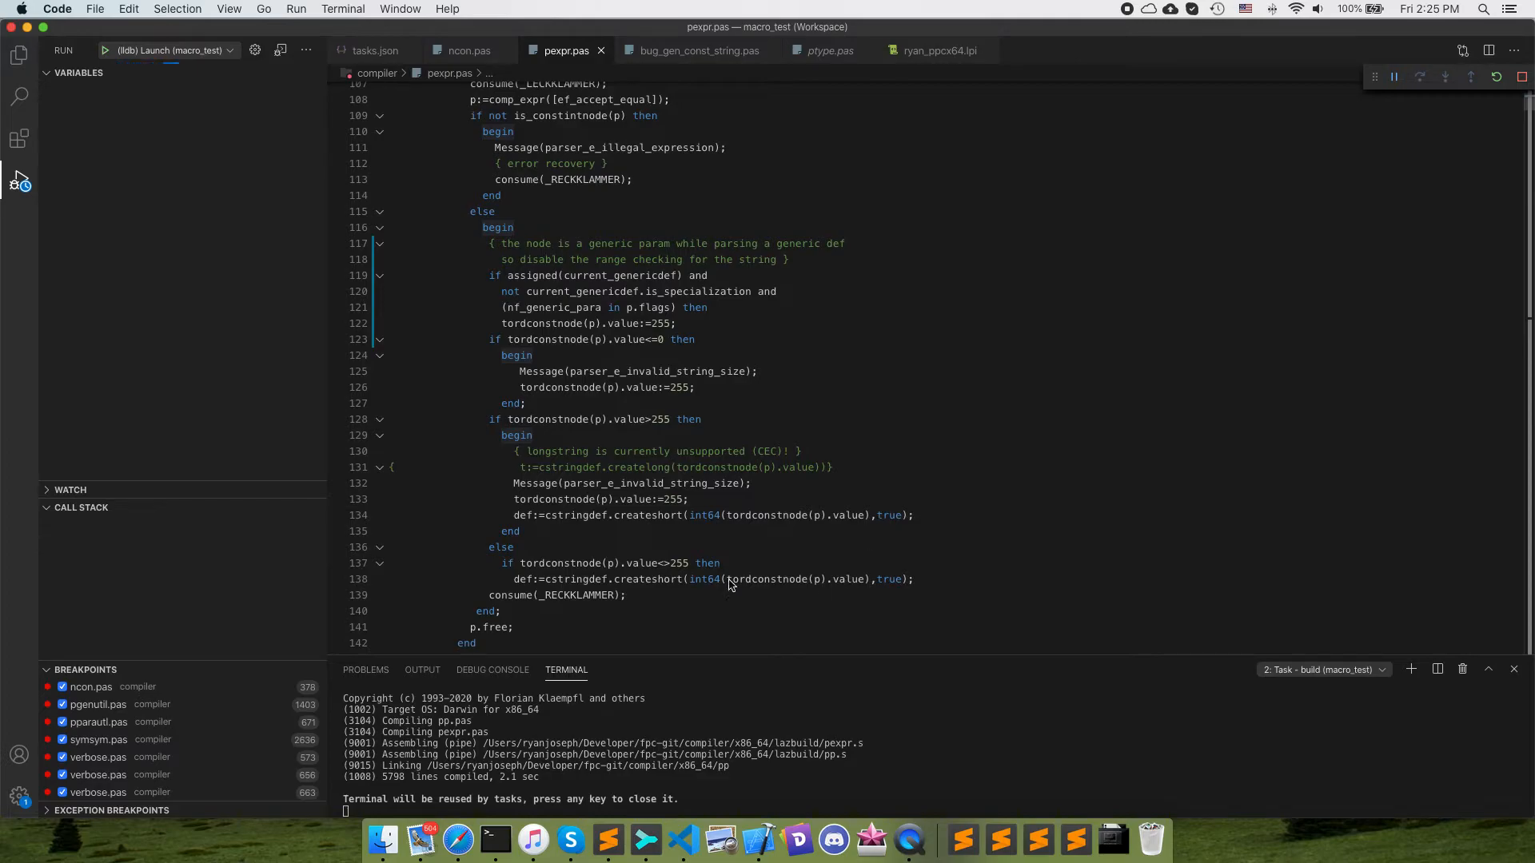
# Continue past the pgenutil.pas breakpoint until the run ends, then review the specialize line
pyautogui.click(697, 49)
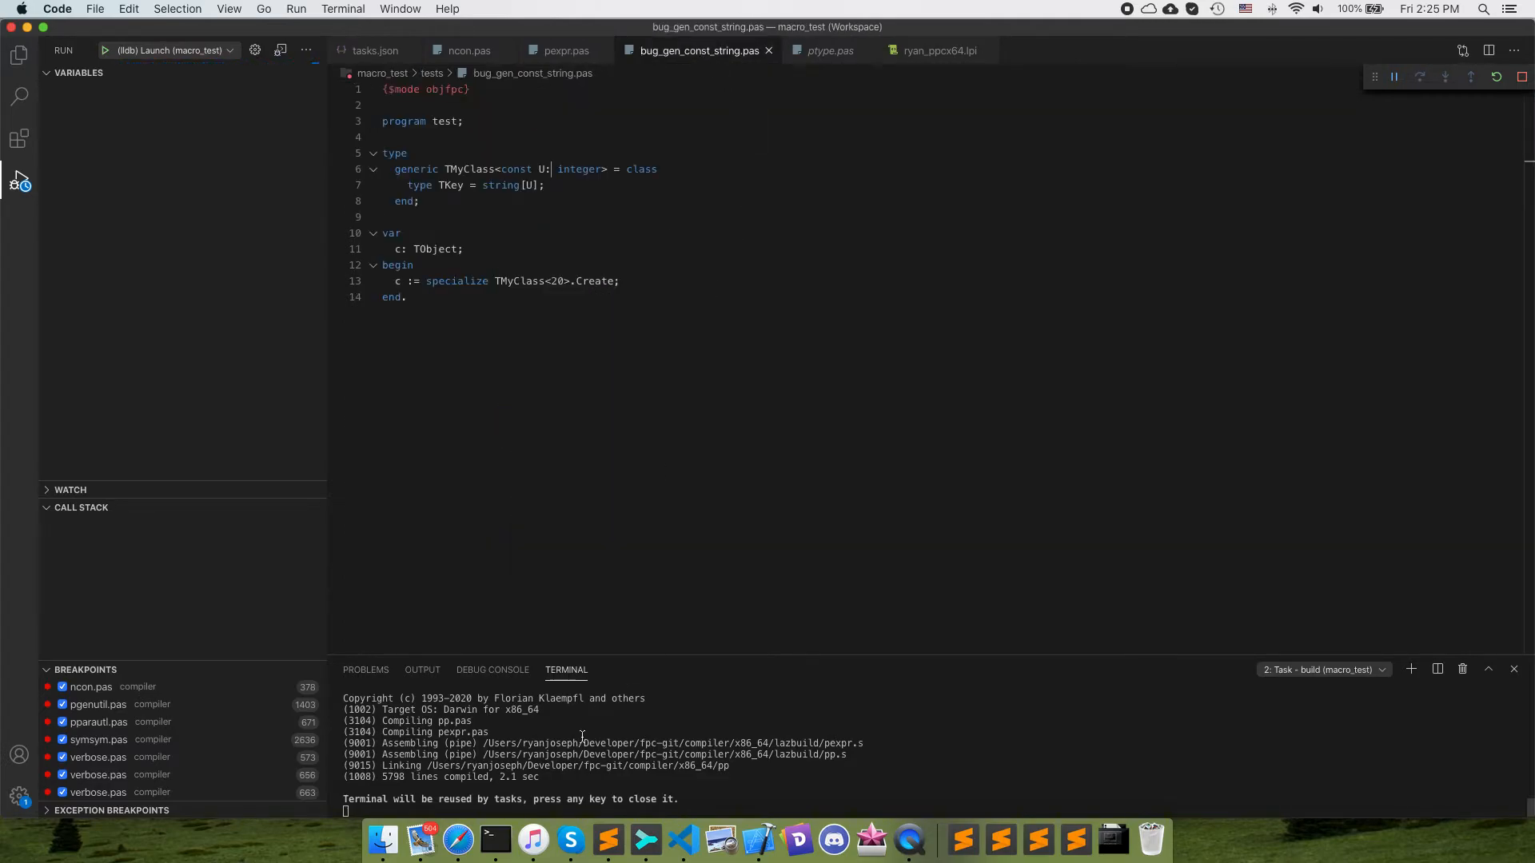
pyautogui.moveTo(571, 840)
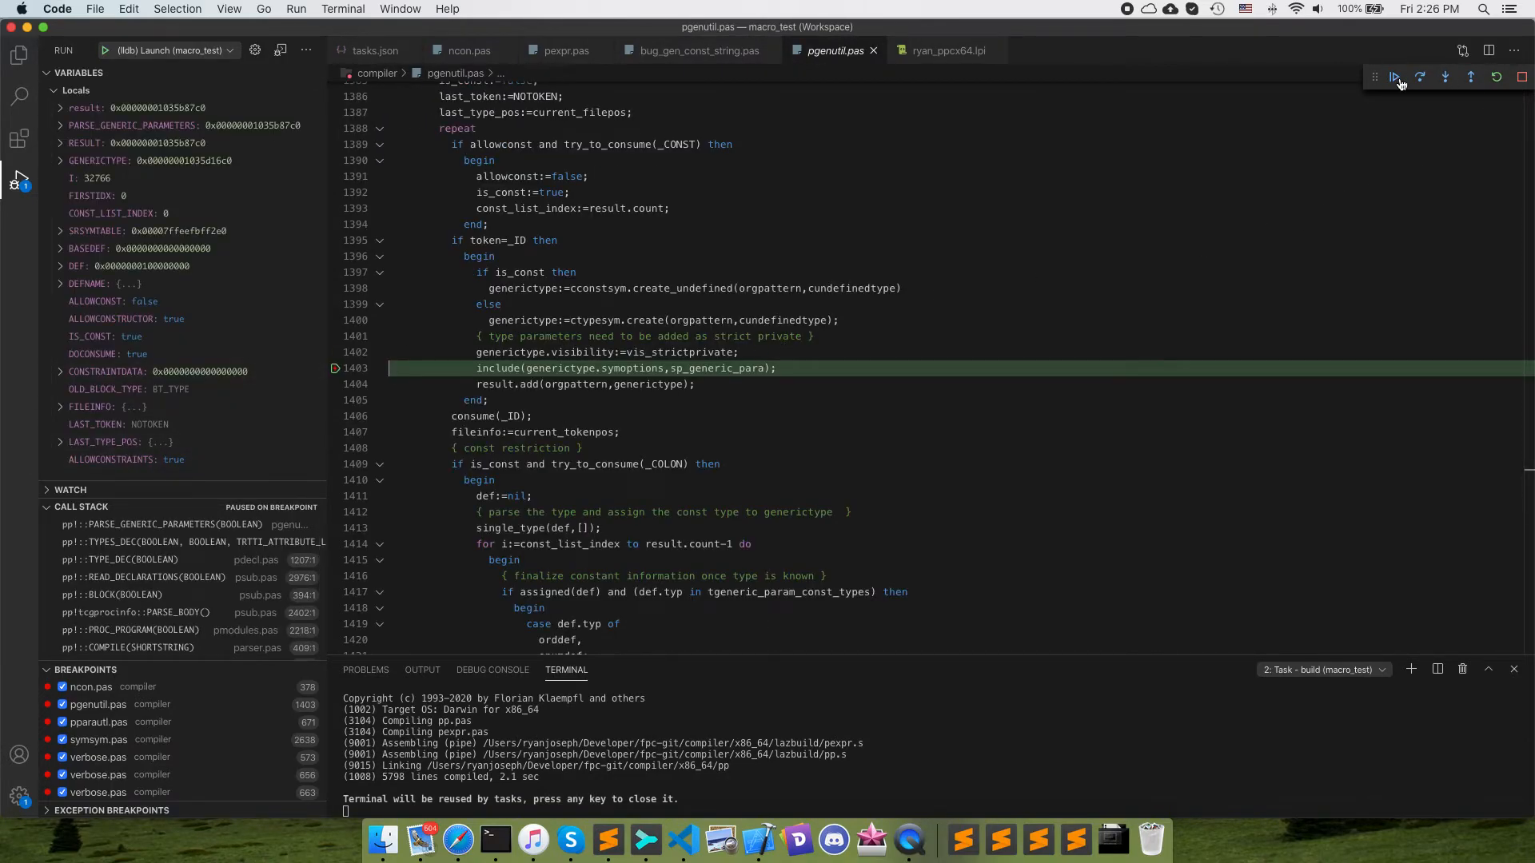
pyautogui.moveTo(1394, 77)
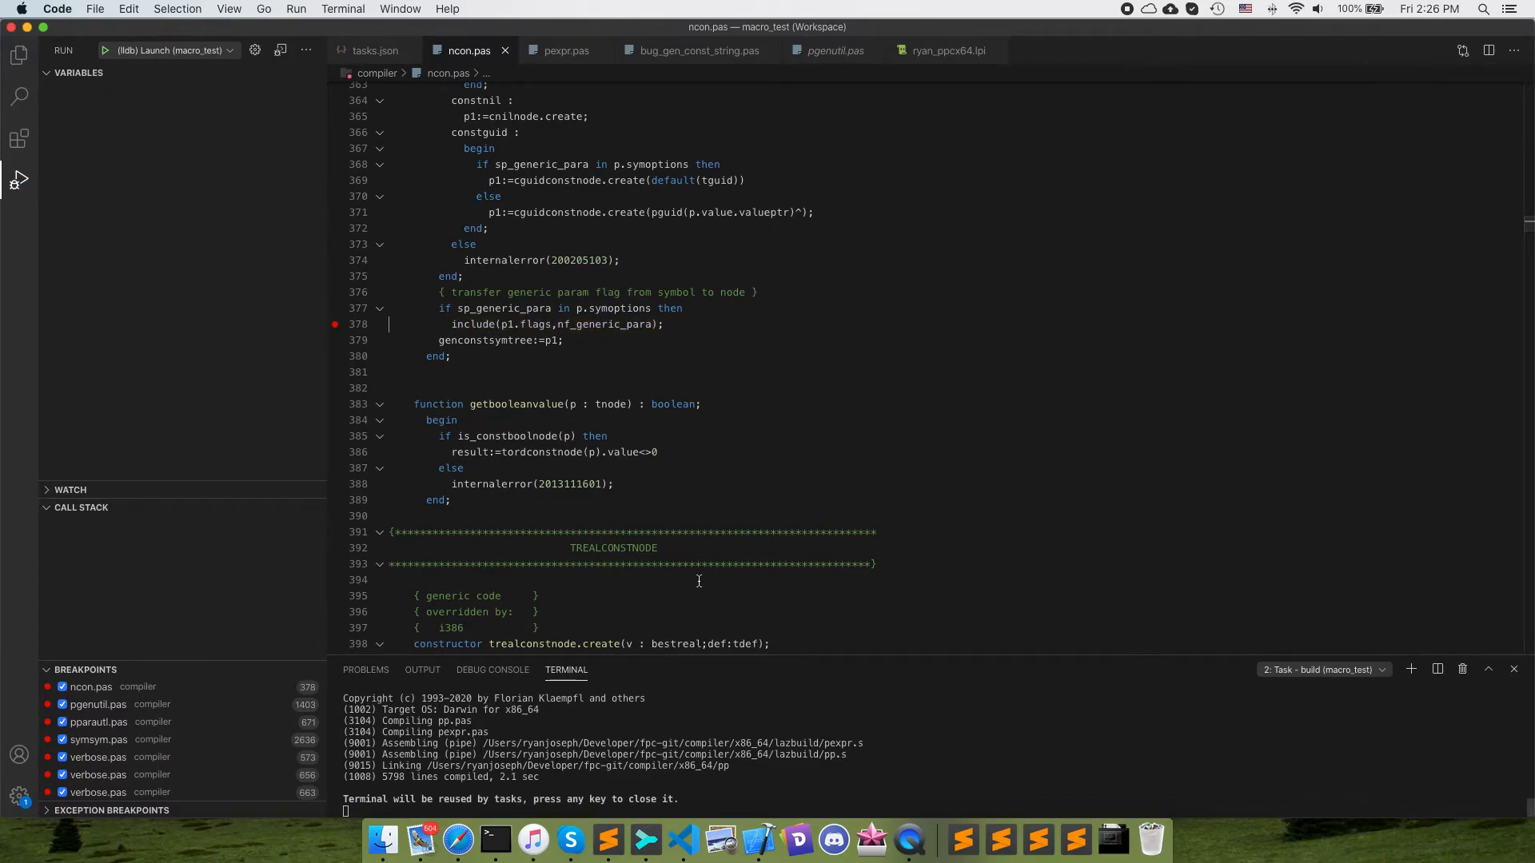
pyautogui.click(697, 50)
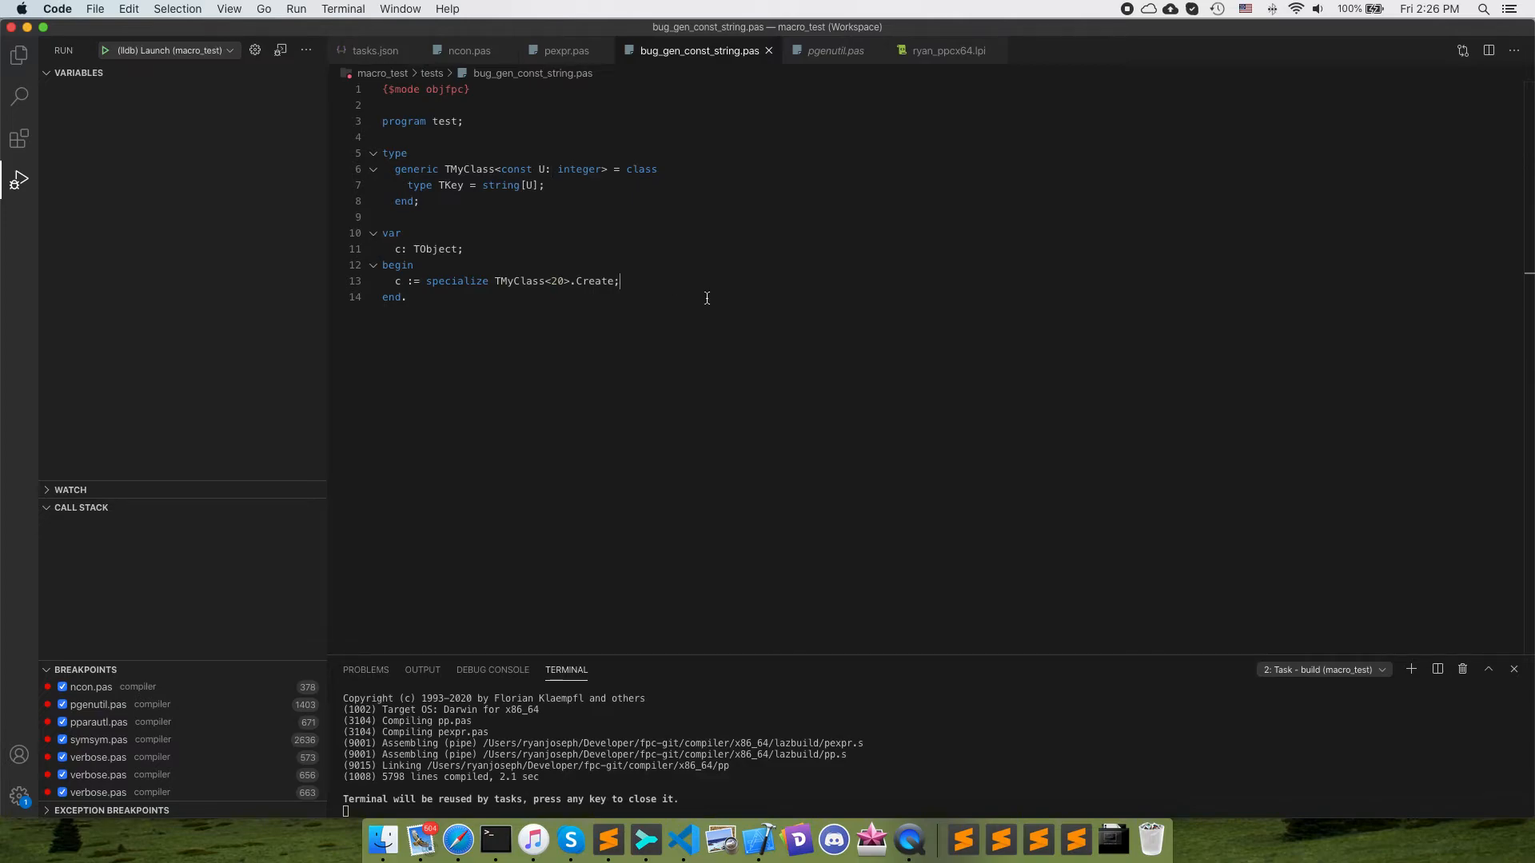
pyautogui.moveTo(649, 282)
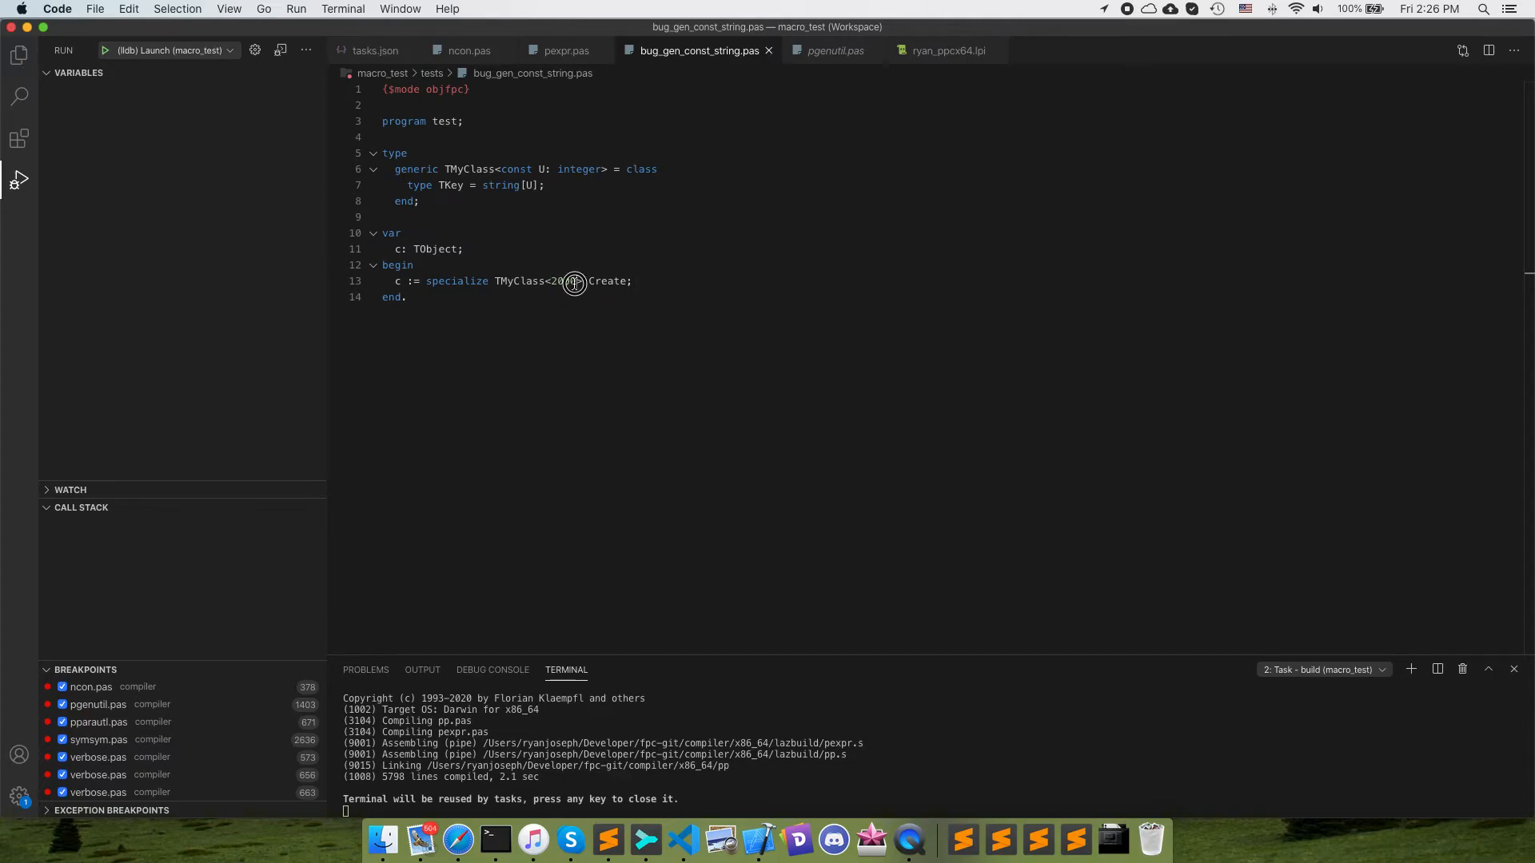
pyautogui.doubleClick(562, 282)
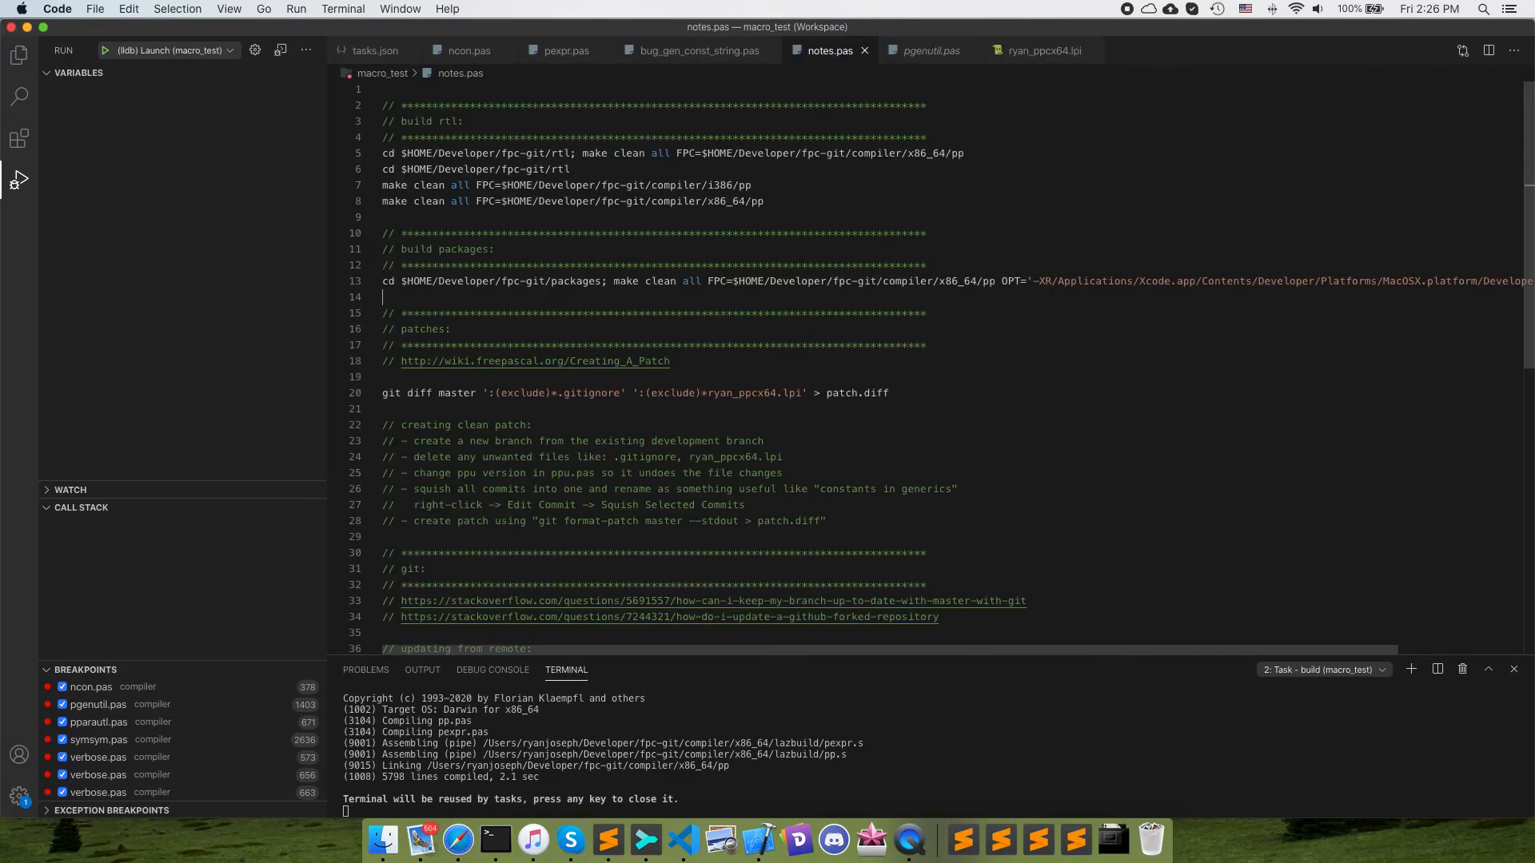
# Select the whole git diff command line that writes patch.diff and copy it
pyautogui.click(899, 394)
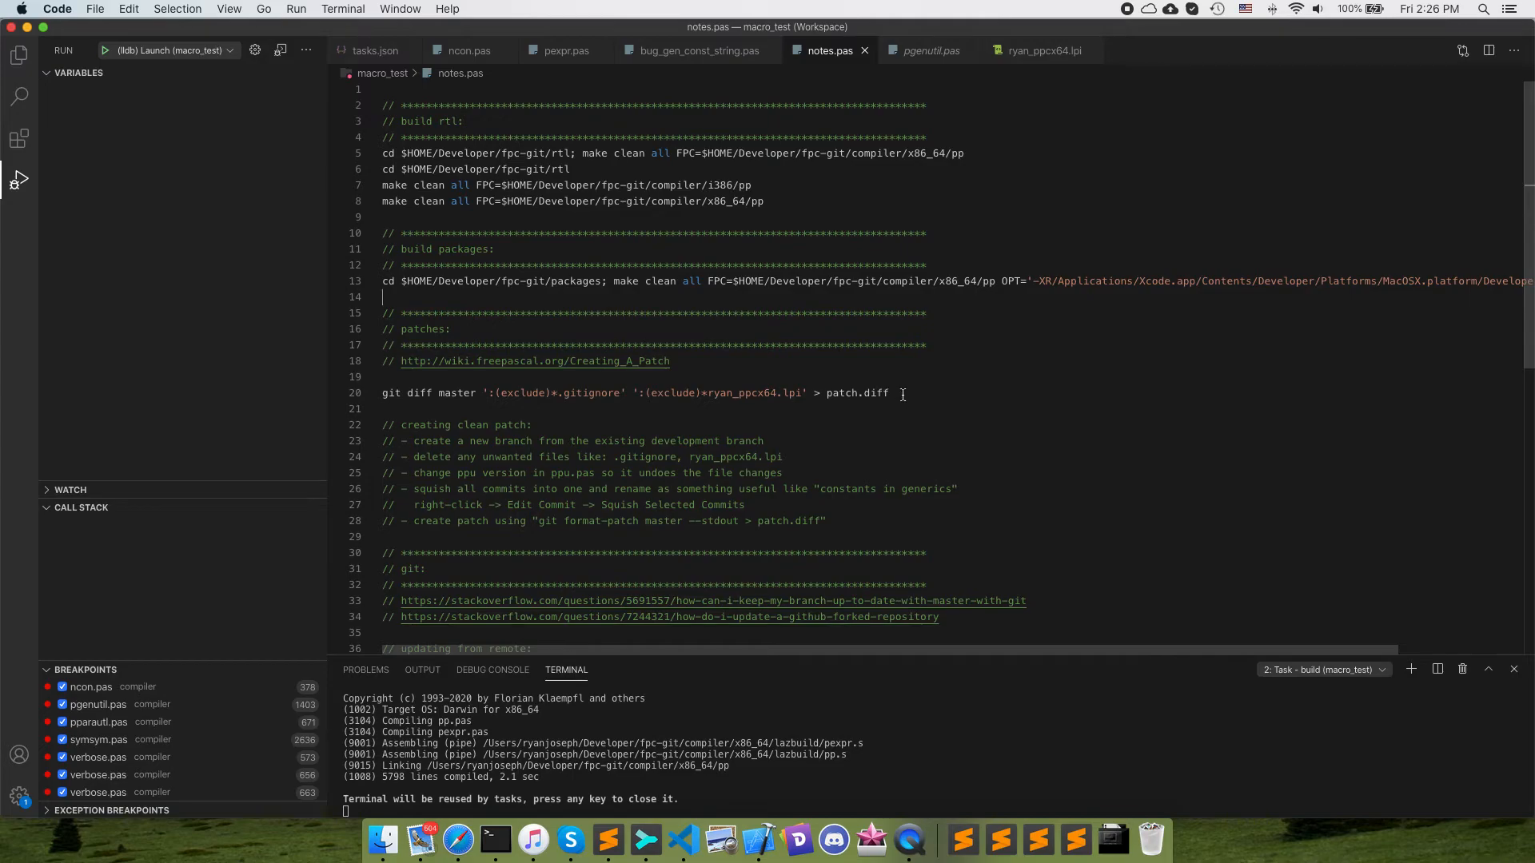
pyautogui.tripleClick(626, 394)
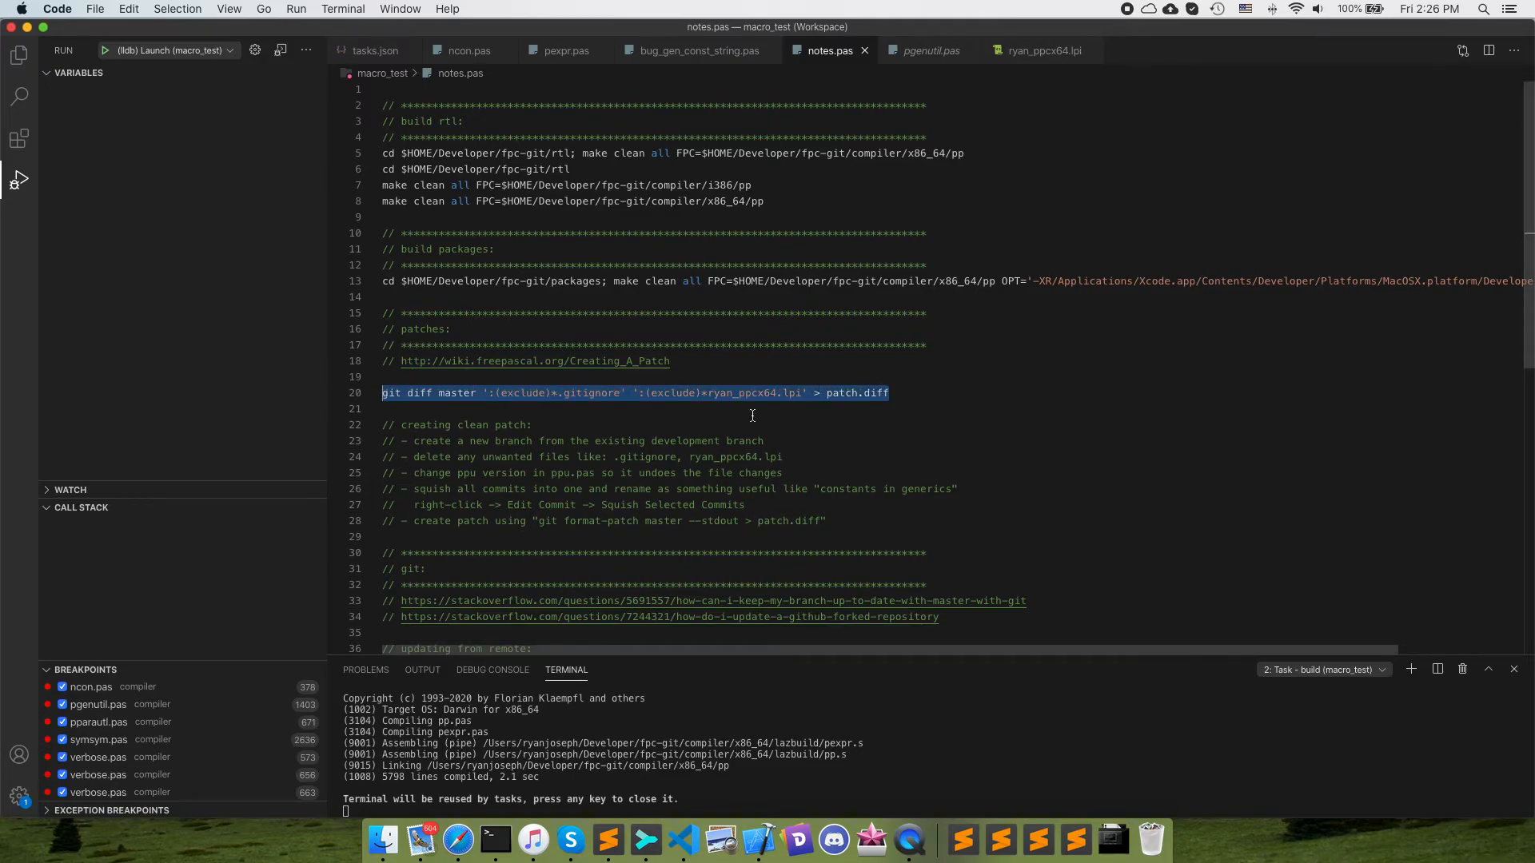
pyautogui.moveTo(715, 261)
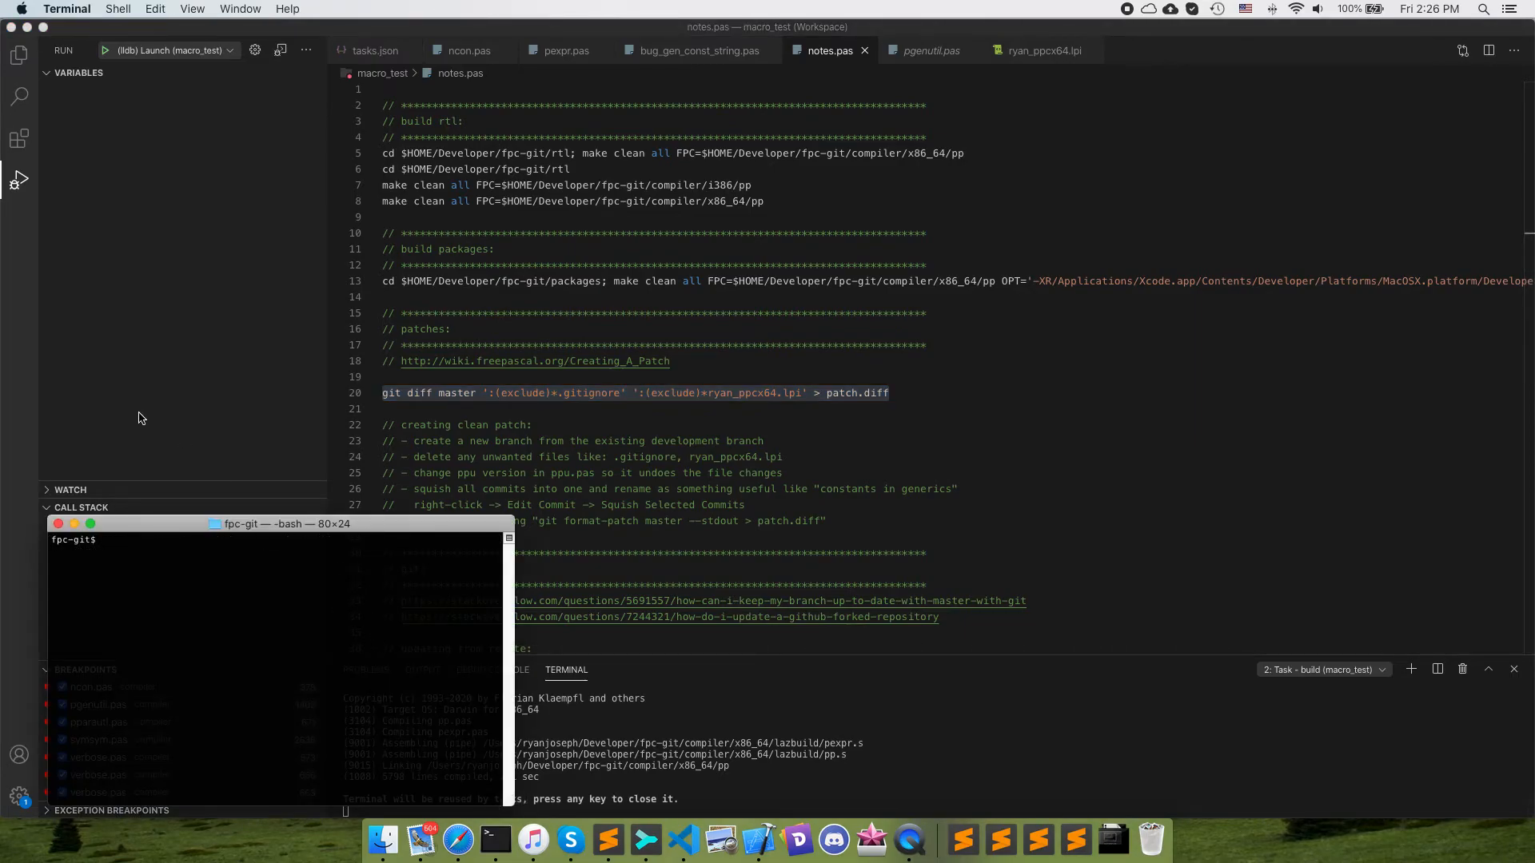
# Run ls and the git diff command in fpc-git, then 'open .' to reveal patch.diff
pyautogui.write('ls')
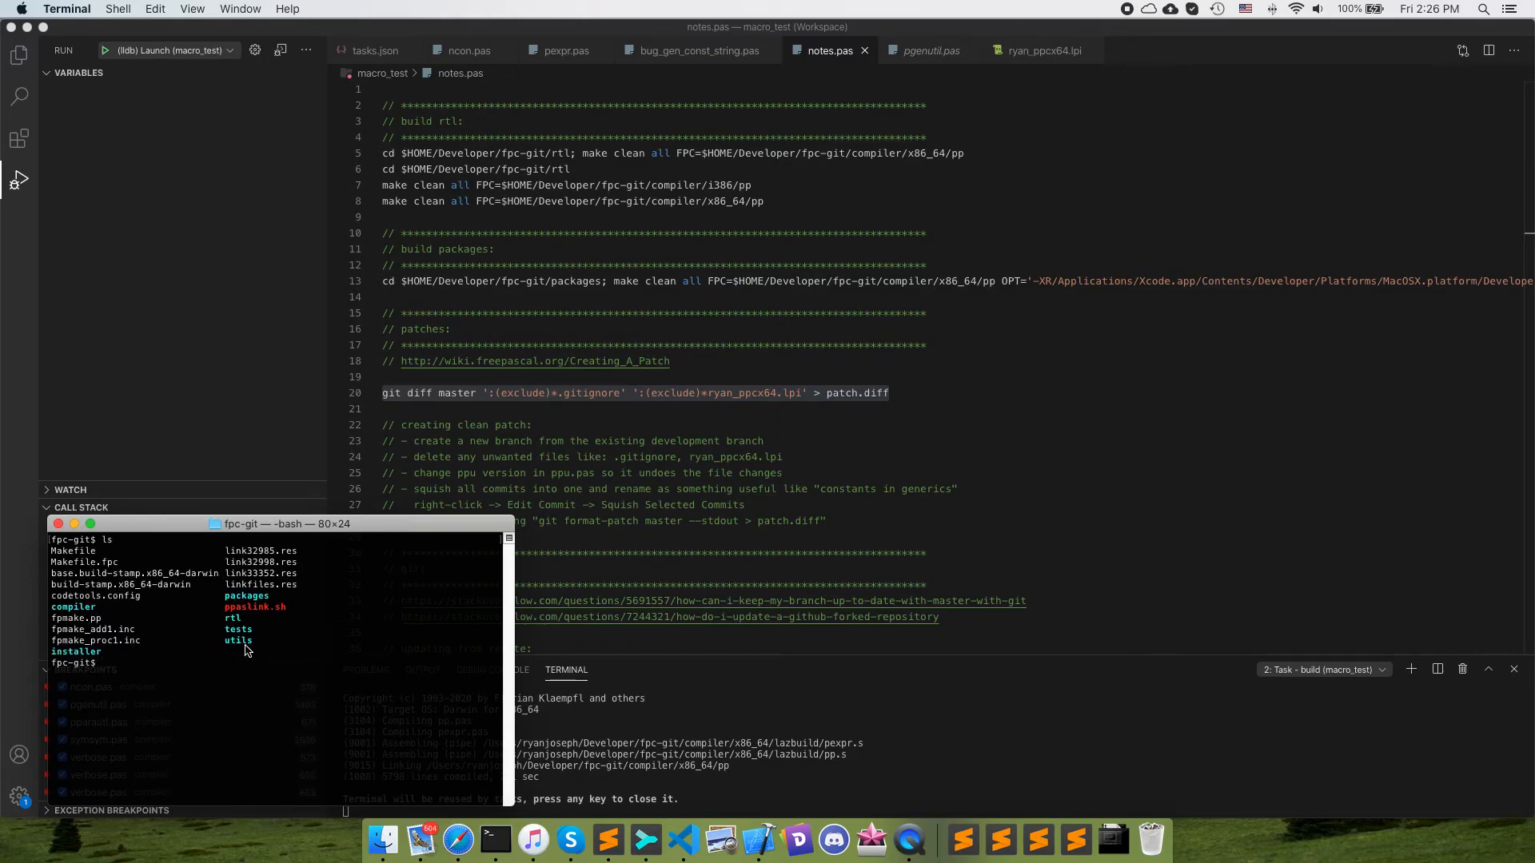
pyautogui.moveTo(147, 657)
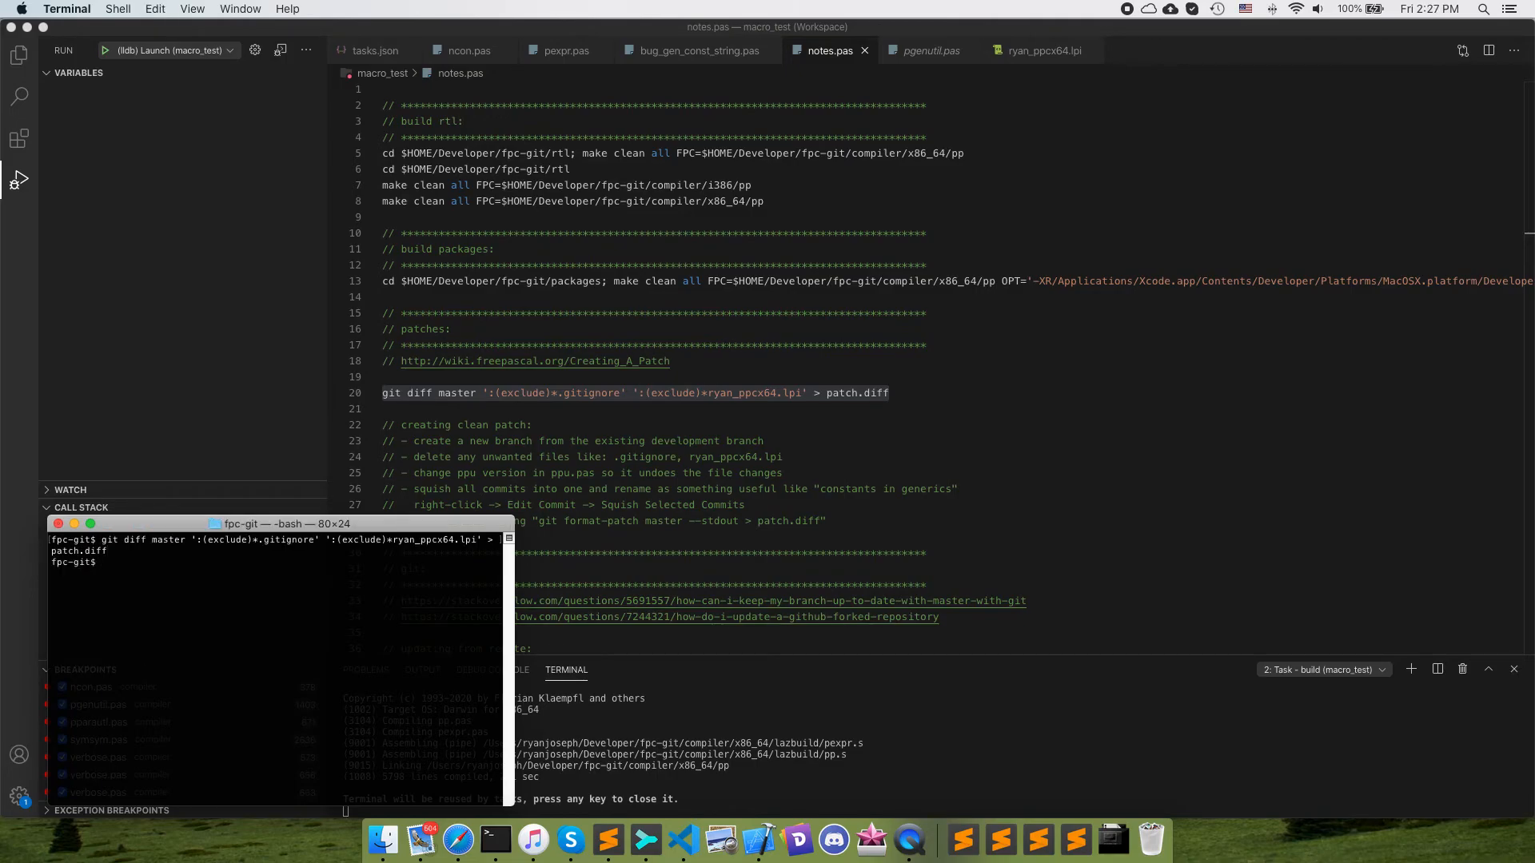
pyautogui.write('open .')
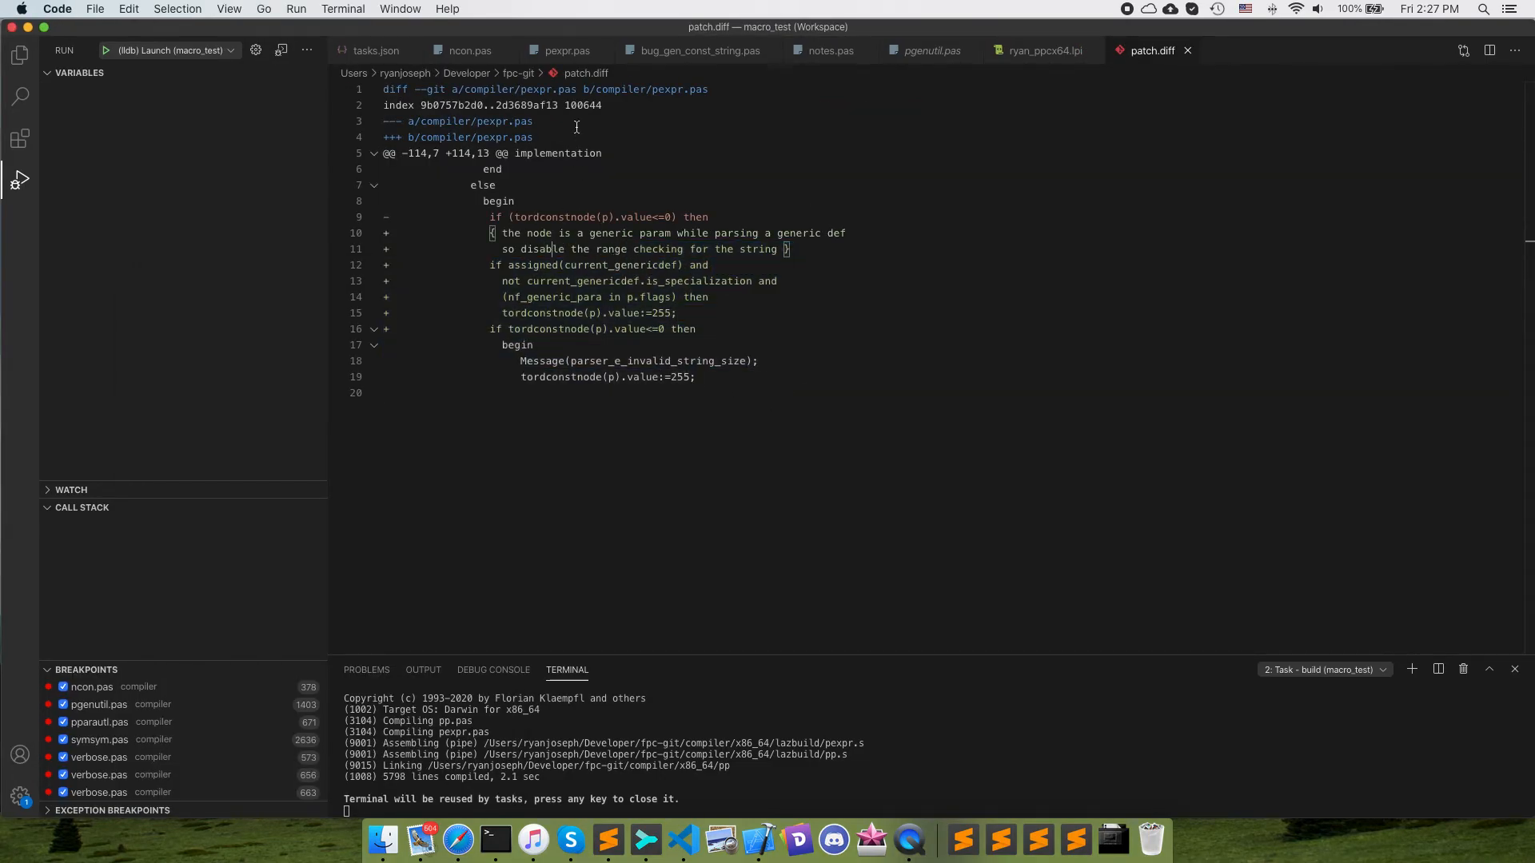
# Review the pexpr.pas changes in patch.diff, then return to the tasks.json build configuration
pyautogui.doubleClick(540, 249)
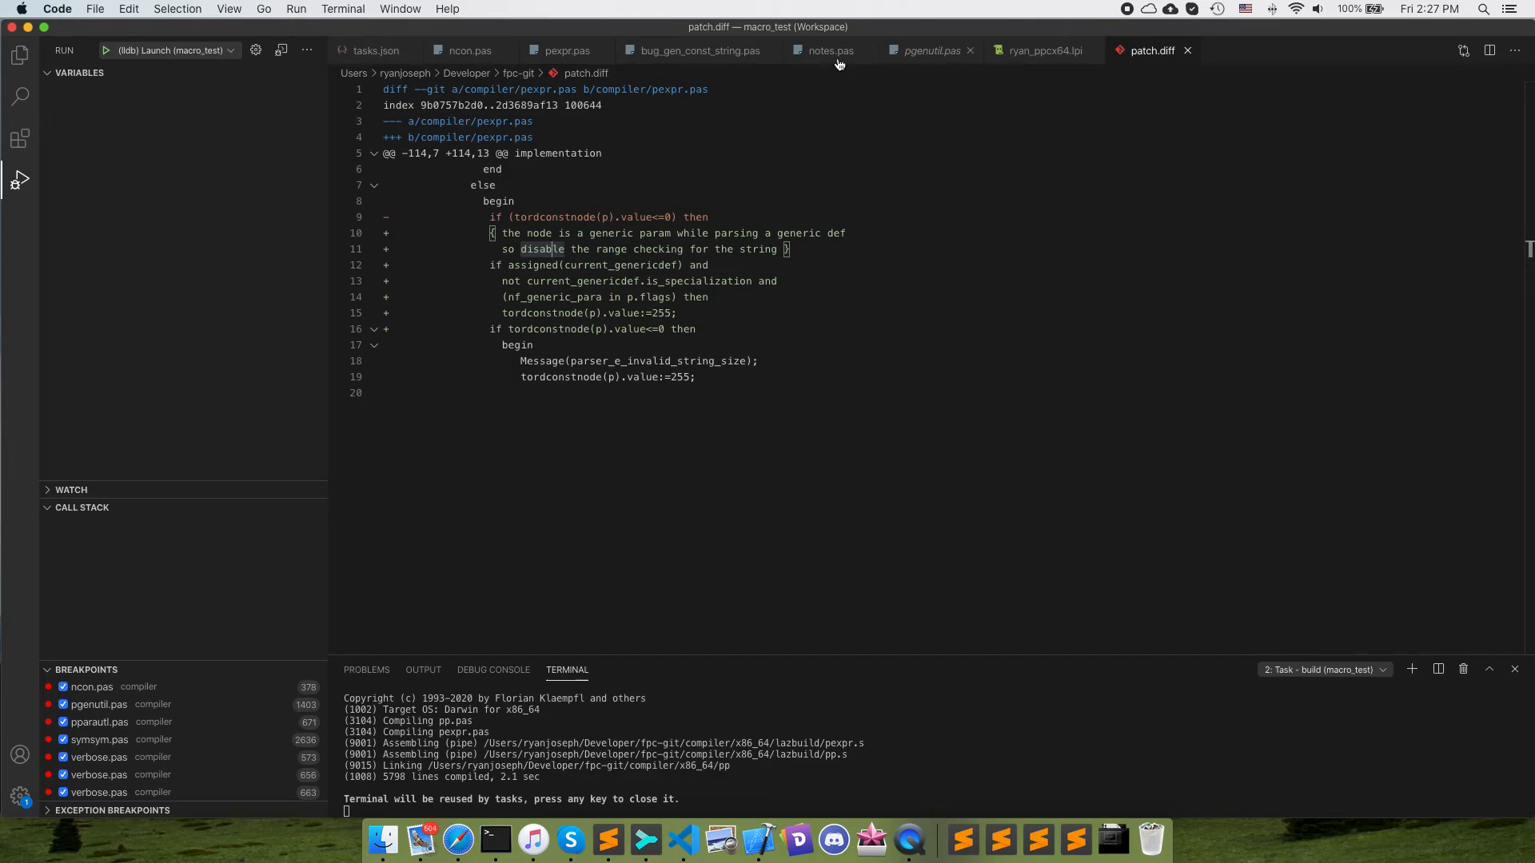
pyautogui.moveTo(914, 839)
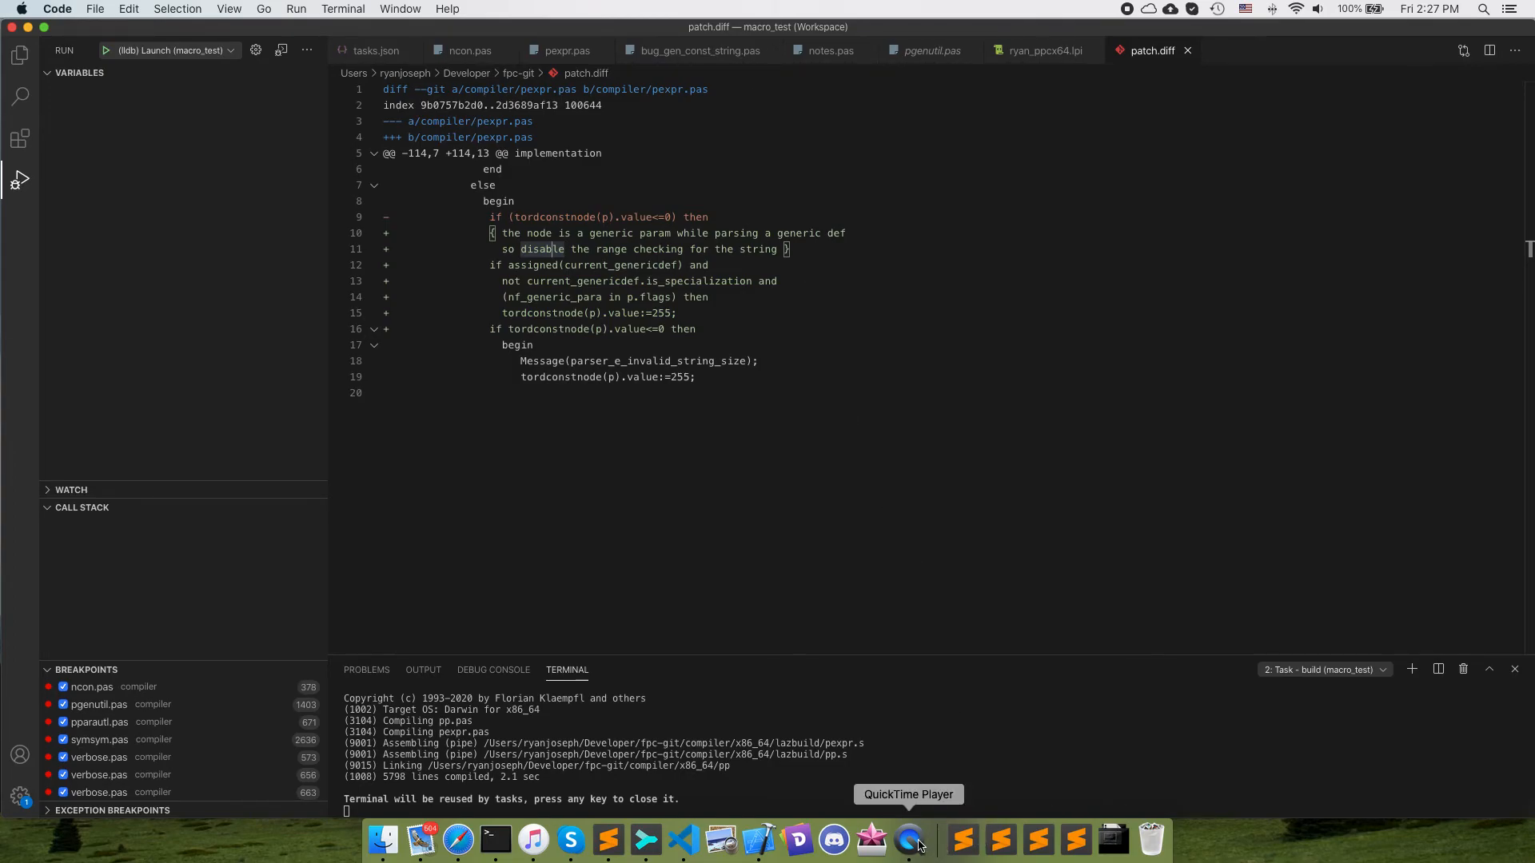
pyautogui.moveTo(410, 58)
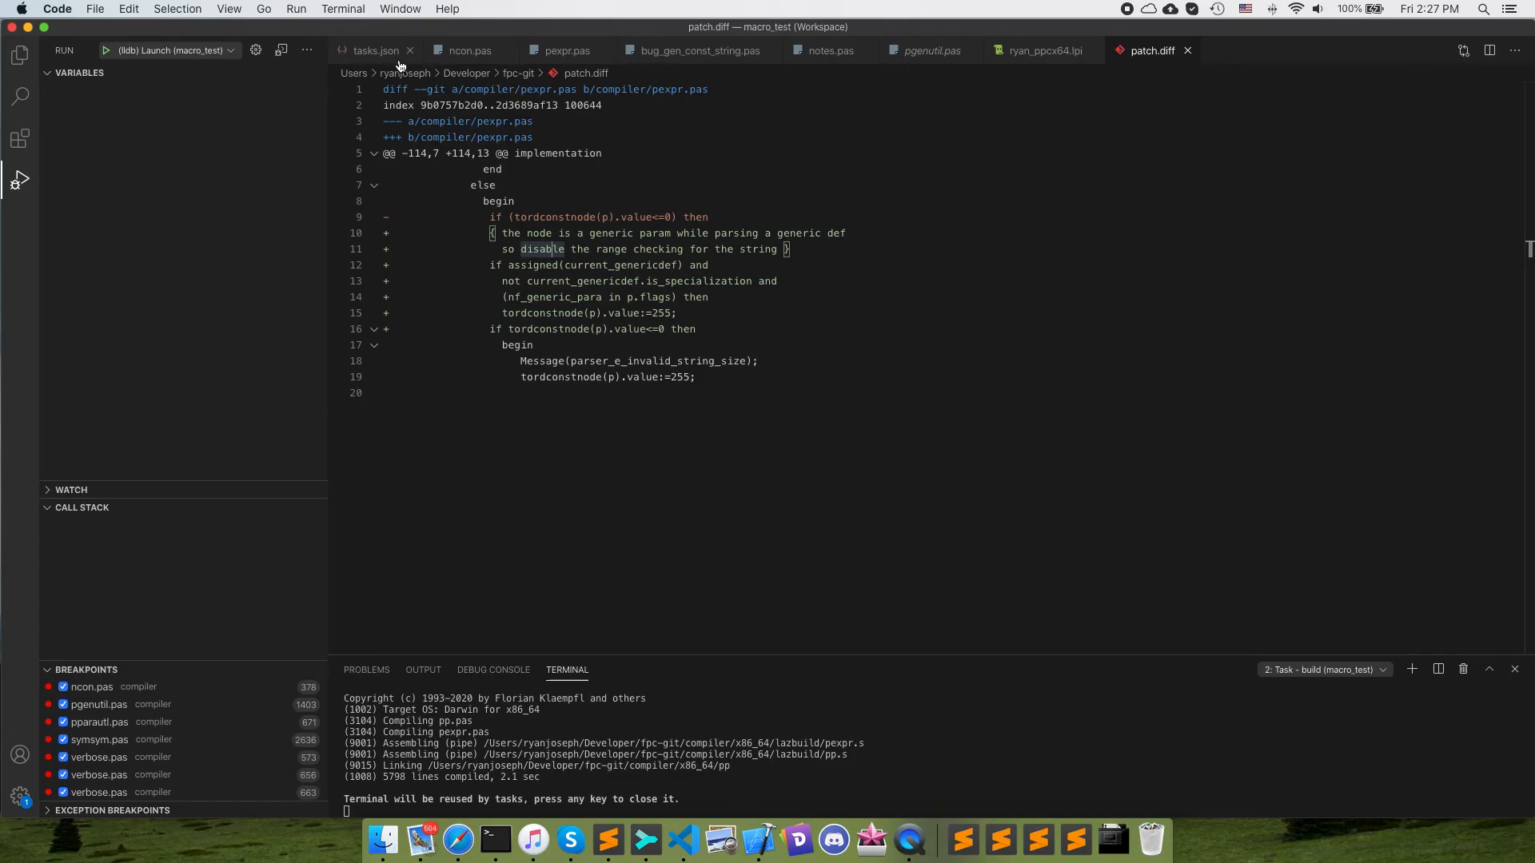
pyautogui.click(374, 50)
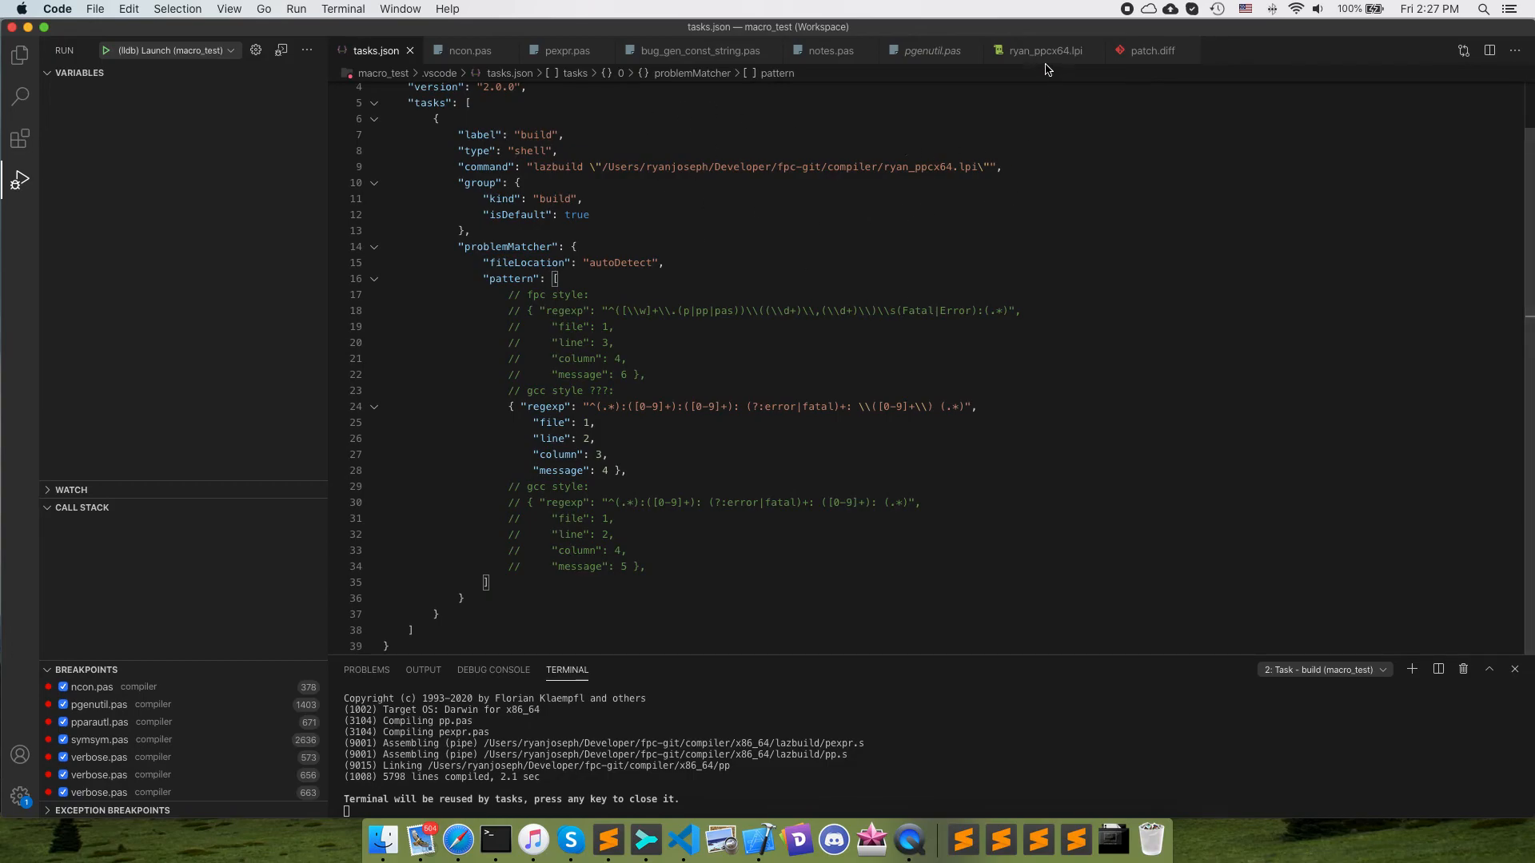
# Glance at ryan_ppcx64.lpi's compiler options, then return to bug_gen_const_string.pas with TMyClass<2000>
pyautogui.click(1041, 49)
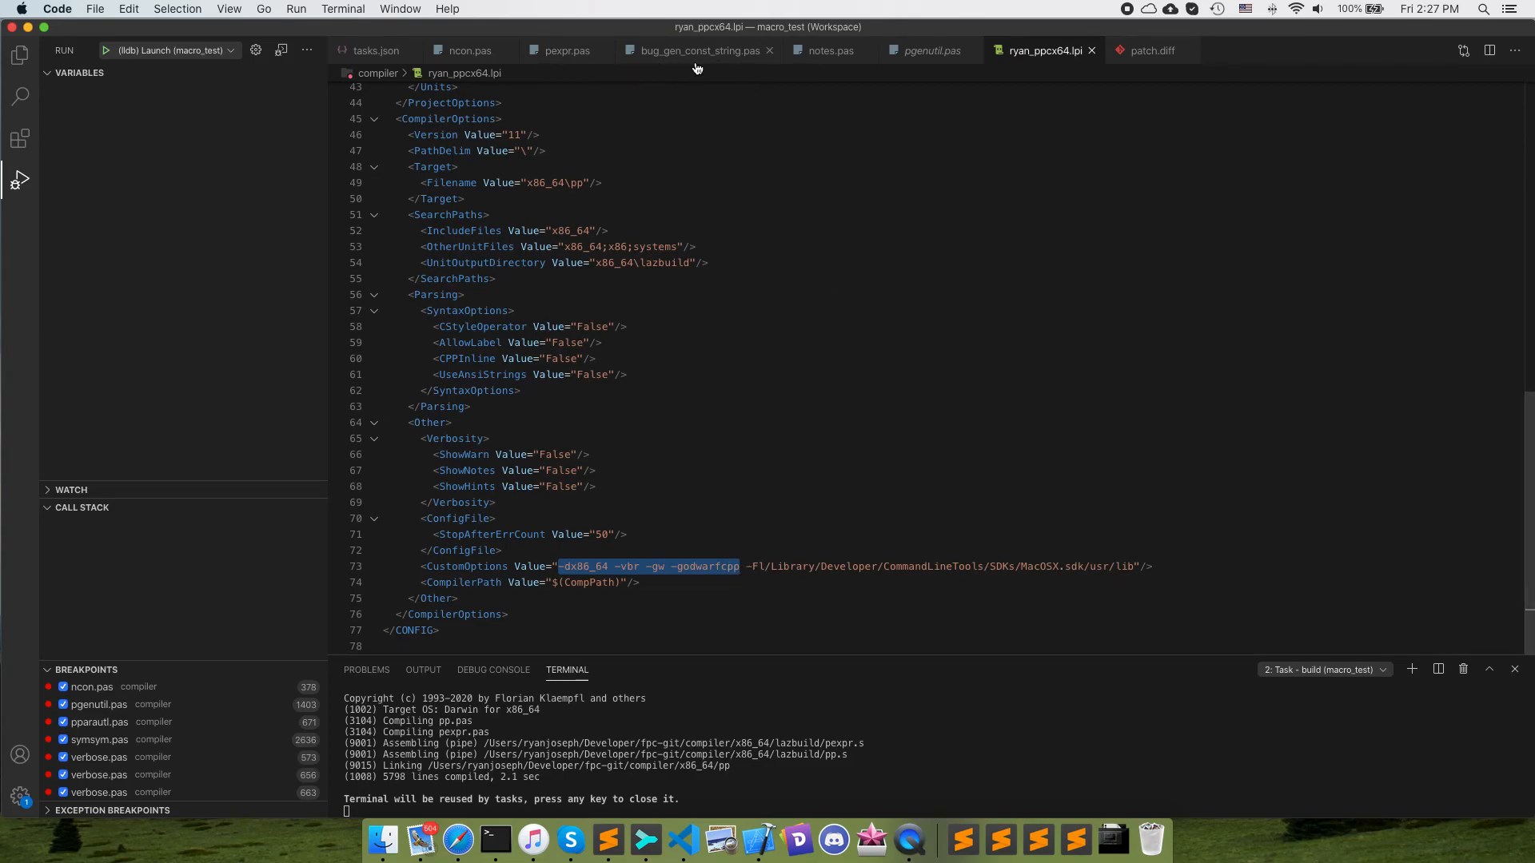
pyautogui.click(697, 49)
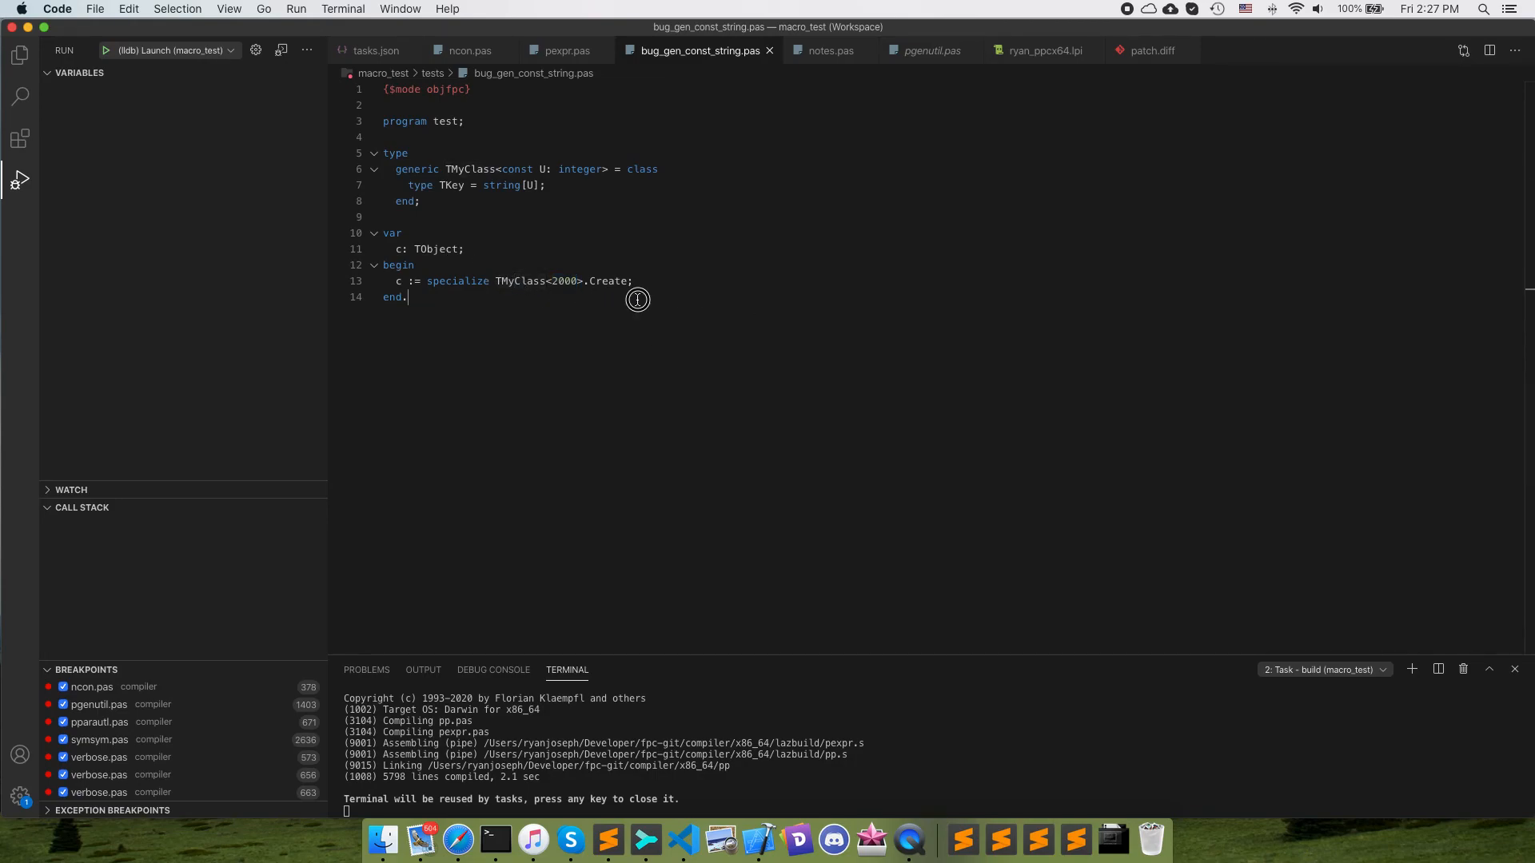
pyautogui.doubleClick(607, 282)
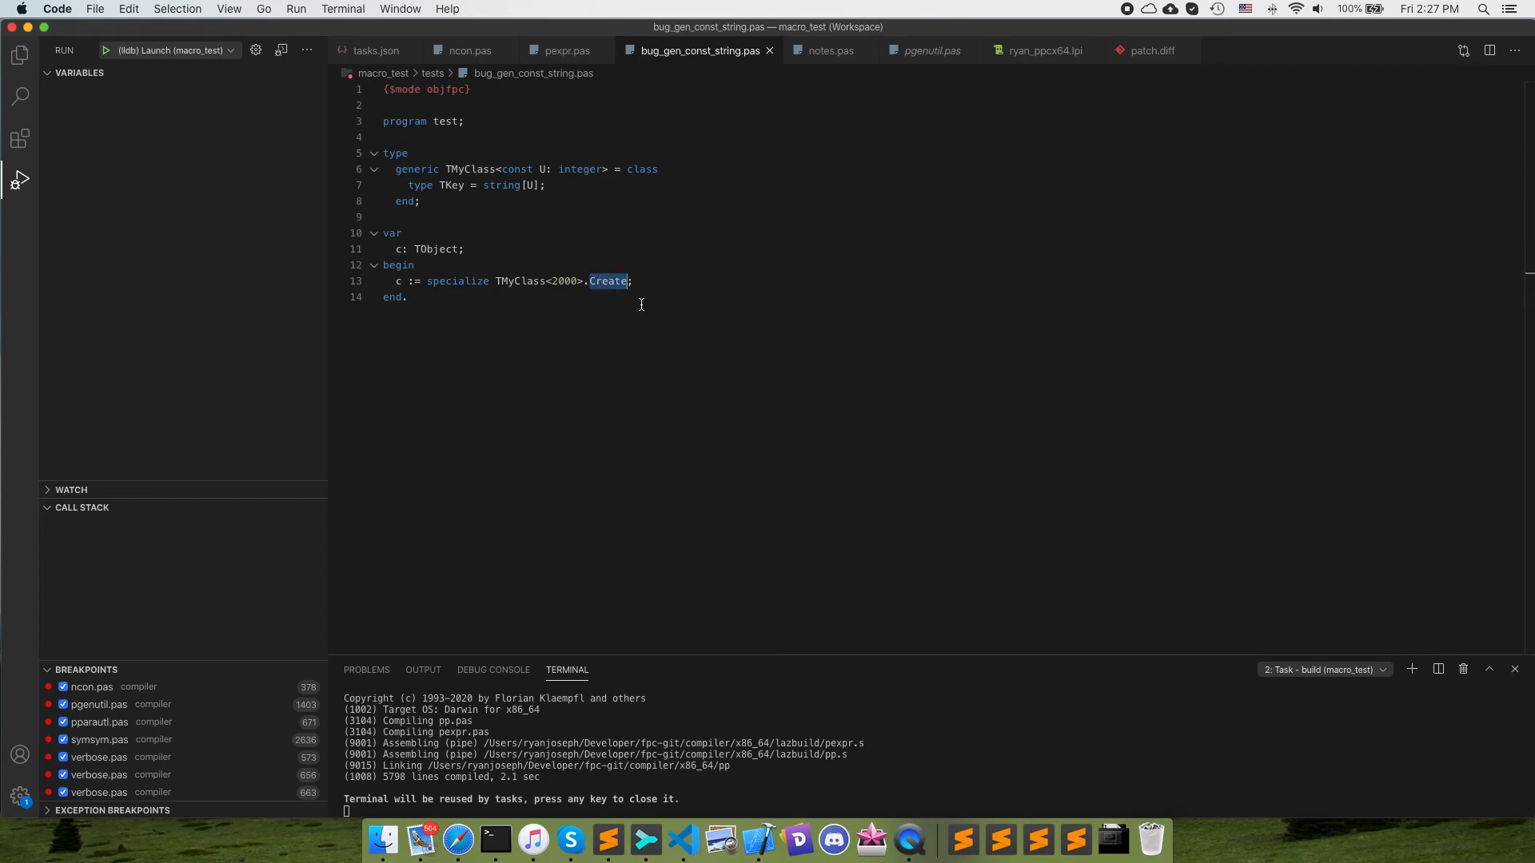
pyautogui.write('x')
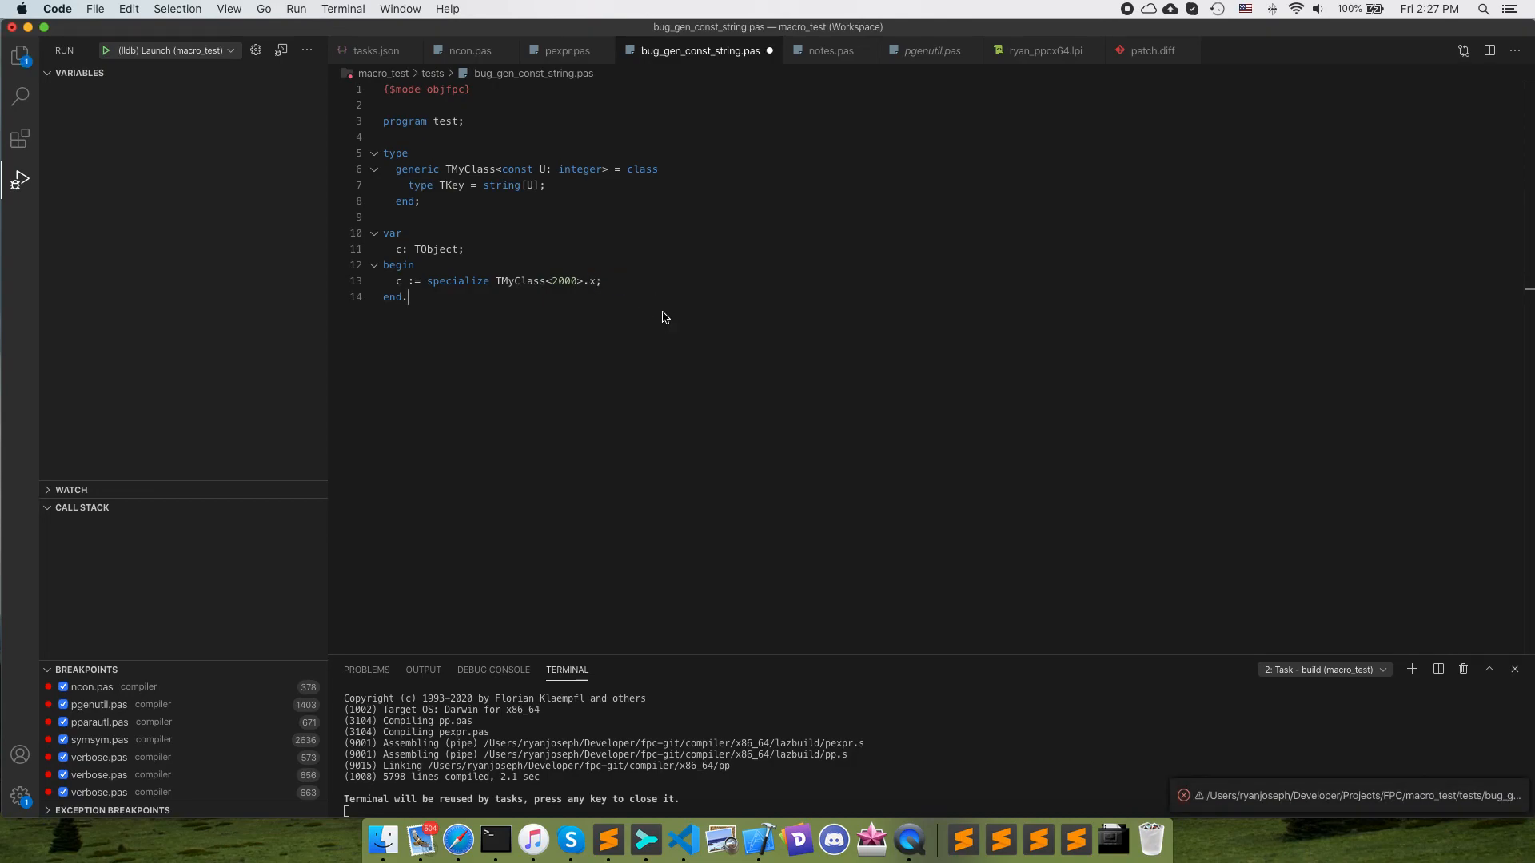
pyautogui.moveTo(763, 256)
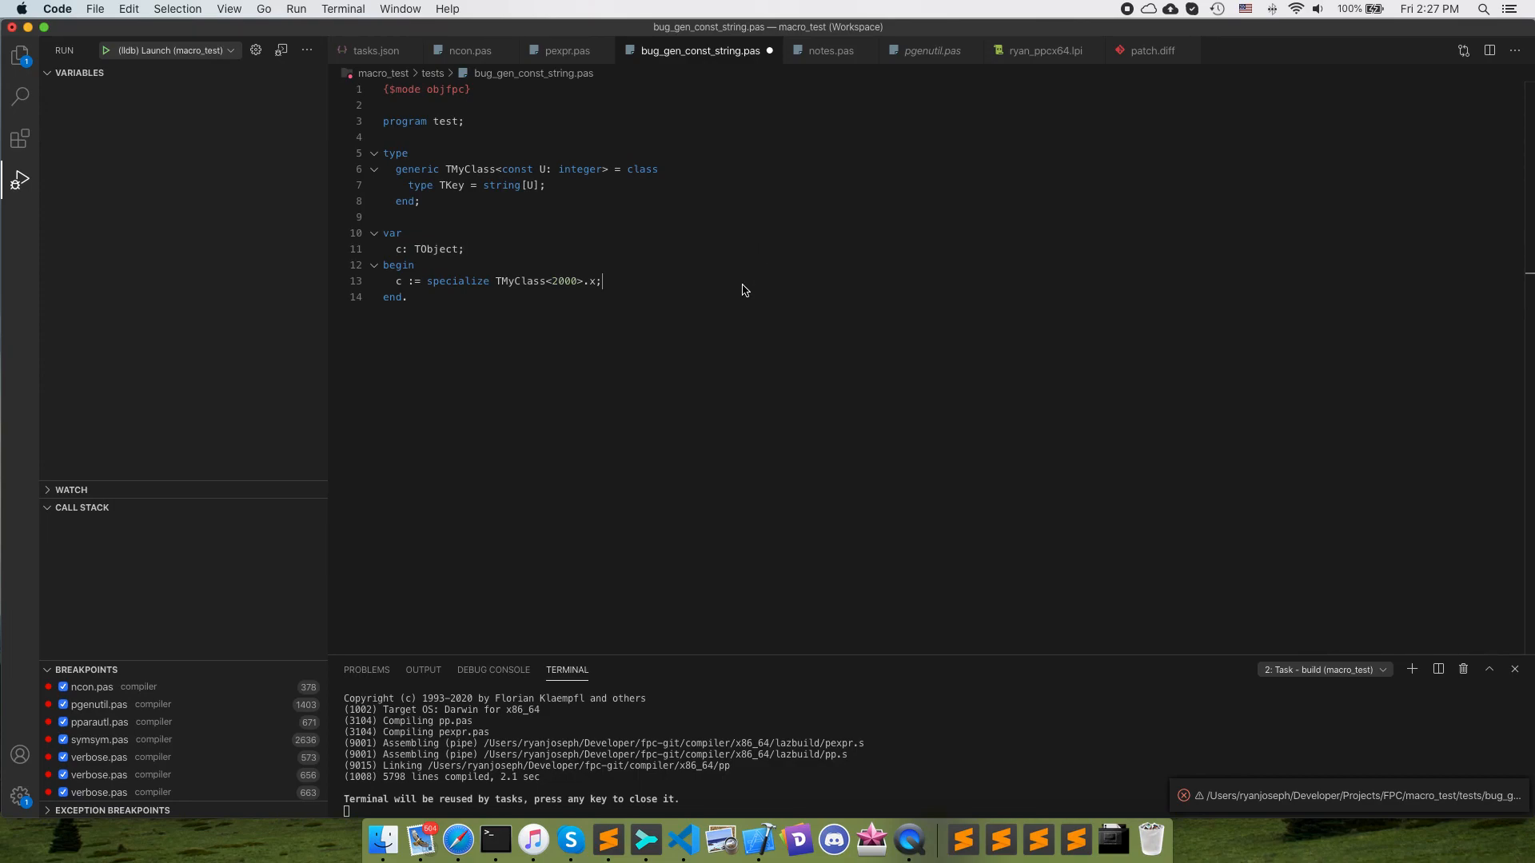
pyautogui.write('Create')
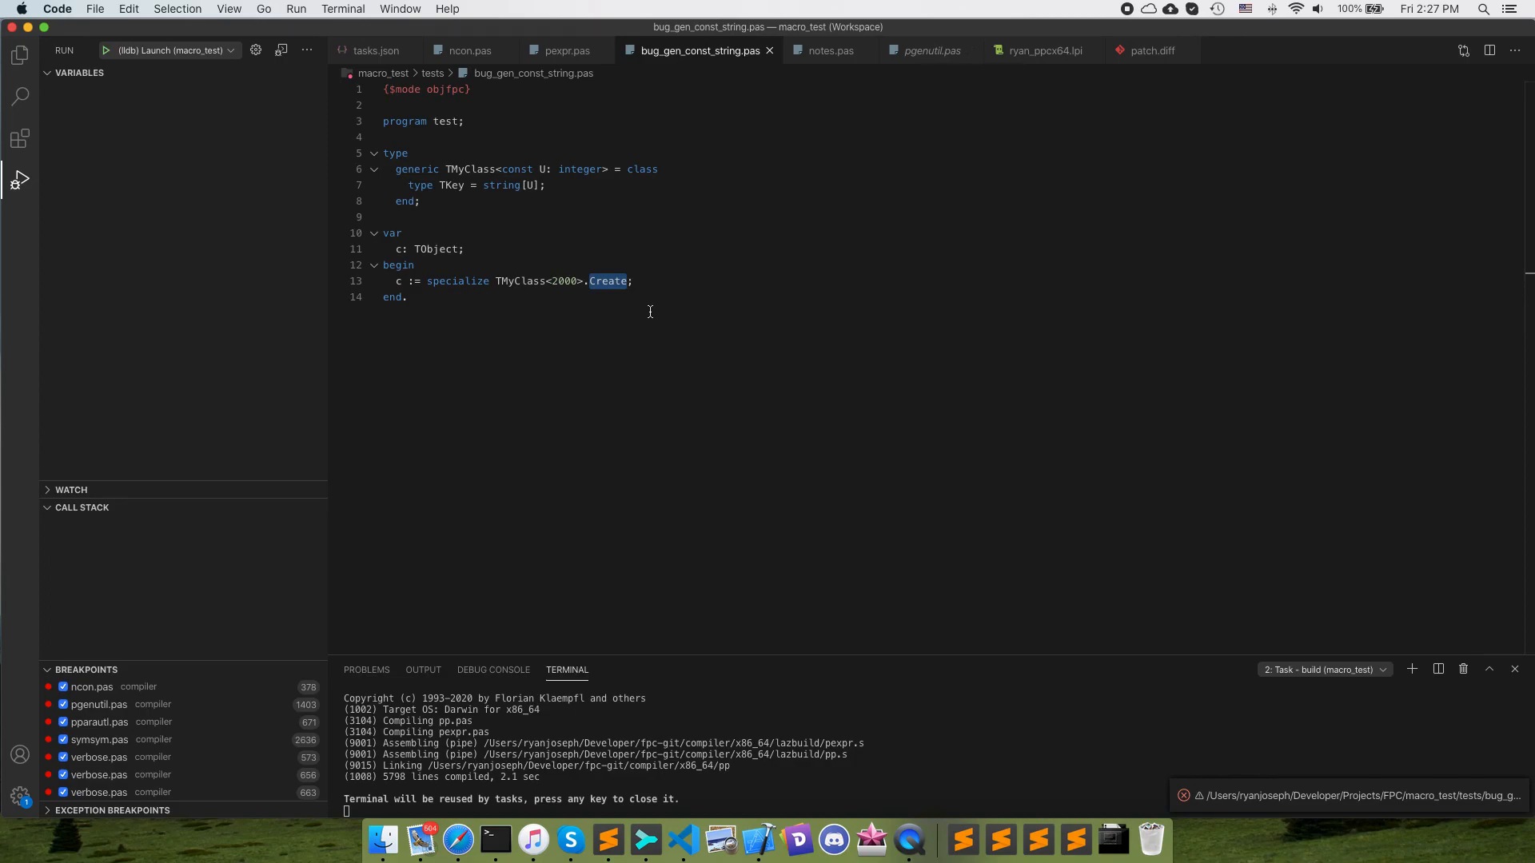
pyautogui.moveTo(857, 315)
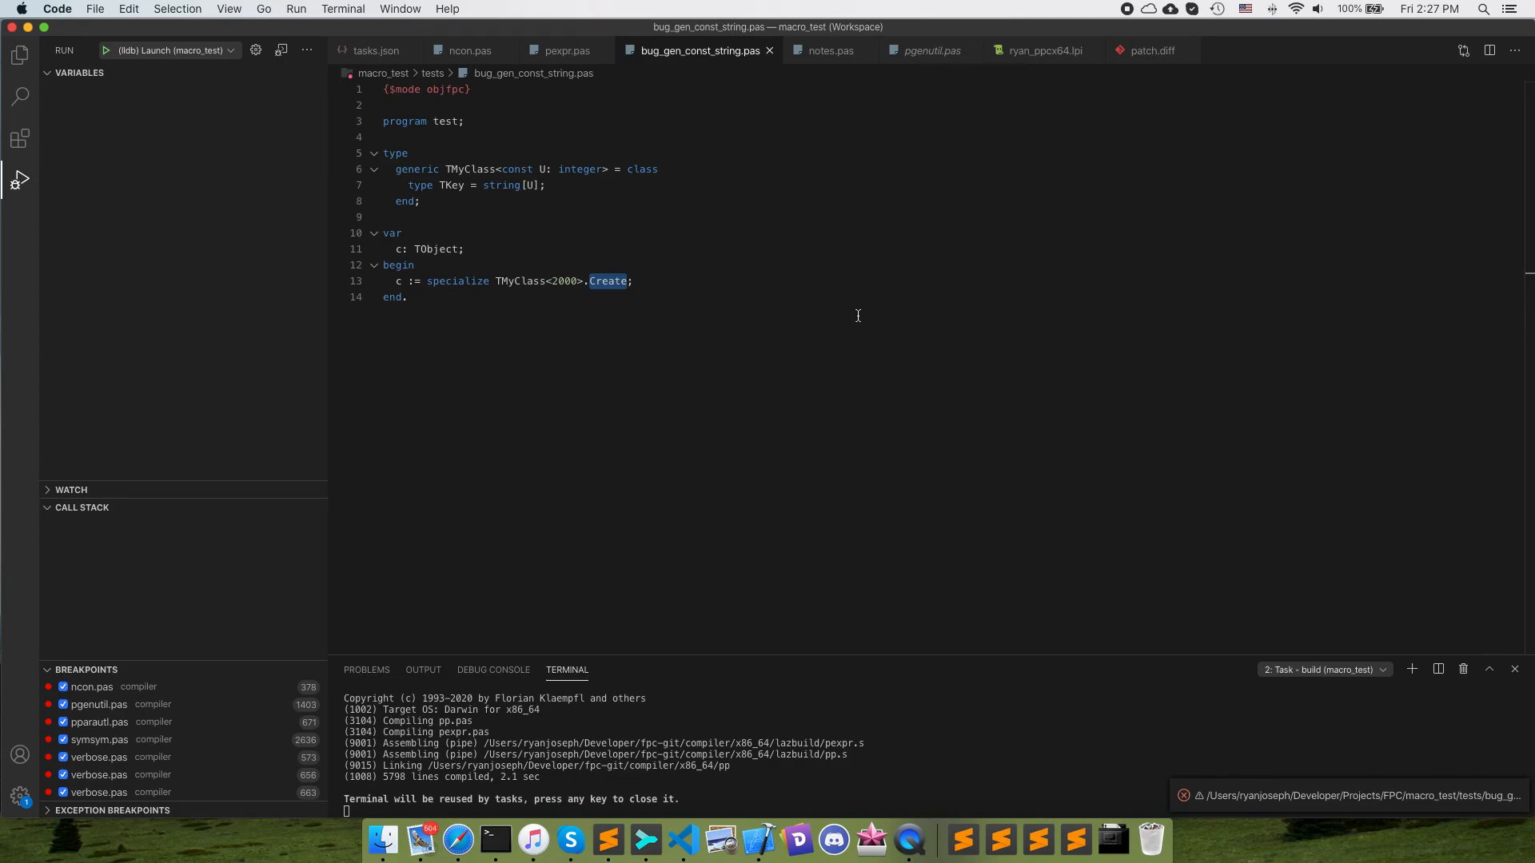
pyautogui.moveTo(902, 210)
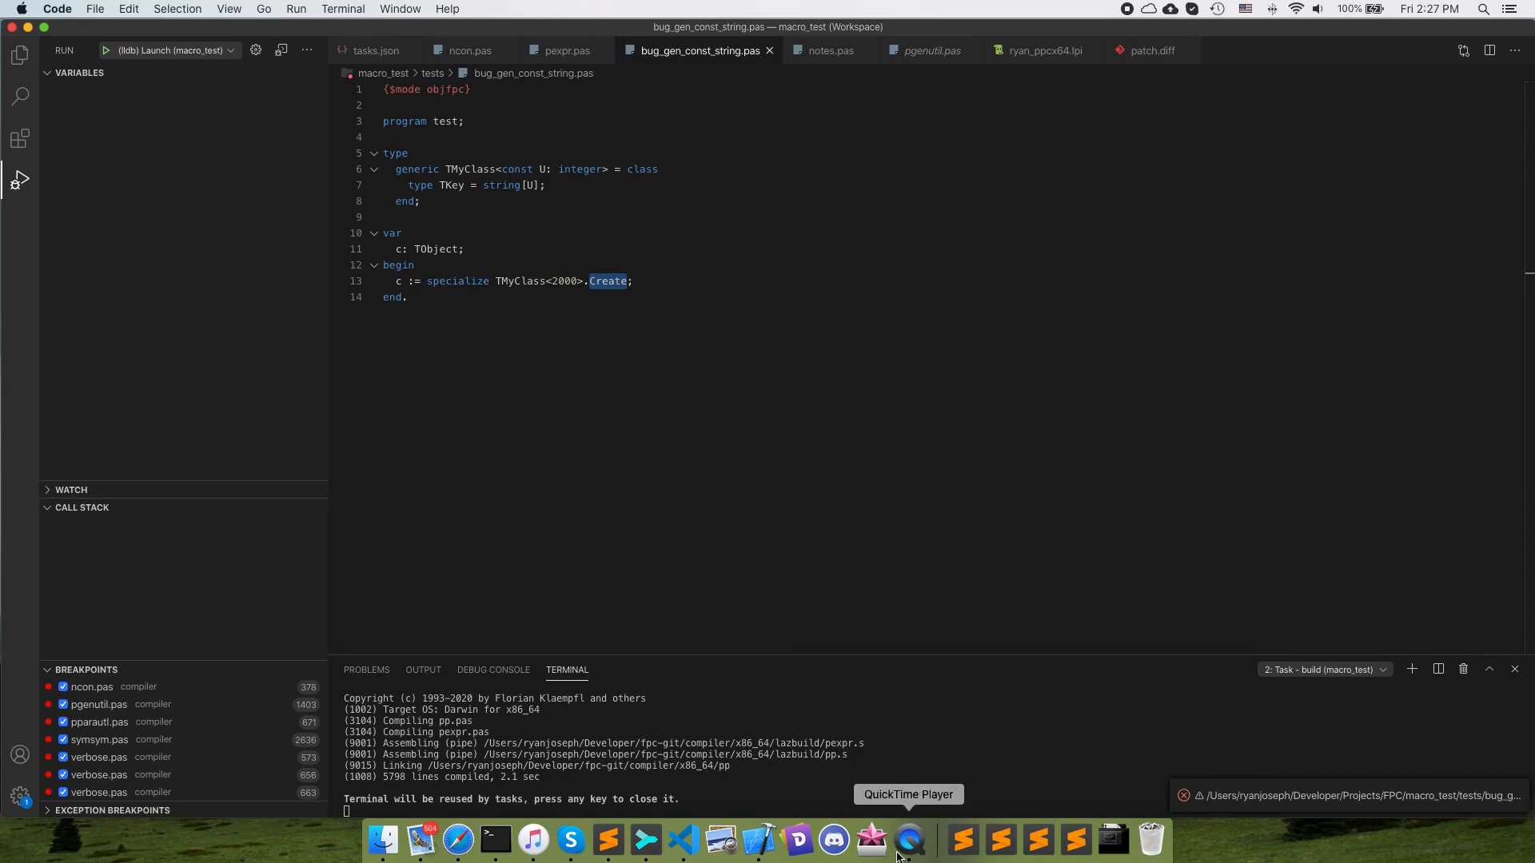
pyautogui.click(908, 839)
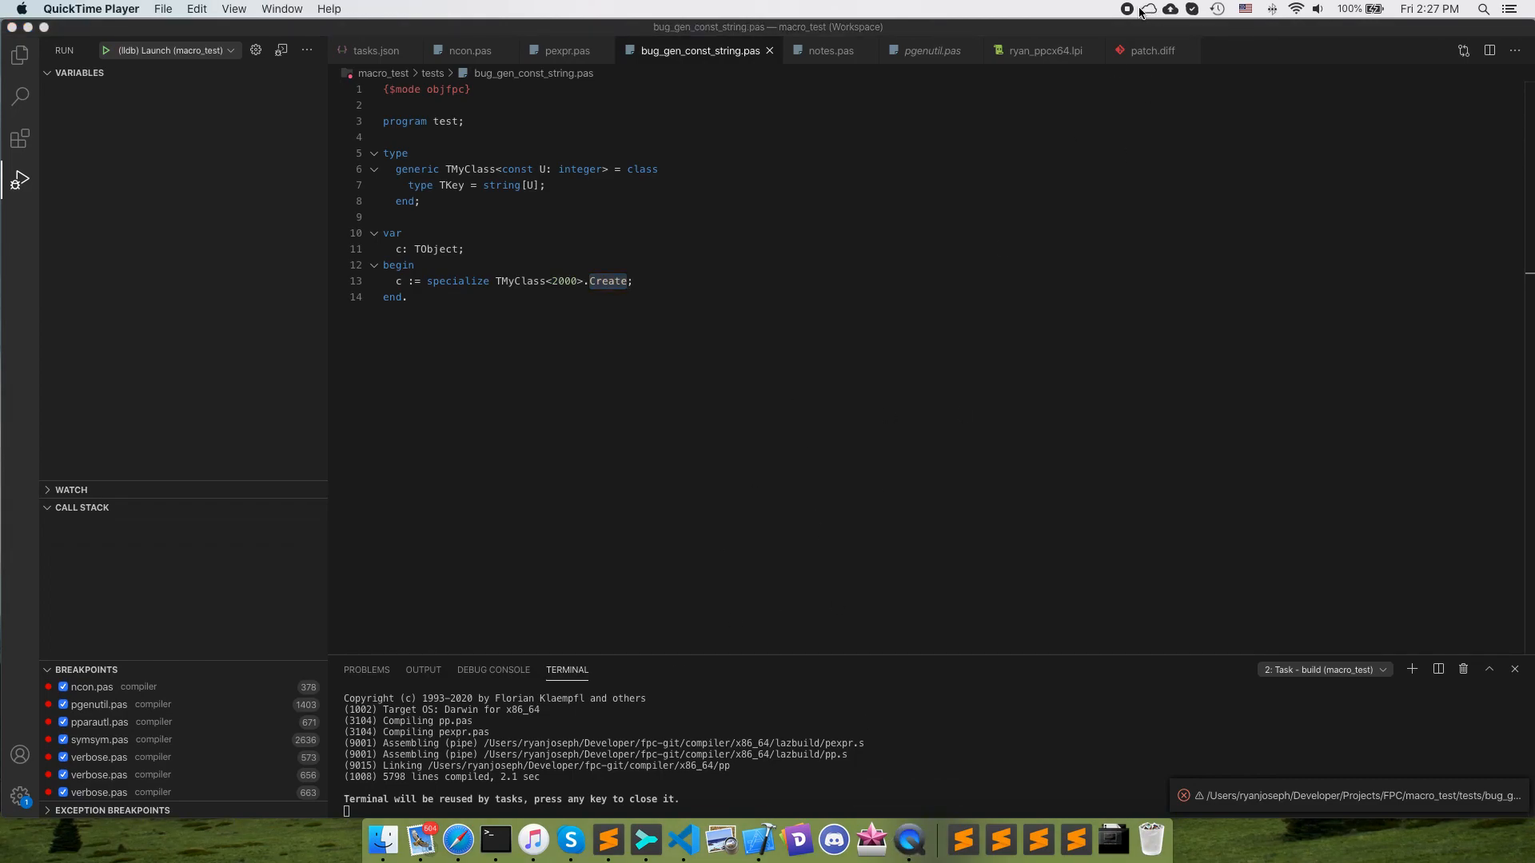